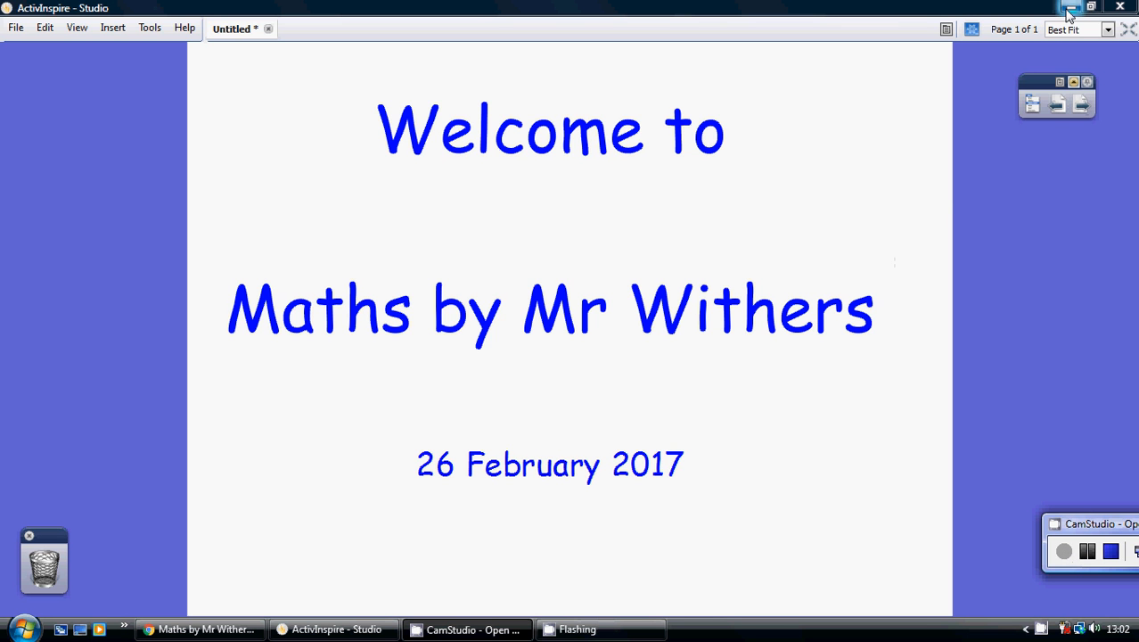
- Dismiss the welcome slide and scroll down to the Edexcel GCSE 9-1 Higher Practice Tests shelf
{"action": "left_click", "coordinate": [199, 628]}
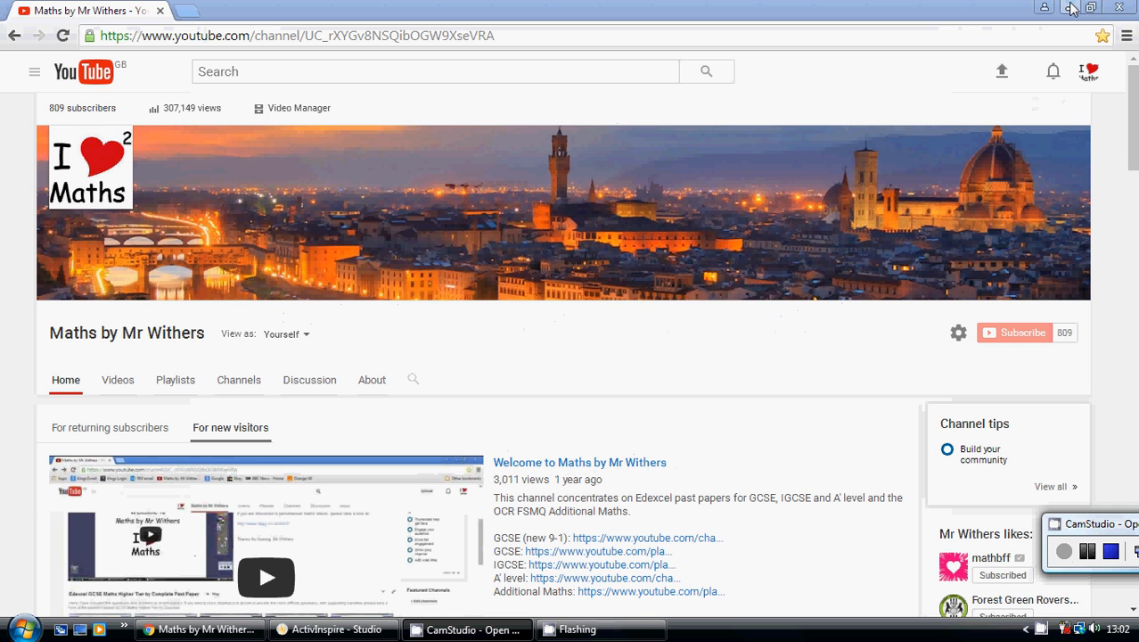
{"action": "mouse_move", "coordinate": [930, 270]}
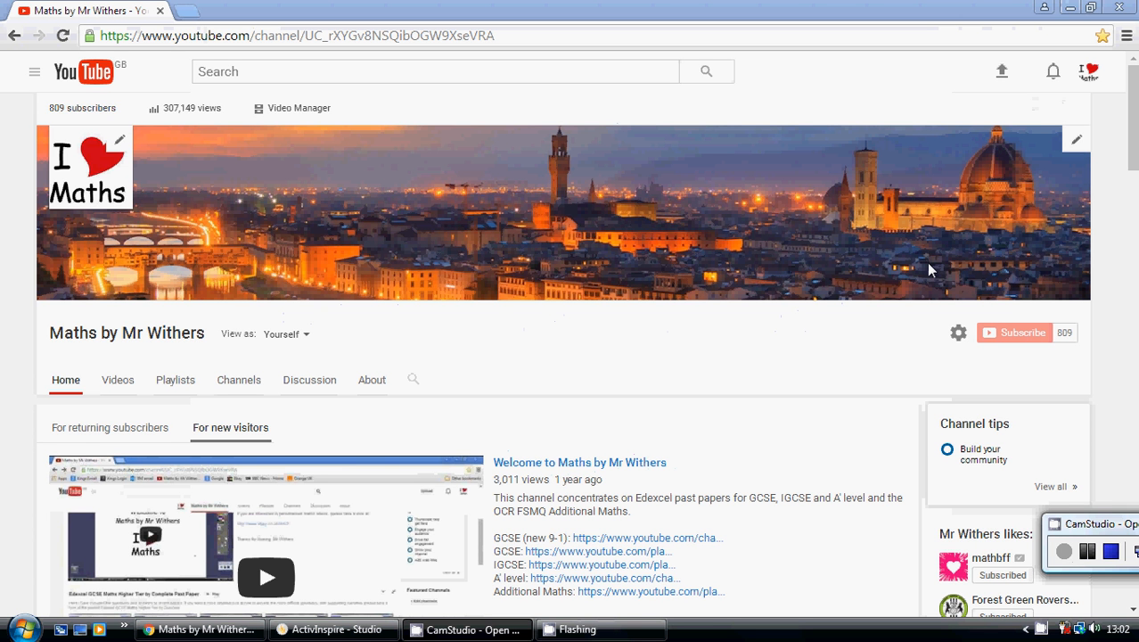
{"action": "mouse_move", "coordinate": [938, 264]}
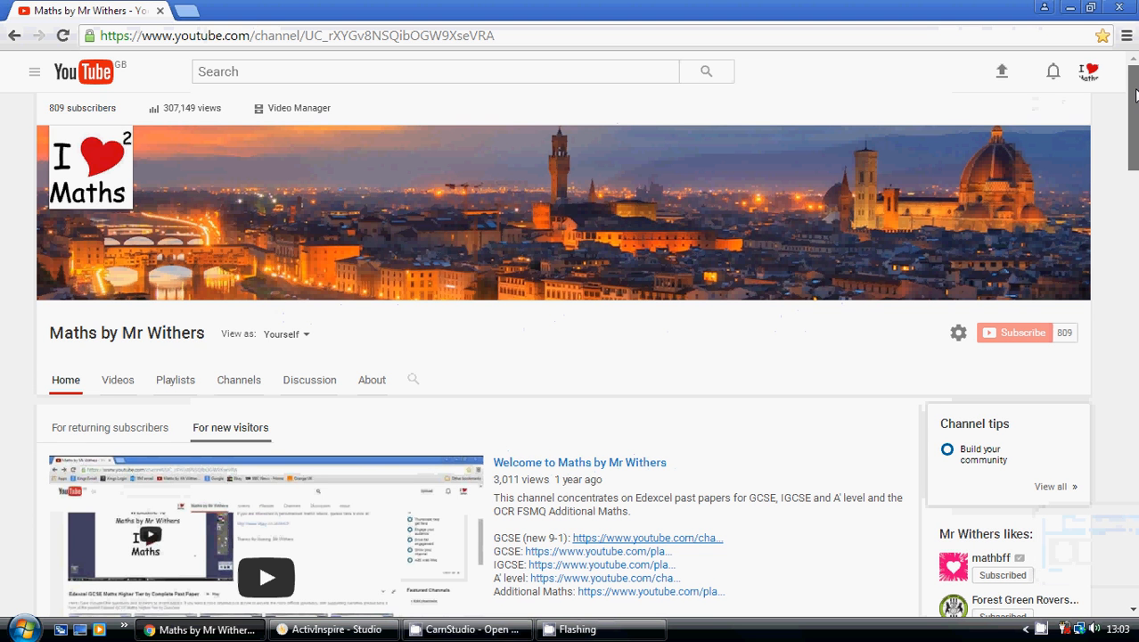
{"action": "scroll", "scroll_direction": "down", "scroll_amount": 3}
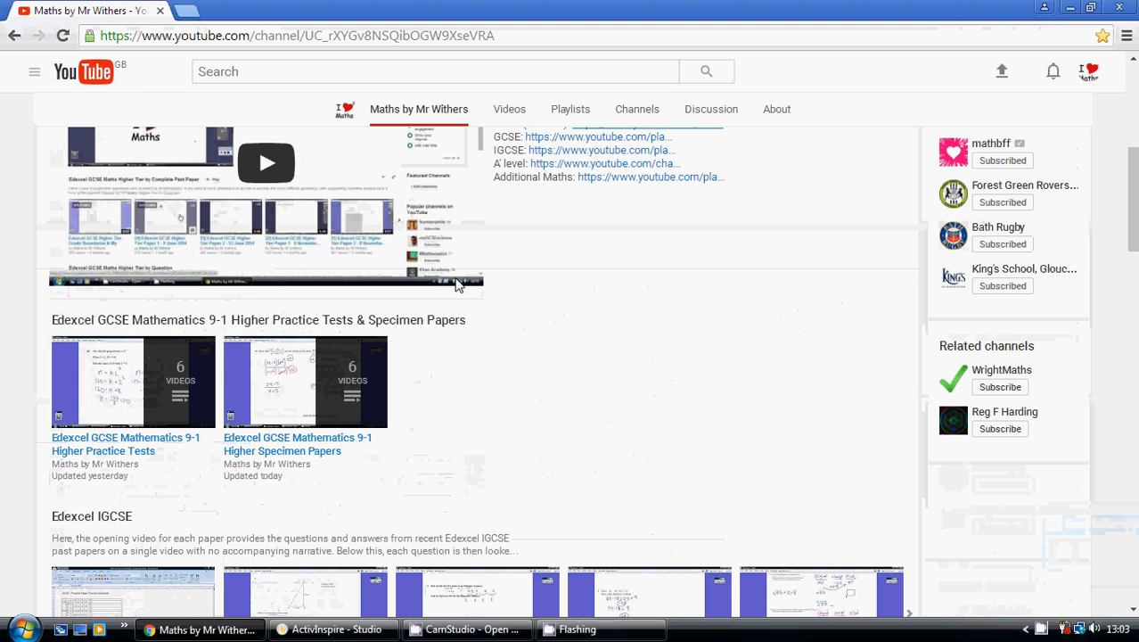
{"action": "mouse_move", "coordinate": [275, 414]}
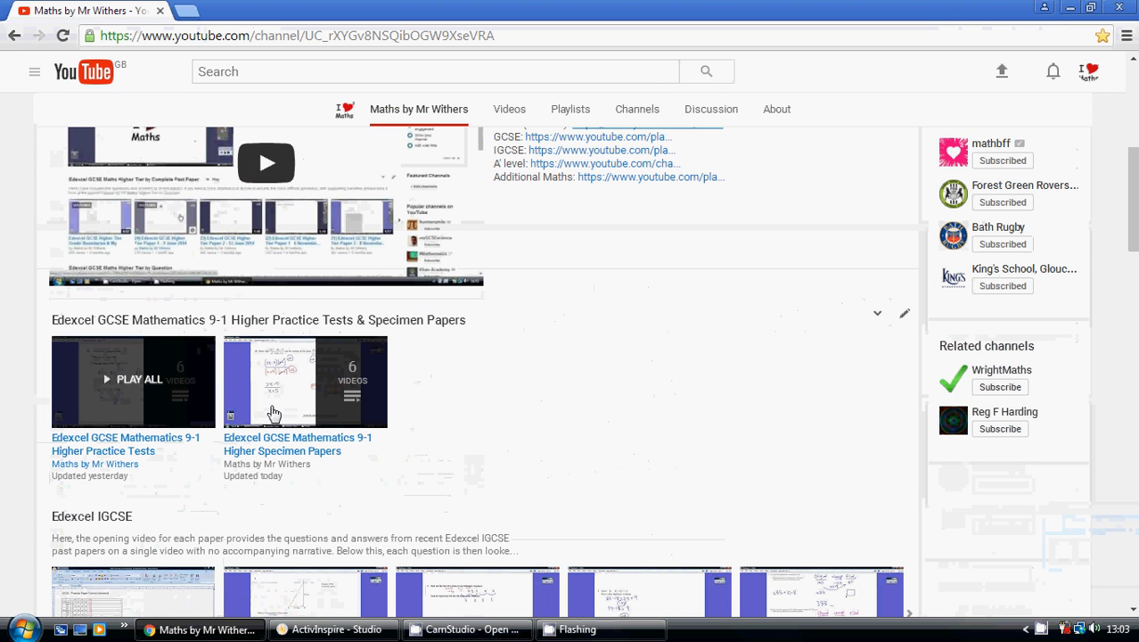
{"action": "mouse_move", "coordinate": [552, 415]}
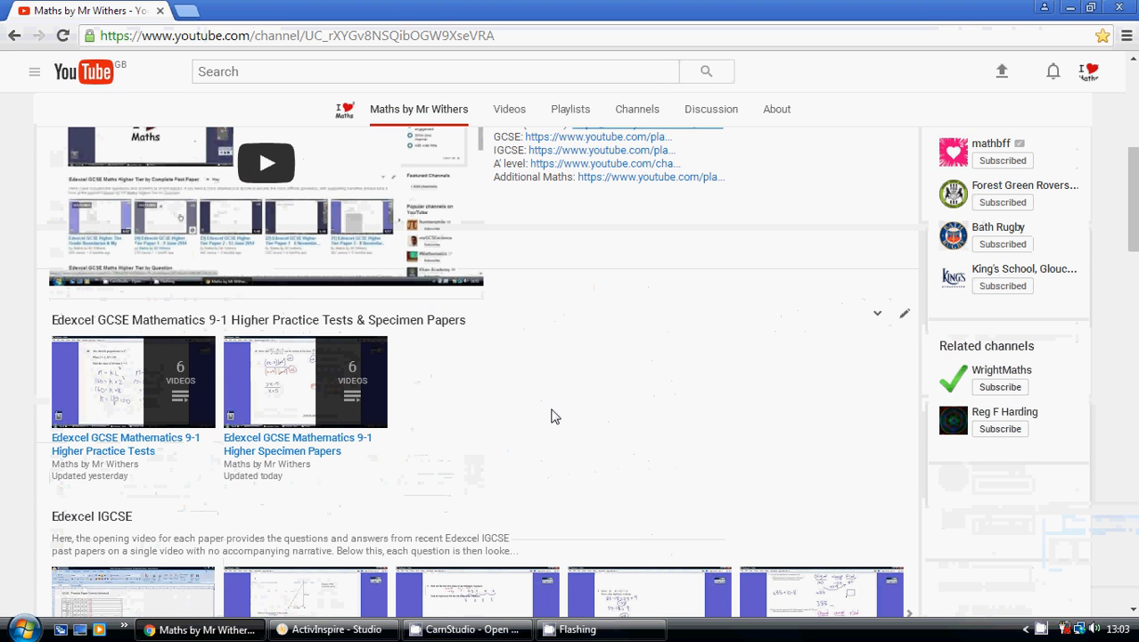
{"action": "mouse_move", "coordinate": [559, 389]}
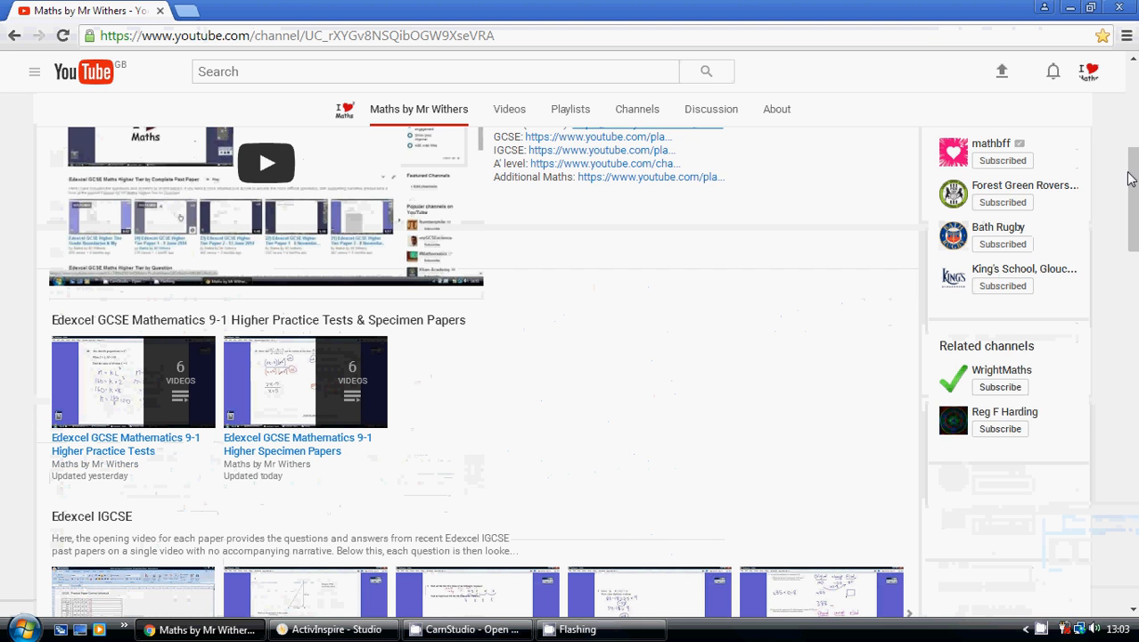
- Scroll past the Edexcel IGCSE videos to the Higher Tier by Complete Past Paper row
{"action": "scroll", "scroll_direction": "down", "scroll_amount": 3}
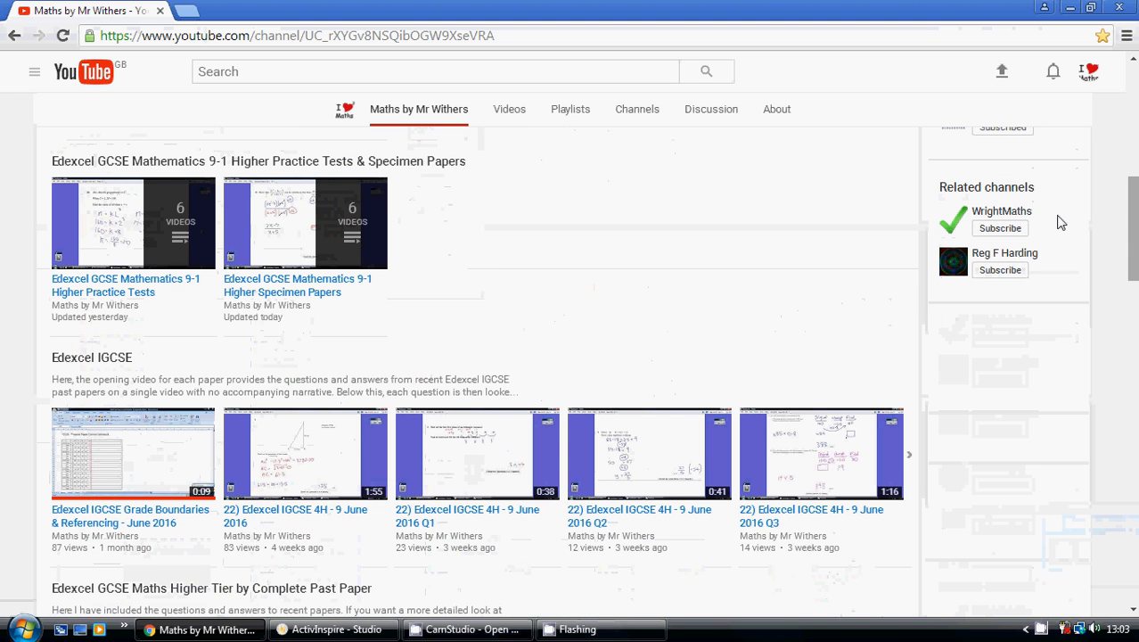
{"action": "mouse_move", "coordinate": [788, 435]}
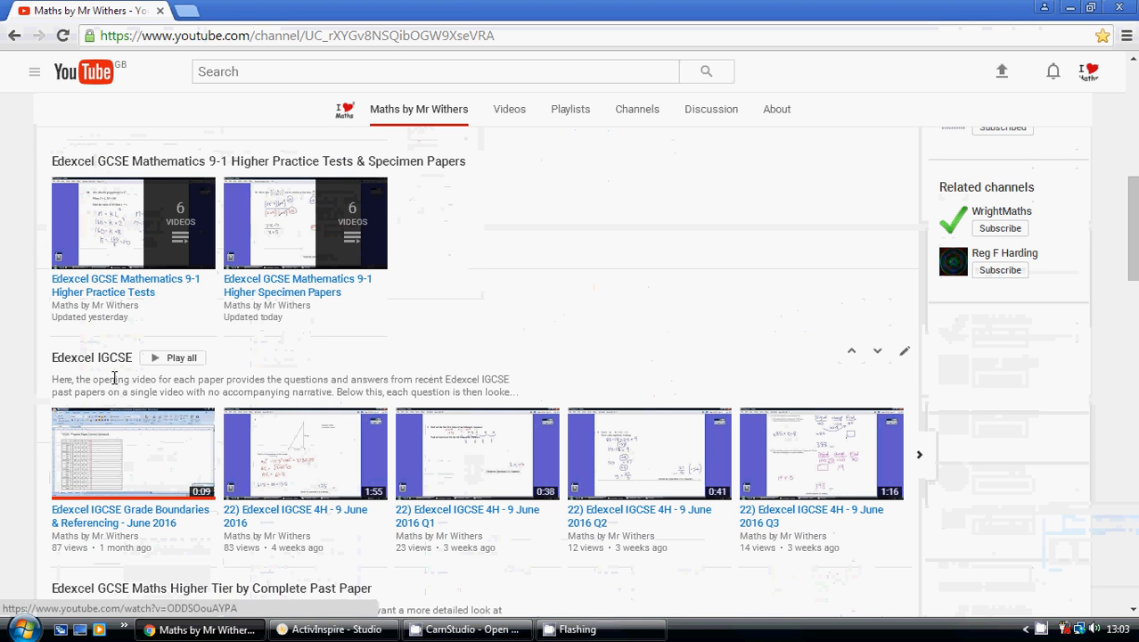
{"action": "mouse_move", "coordinate": [124, 460]}
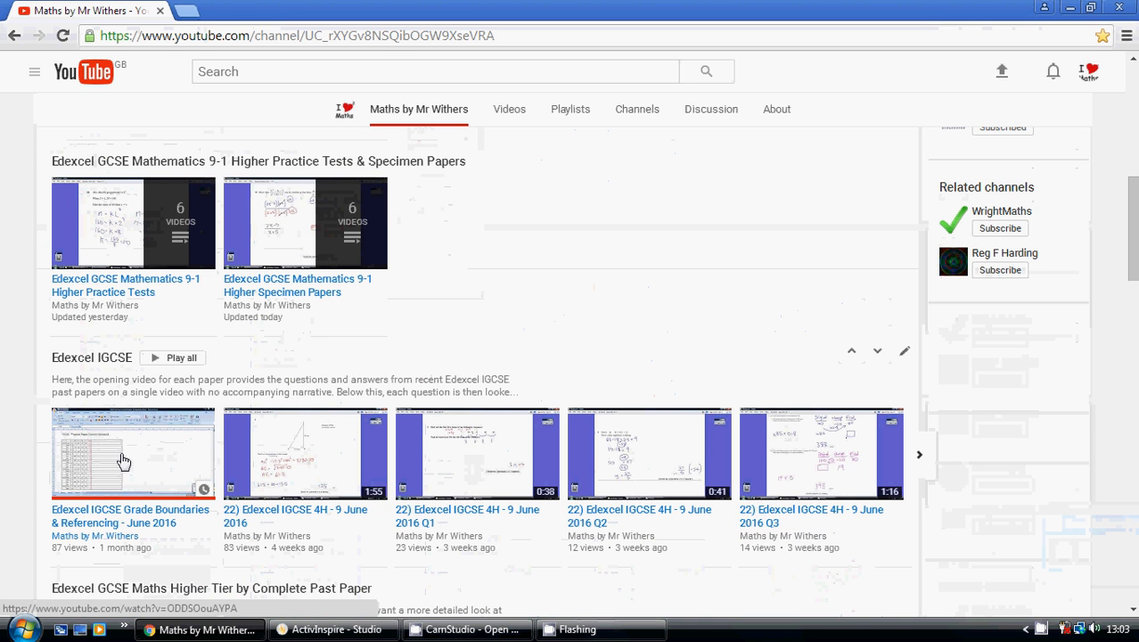
{"action": "mouse_move", "coordinate": [244, 453]}
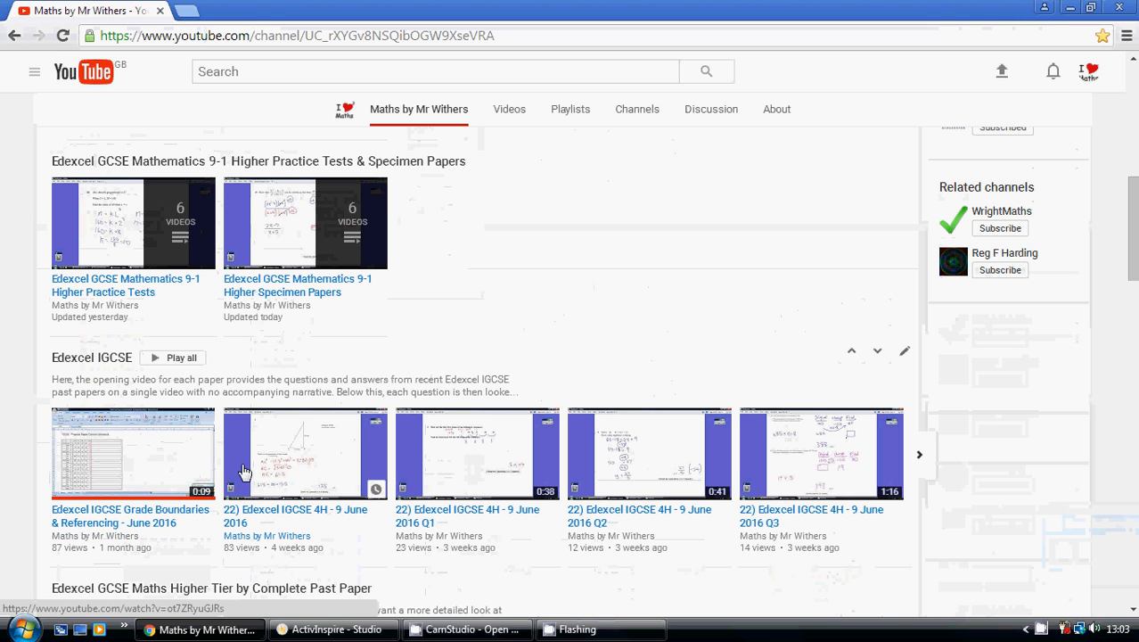
{"action": "mouse_move", "coordinate": [261, 545]}
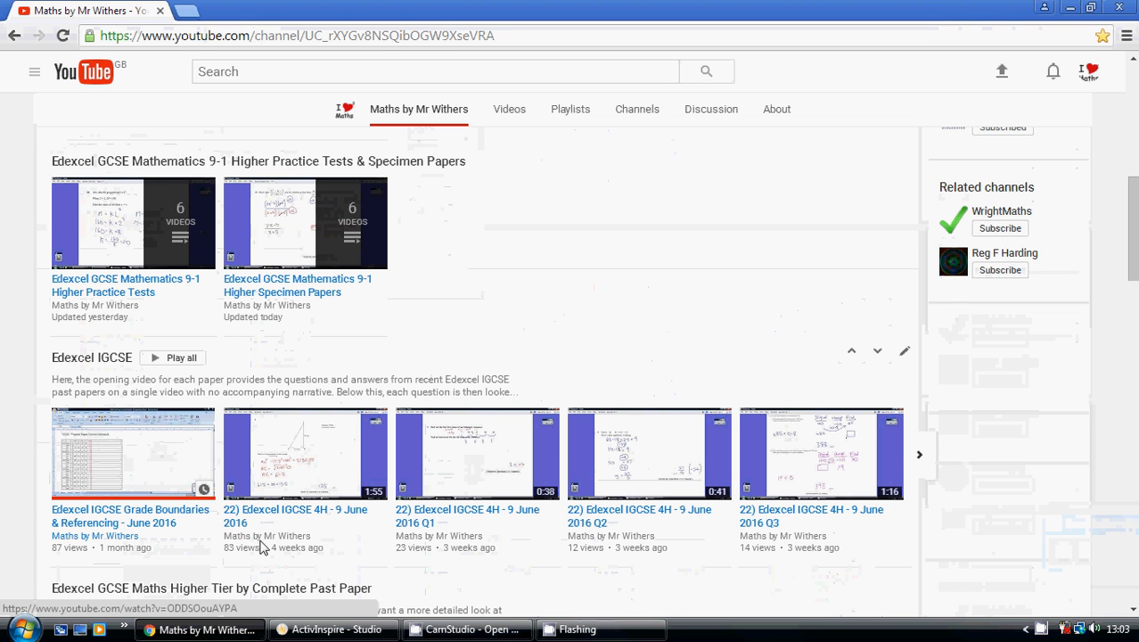
{"action": "mouse_move", "coordinate": [764, 487]}
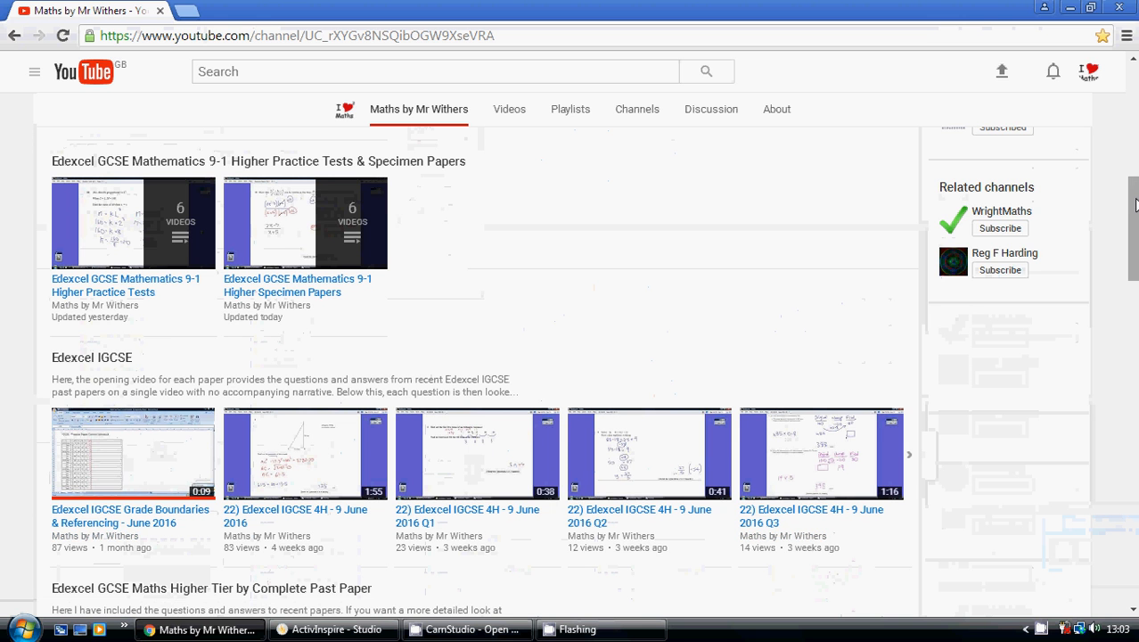
{"action": "scroll", "scroll_direction": "down", "scroll_amount": 3}
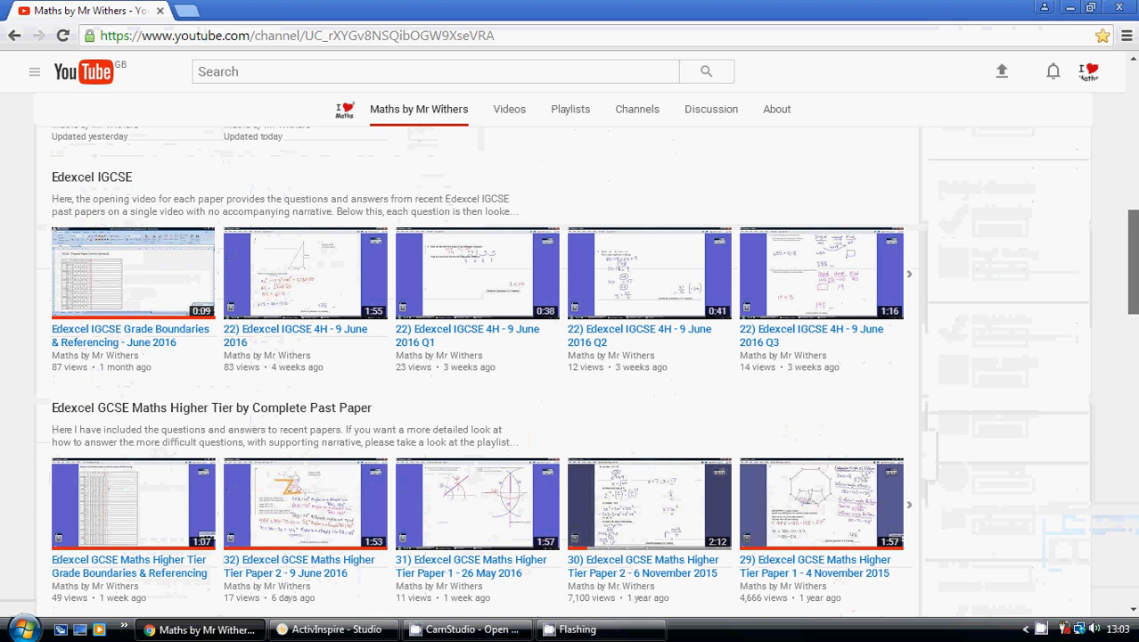
{"action": "scroll", "scroll_direction": "down", "scroll_amount": 3}
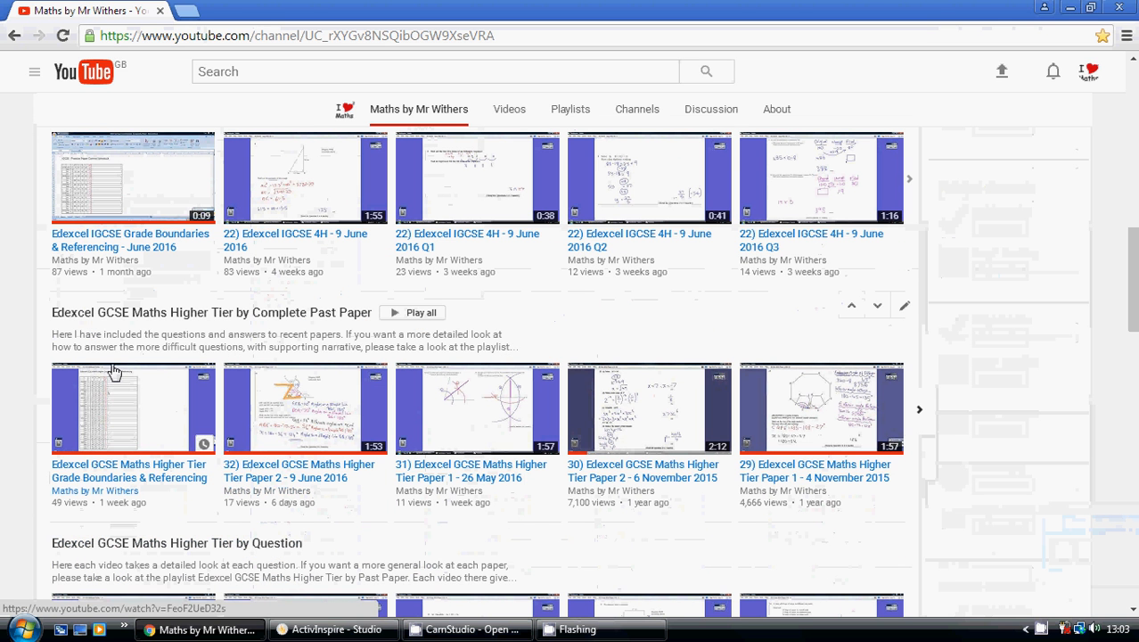
{"action": "mouse_move", "coordinate": [220, 424]}
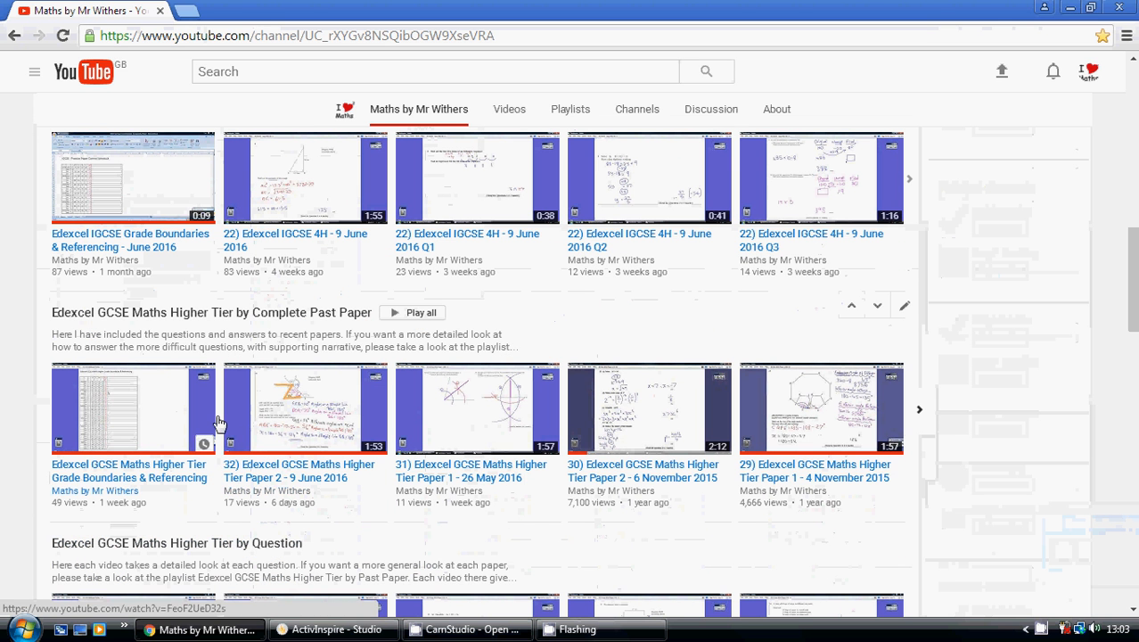
{"action": "mouse_move", "coordinate": [323, 443]}
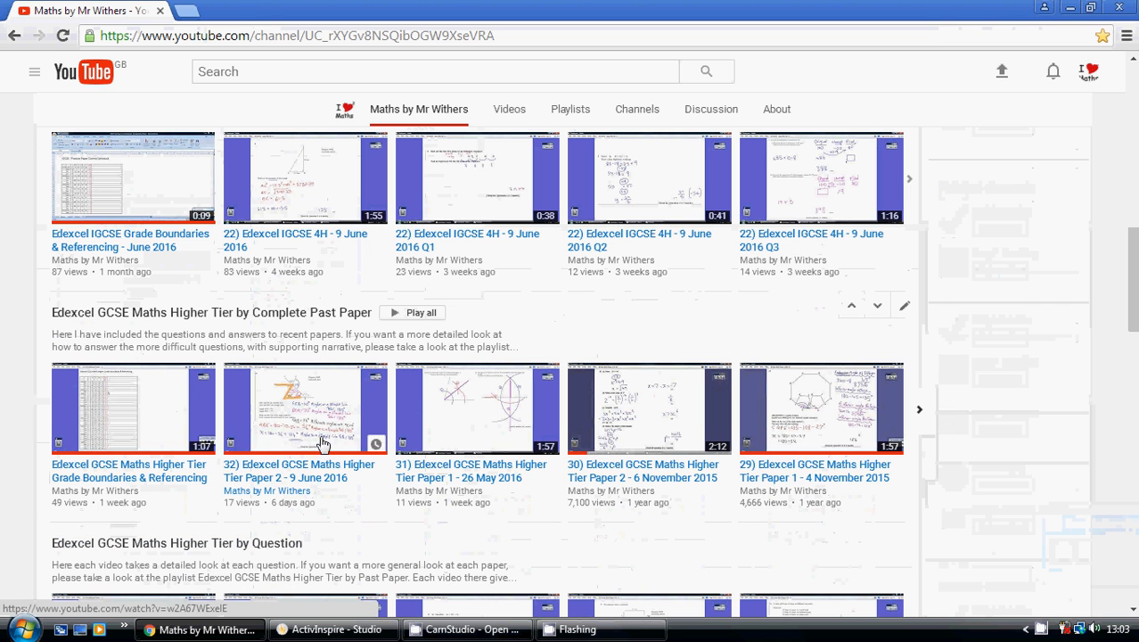
{"action": "mouse_move", "coordinate": [348, 424]}
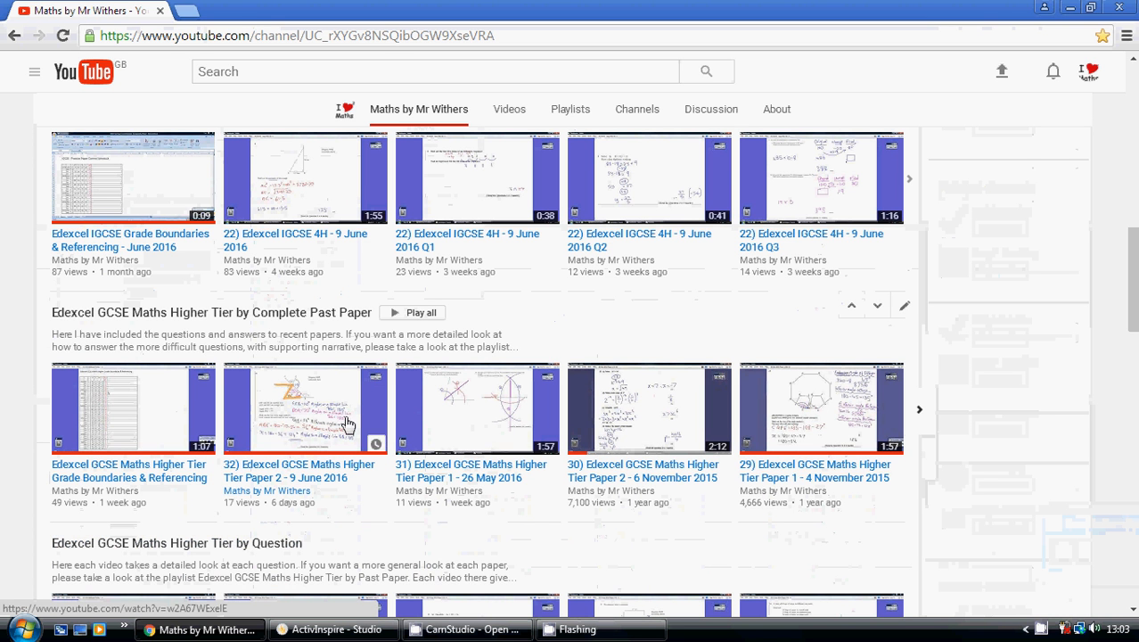
{"action": "mouse_move", "coordinate": [829, 410]}
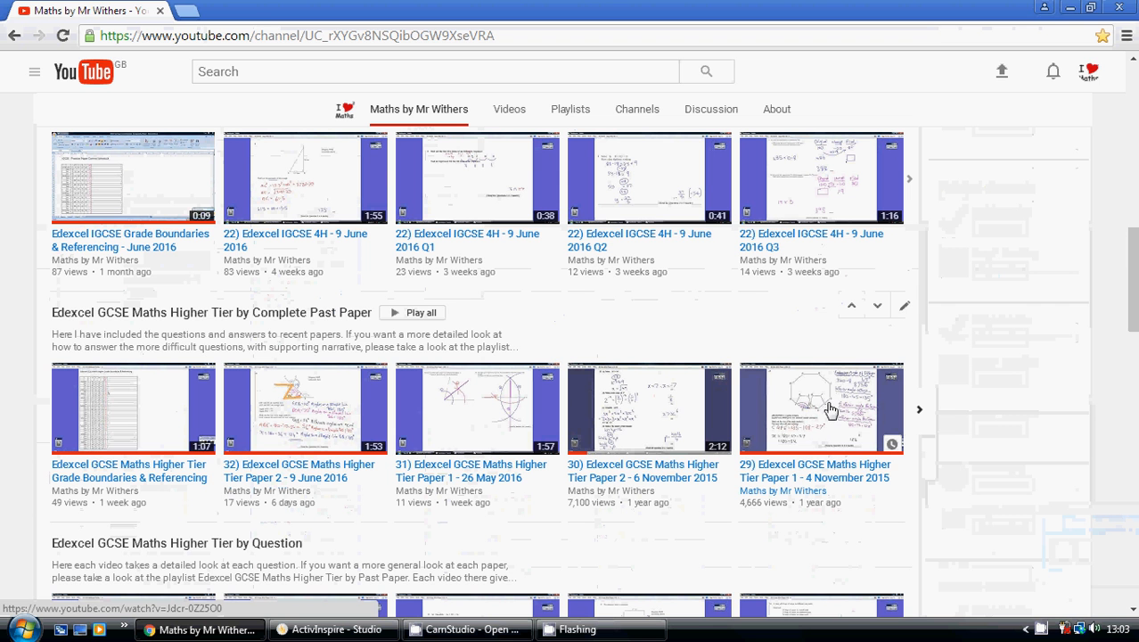
{"action": "mouse_move", "coordinate": [842, 395]}
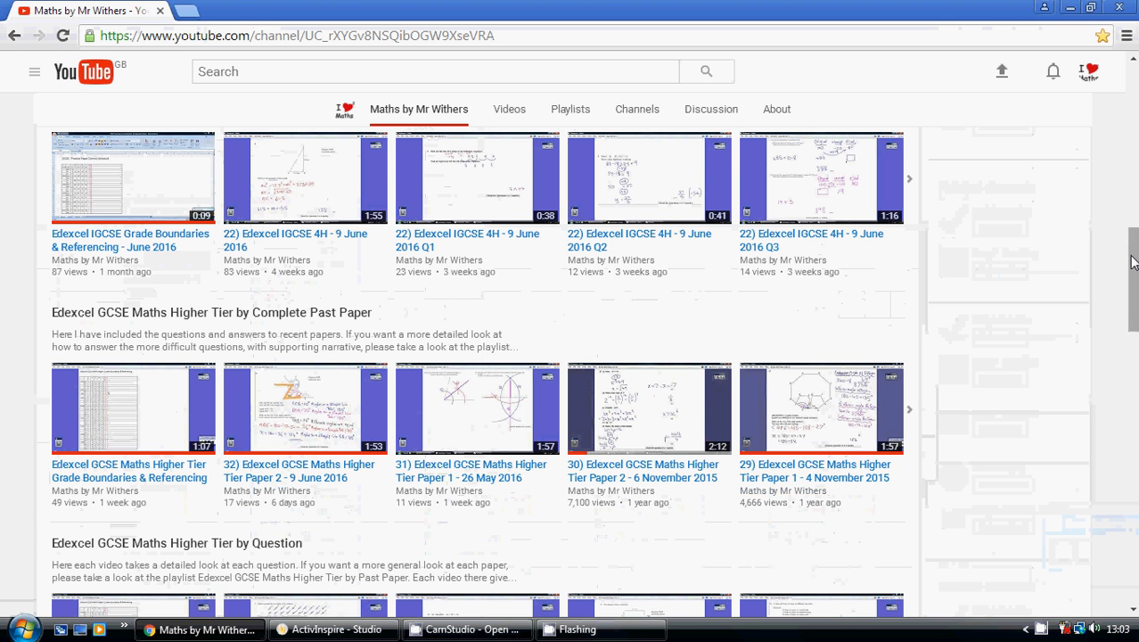
- Scroll past the Higher Tier by Question and OCR FSMQ shelves to A Level Module Playlists
{"action": "scroll", "scroll_direction": "down", "scroll_amount": 3}
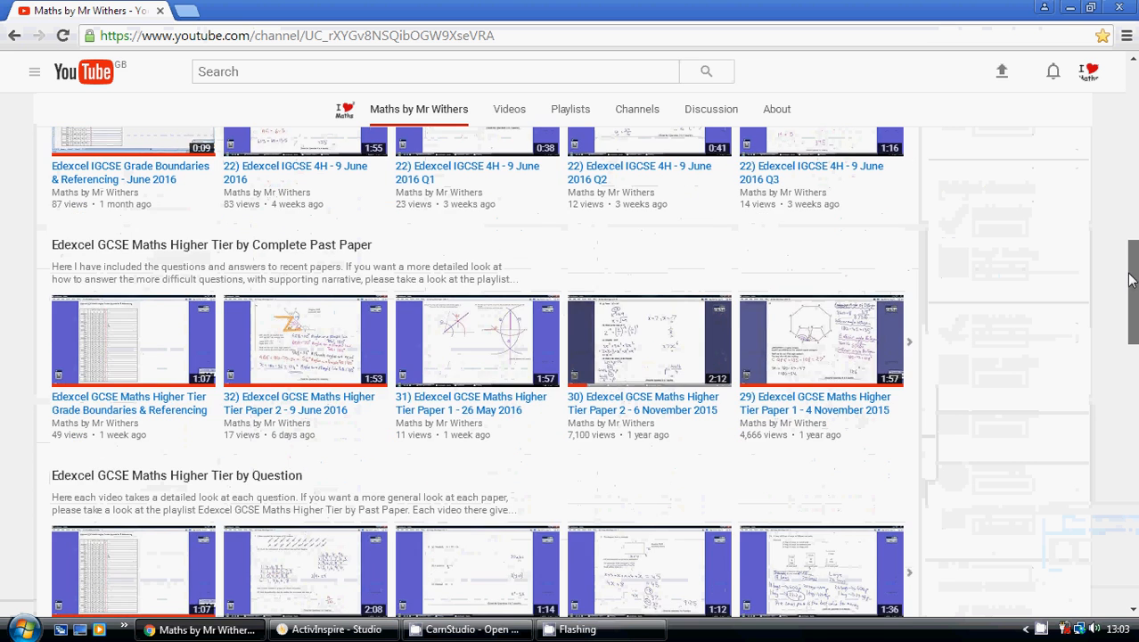
{"action": "scroll", "scroll_direction": "down", "scroll_amount": 3}
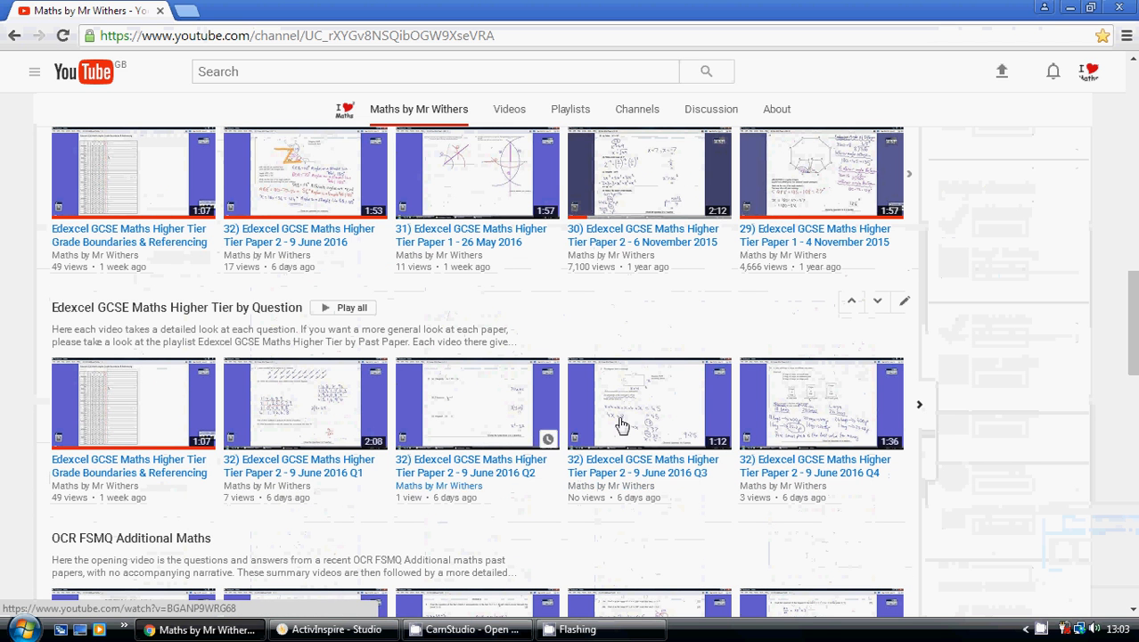
{"action": "mouse_move", "coordinate": [299, 433]}
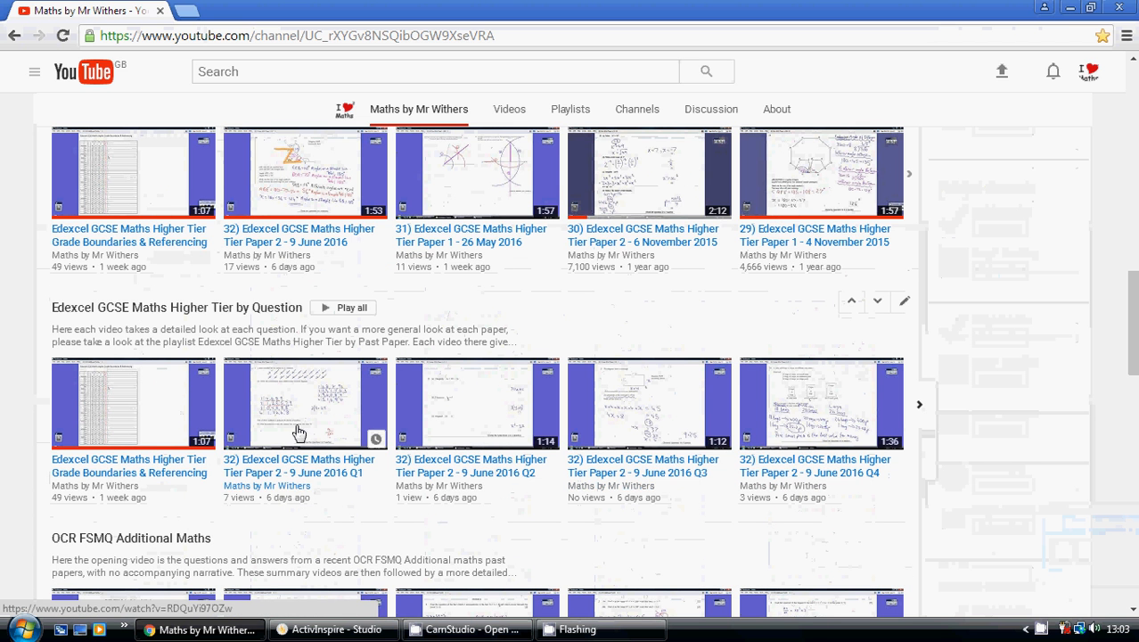
{"action": "mouse_move", "coordinate": [312, 427]}
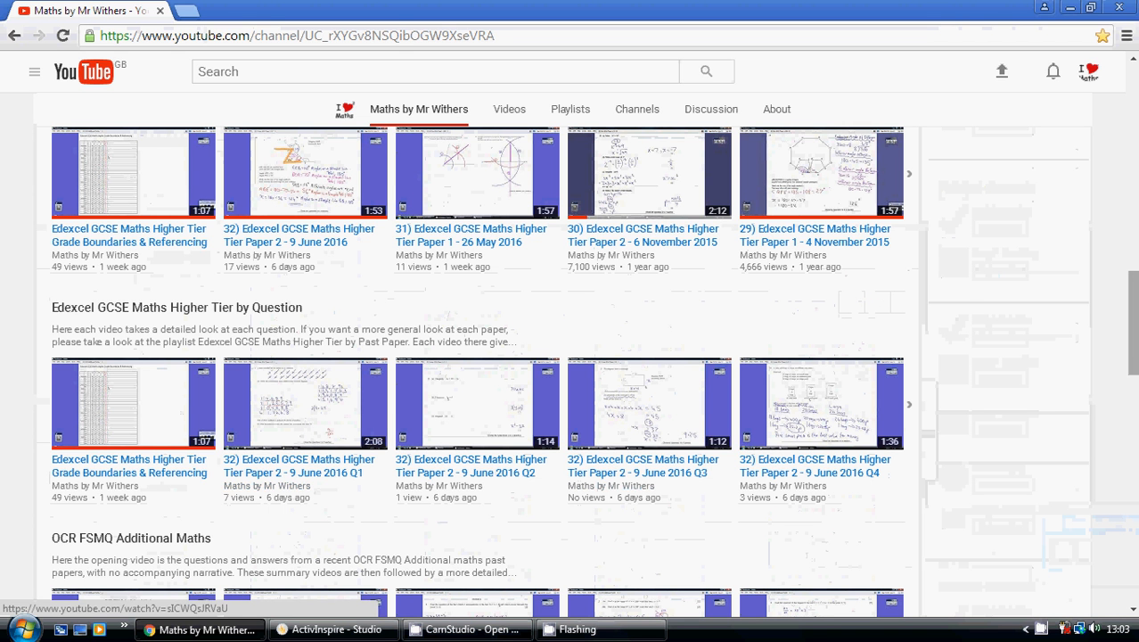
{"action": "scroll", "scroll_direction": "down", "scroll_amount": 3}
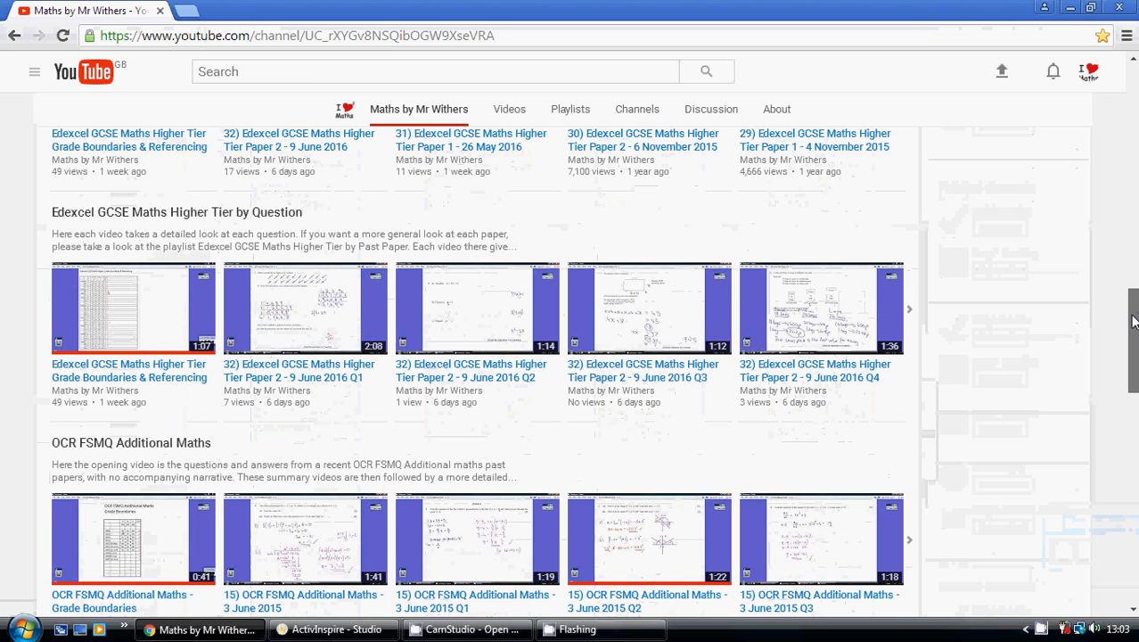
{"action": "scroll", "scroll_direction": "down", "scroll_amount": 3}
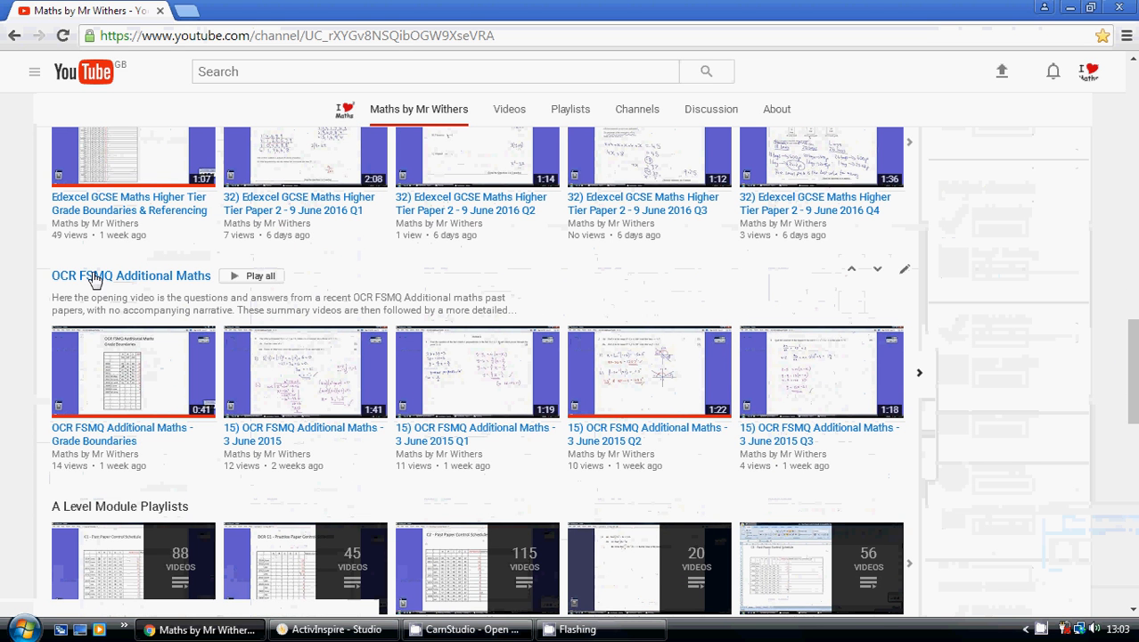
{"action": "mouse_move", "coordinate": [311, 445]}
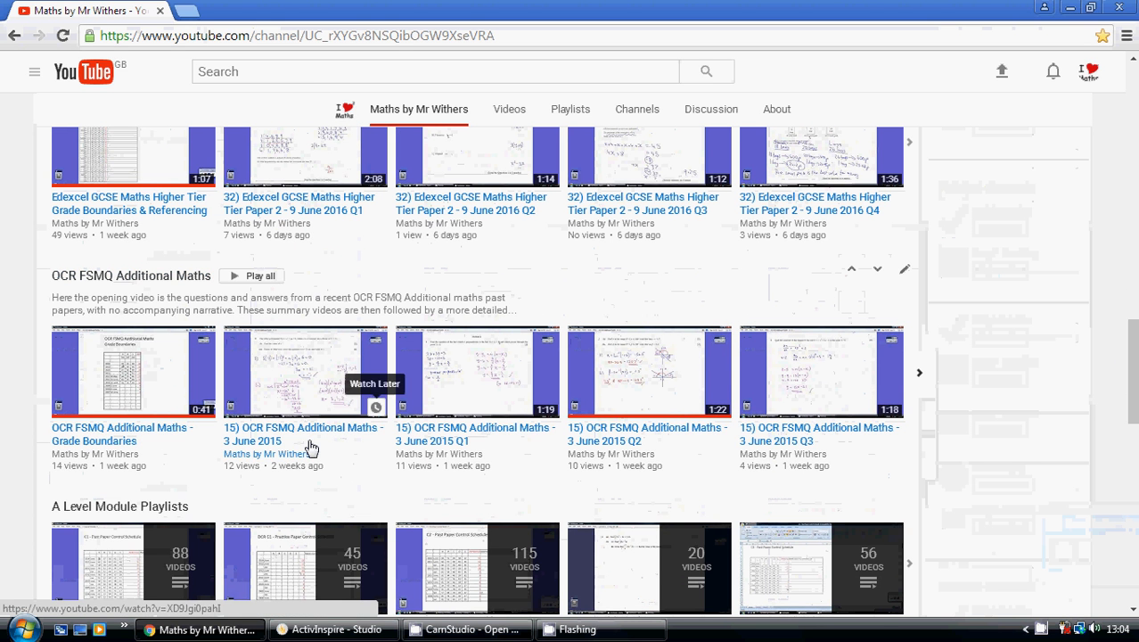
{"action": "mouse_move", "coordinate": [653, 409]}
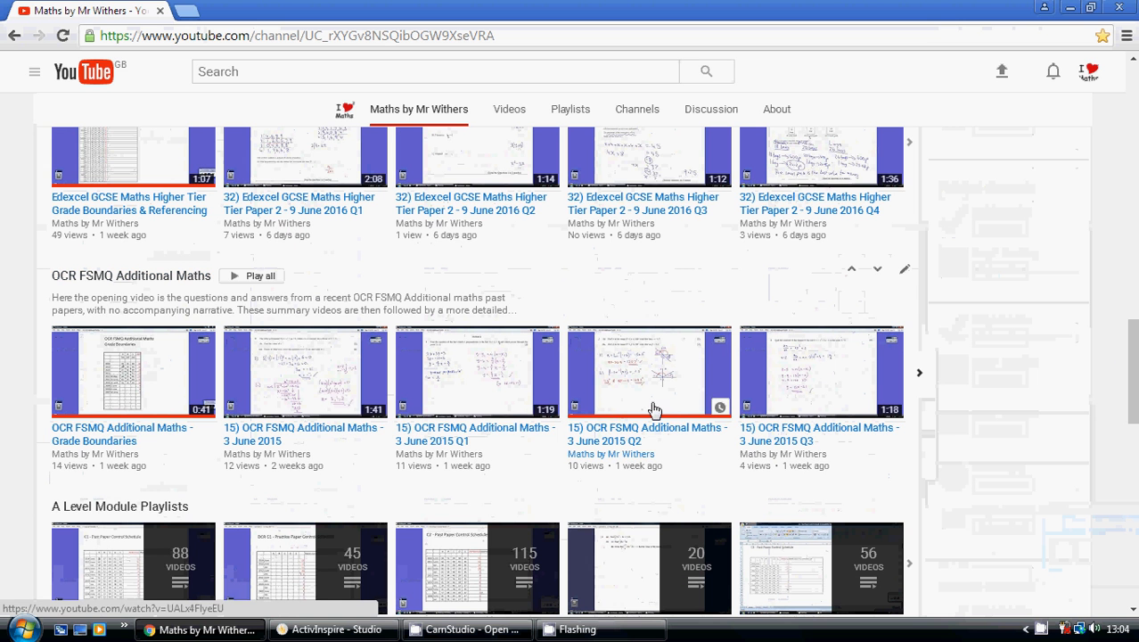
{"action": "mouse_move", "coordinate": [953, 394]}
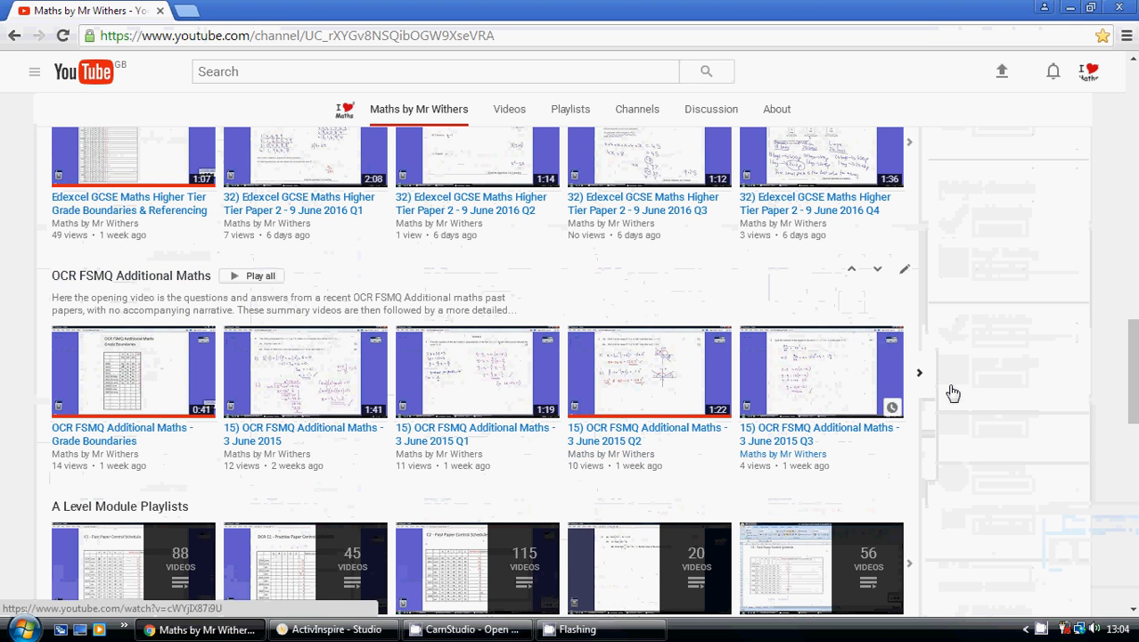
{"action": "scroll", "scroll_direction": "down", "scroll_amount": 3}
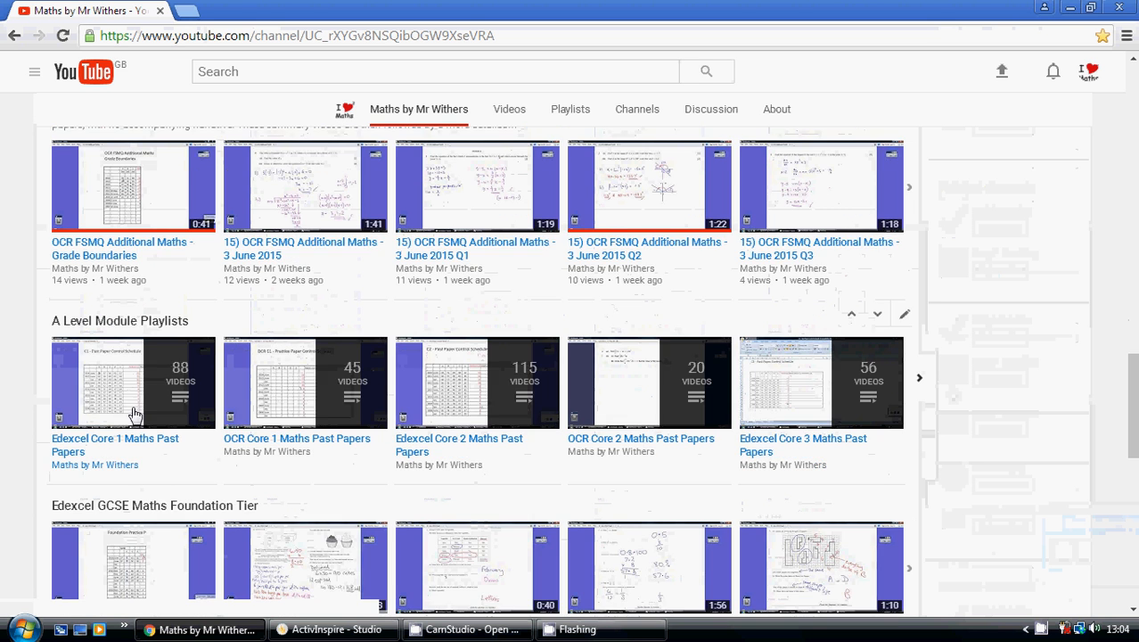
{"action": "mouse_move", "coordinate": [271, 544]}
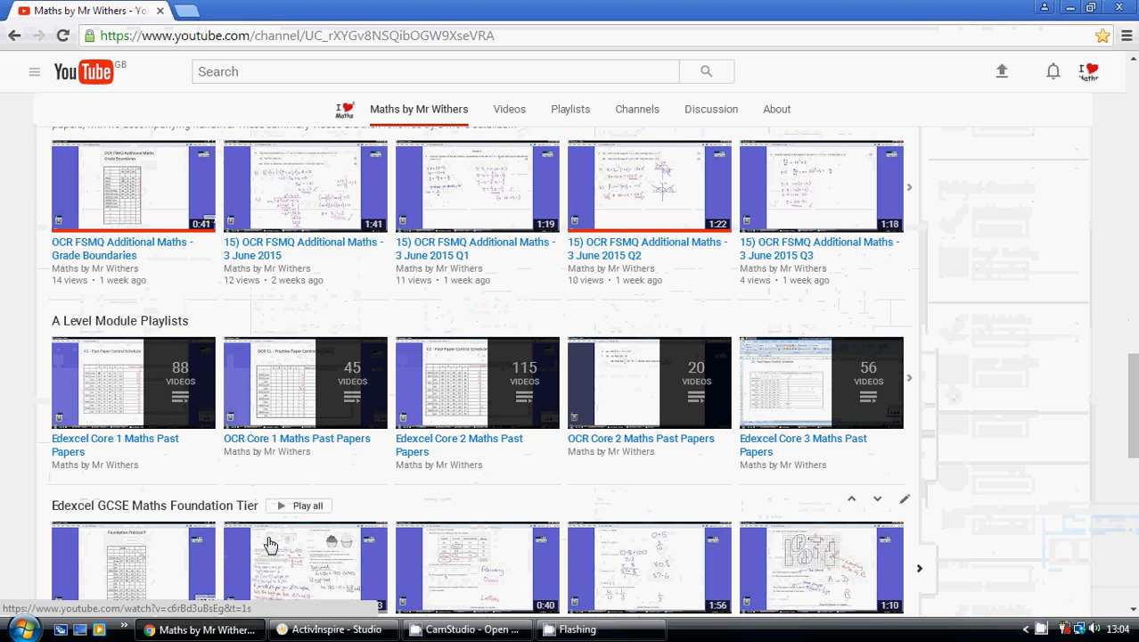
{"action": "mouse_move", "coordinate": [615, 547]}
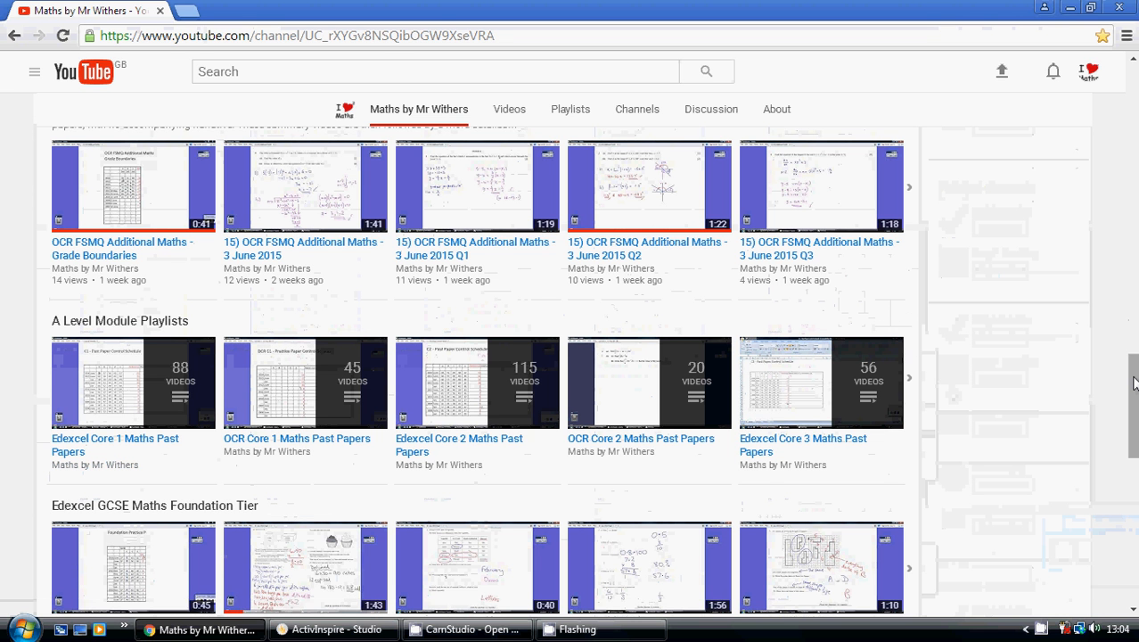
- Scroll through the school and revision playlists, then back up near the top of the channel page
{"action": "scroll", "scroll_direction": "down", "scroll_amount": 3}
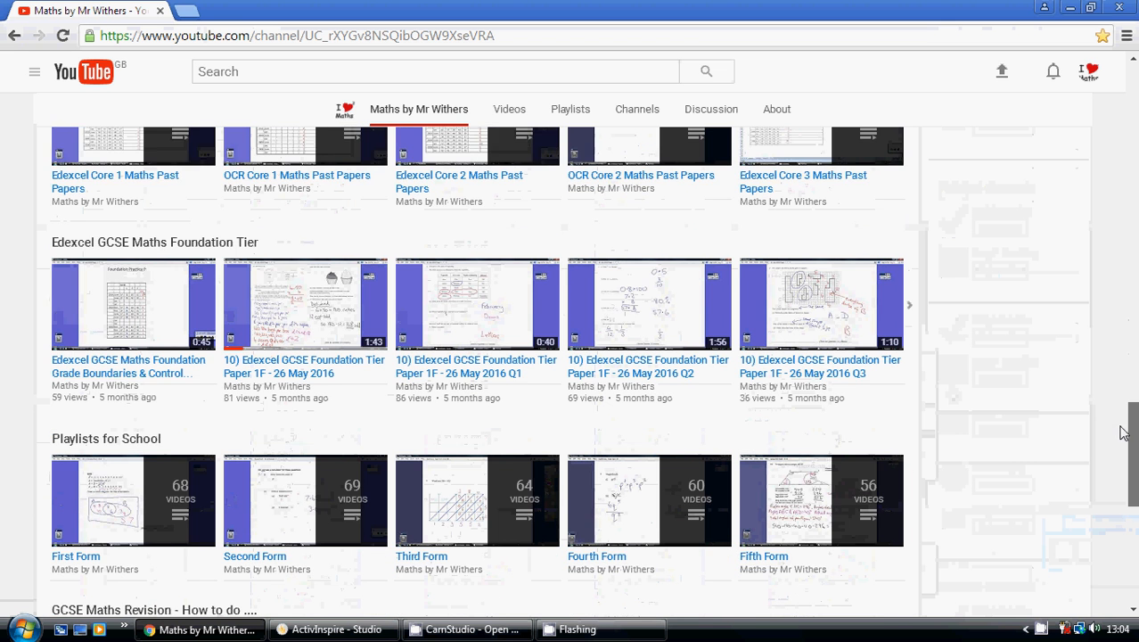
{"action": "scroll", "scroll_direction": "down", "scroll_amount": 3}
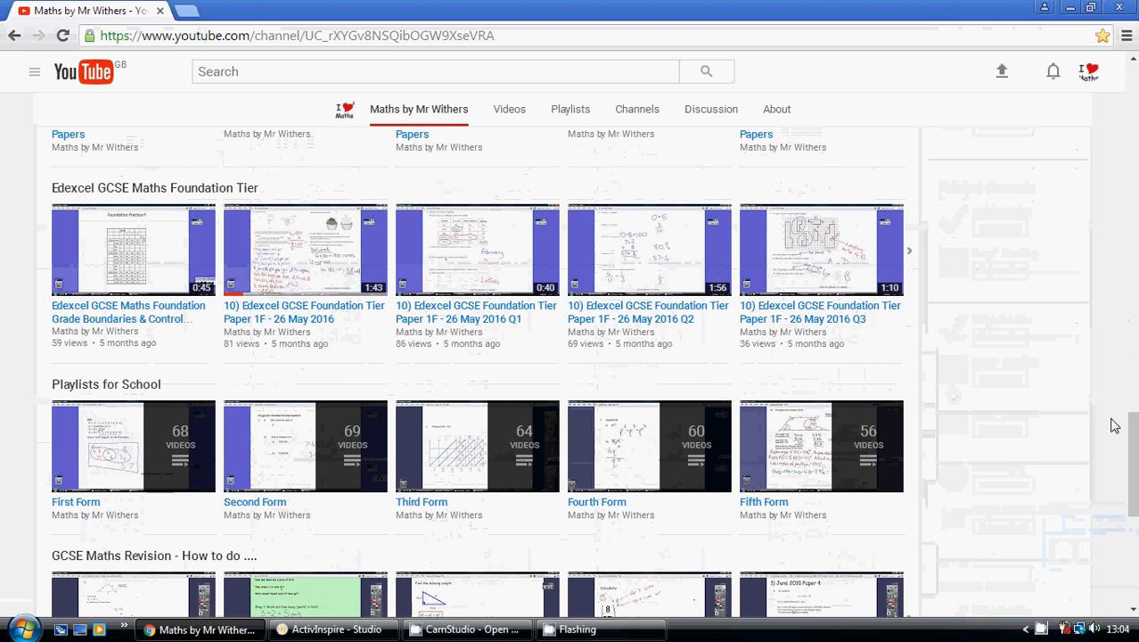
{"action": "scroll", "scroll_direction": "down", "scroll_amount": 3}
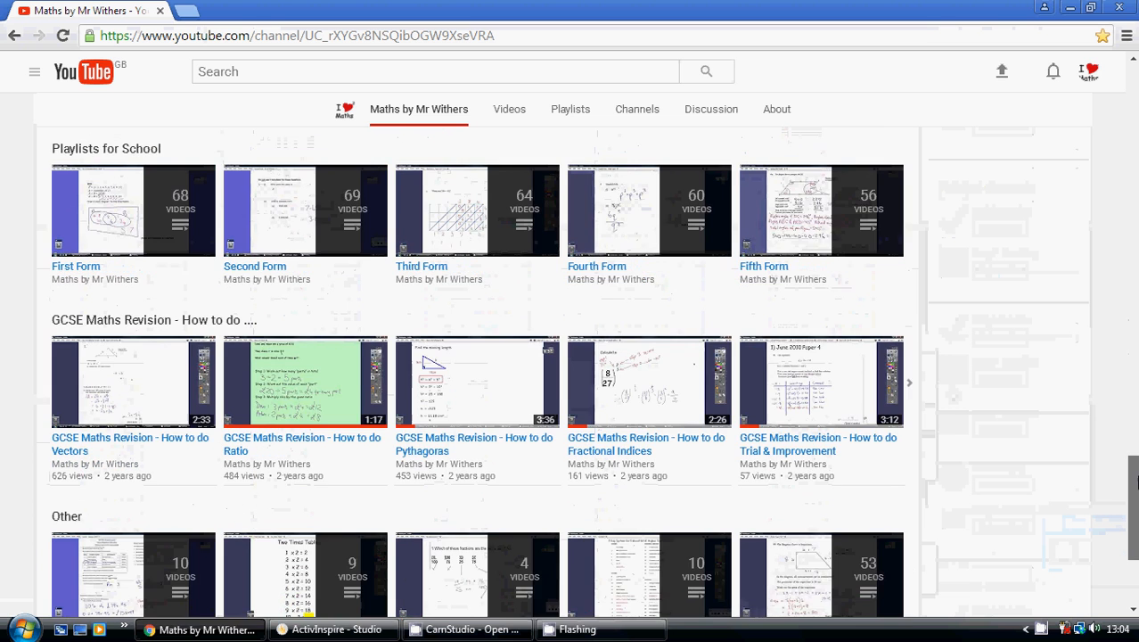
{"action": "scroll", "scroll_direction": "up", "scroll_amount": 3}
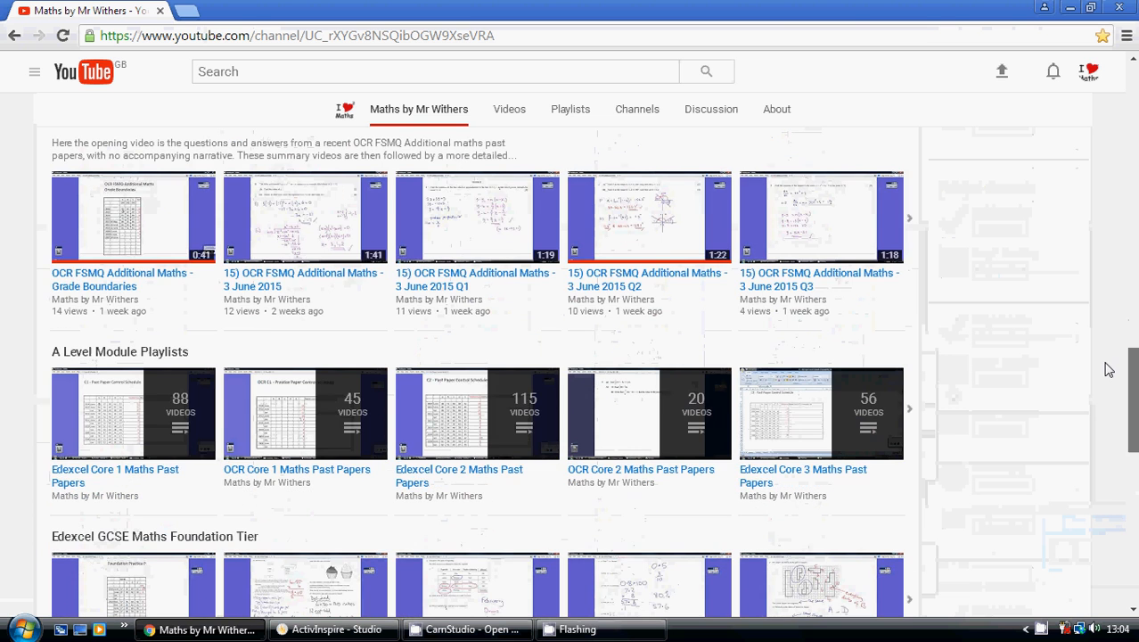
{"action": "scroll", "scroll_direction": "down", "scroll_amount": 3}
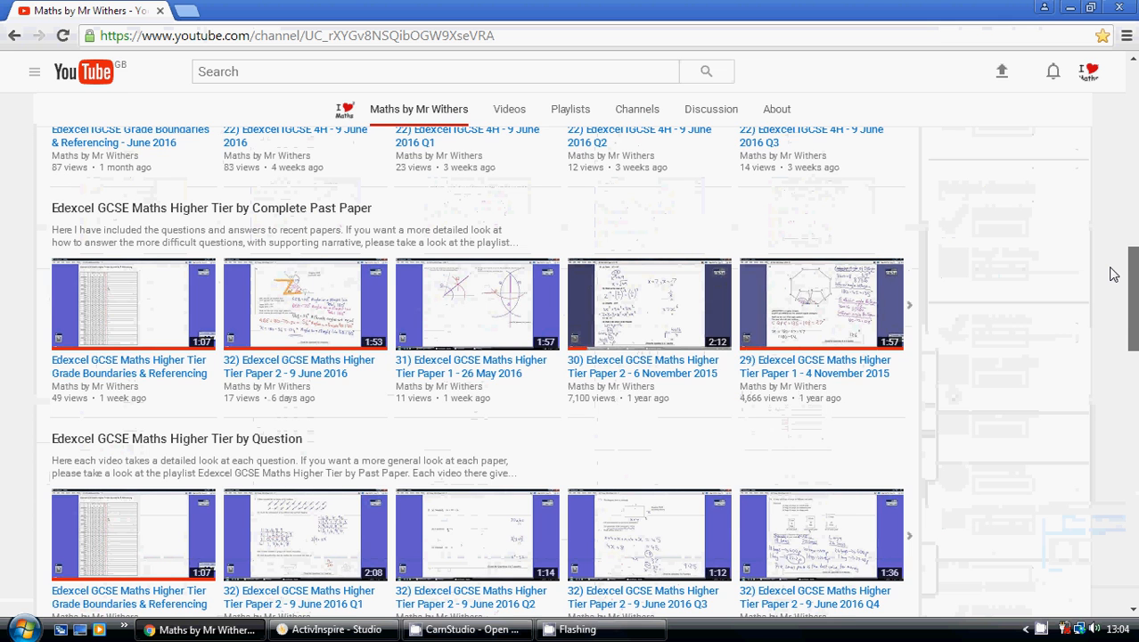
{"action": "scroll", "scroll_direction": "up", "scroll_amount": 3}
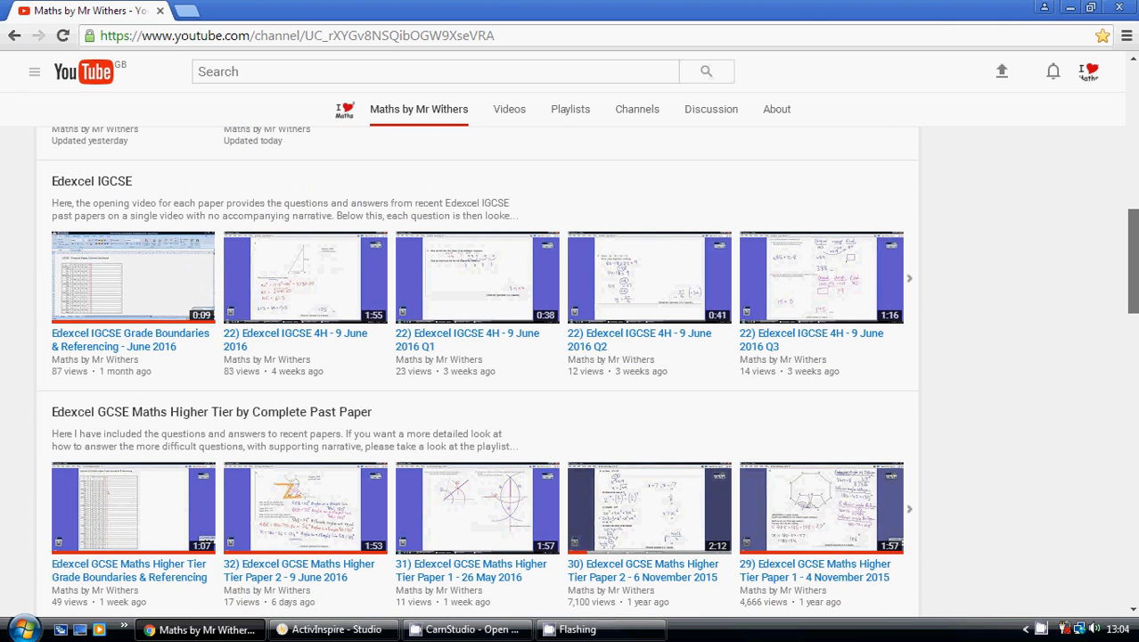
{"action": "scroll", "scroll_direction": "up", "scroll_amount": 3}
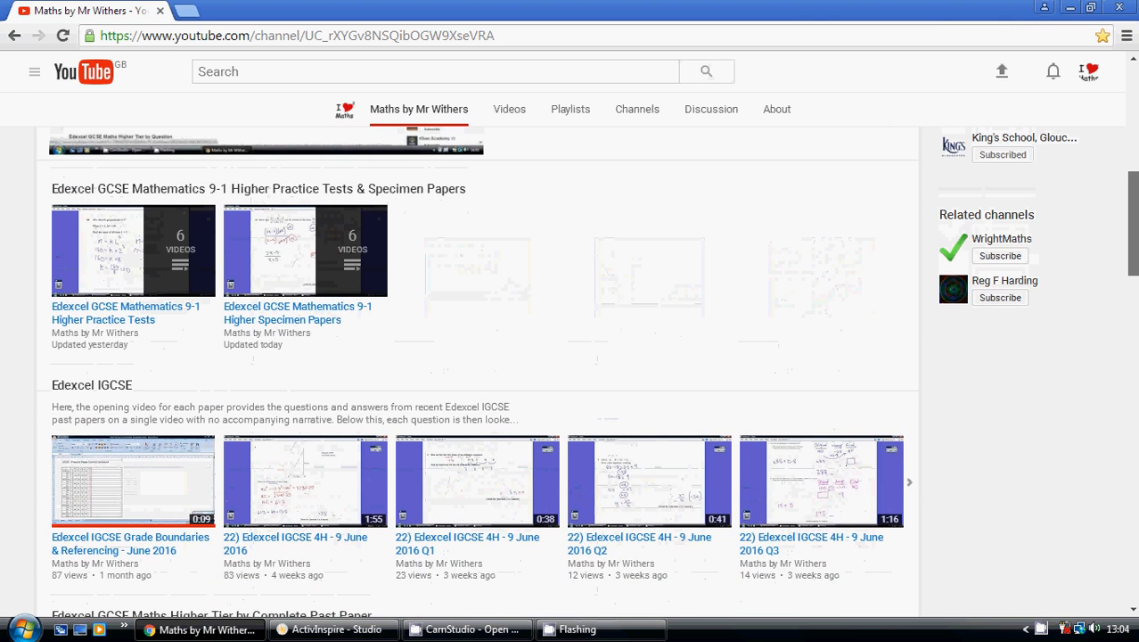
{"action": "scroll", "scroll_direction": "down", "scroll_amount": 3}
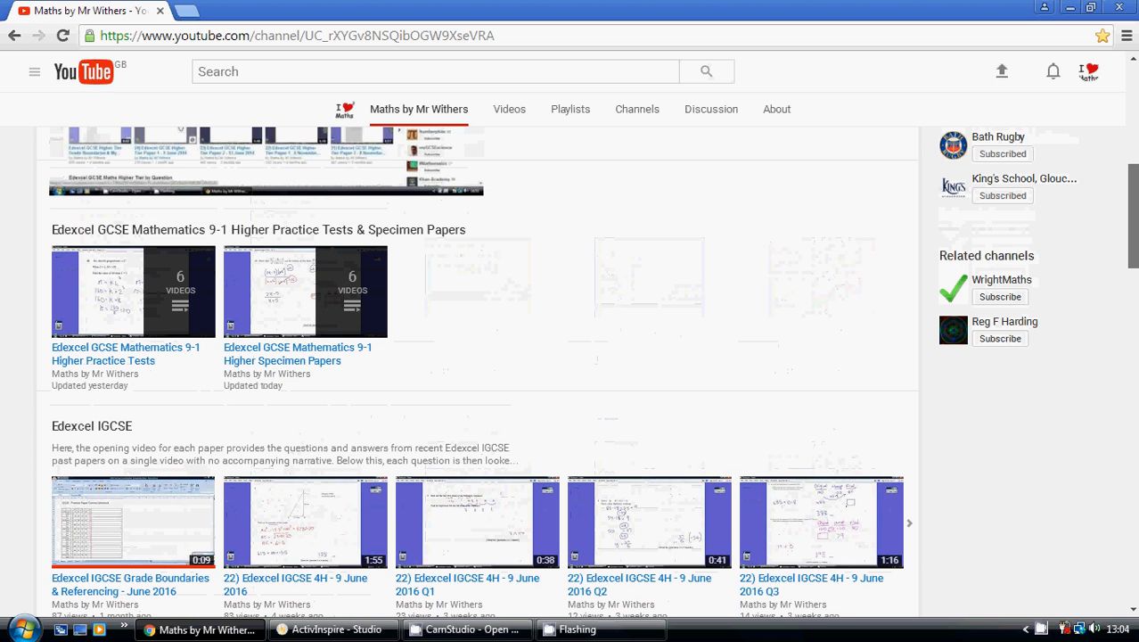
{"action": "scroll", "scroll_direction": "up", "scroll_amount": 3}
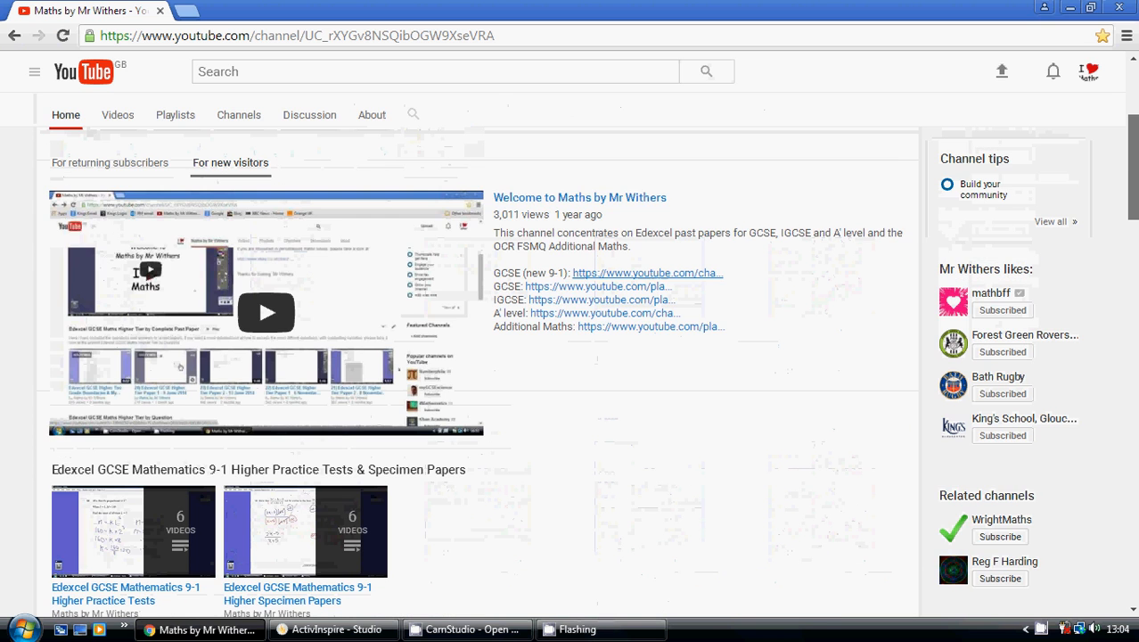
{"action": "scroll", "scroll_direction": "down", "scroll_amount": 3}
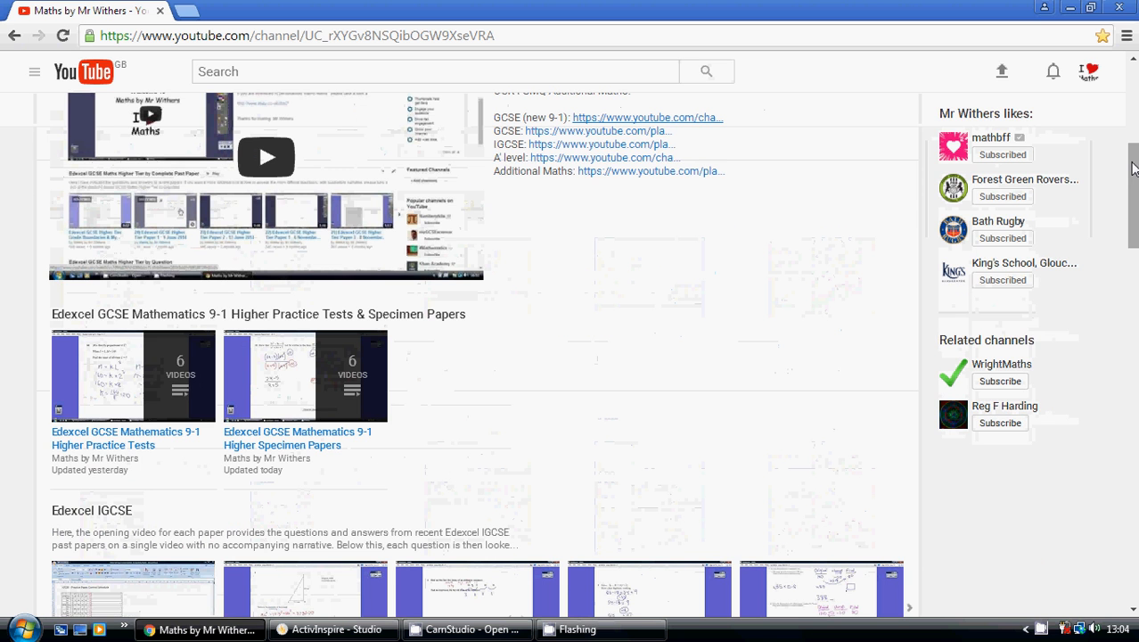
{"action": "mouse_move", "coordinate": [328, 320]}
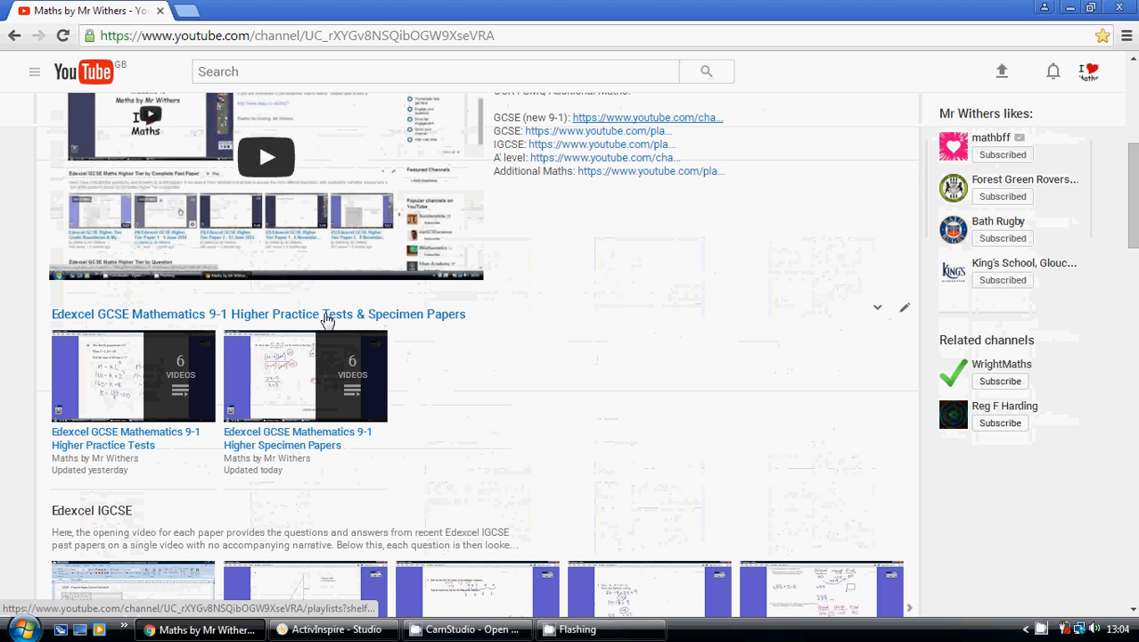
{"action": "mouse_move", "coordinate": [350, 323]}
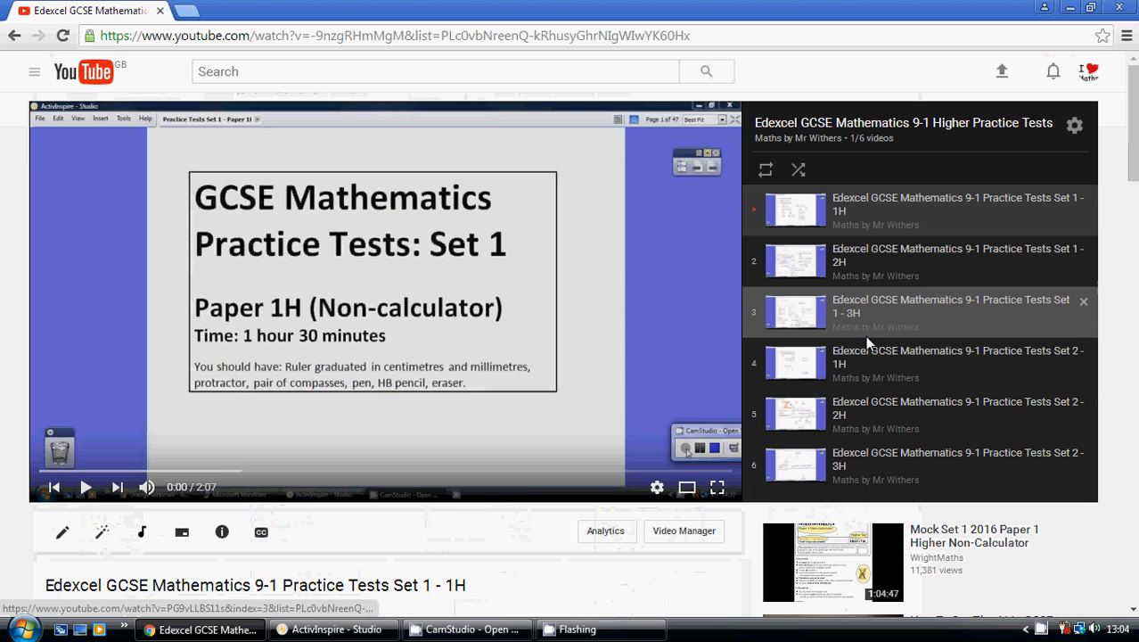
{"action": "mouse_move", "coordinate": [38, 165]}
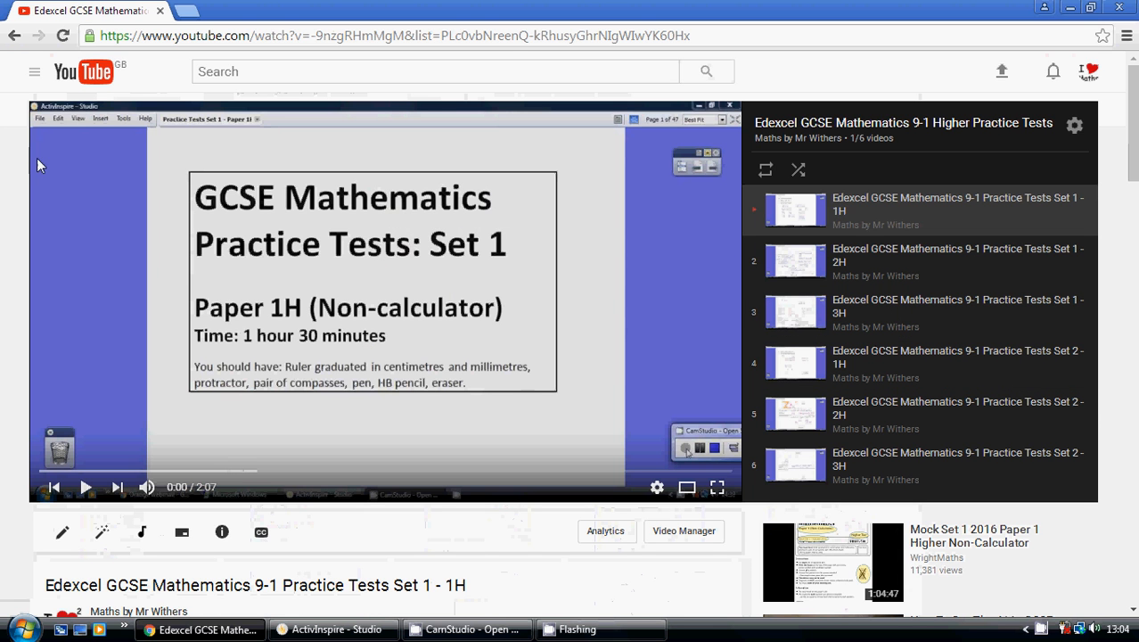
{"action": "mouse_move", "coordinate": [14, 36]}
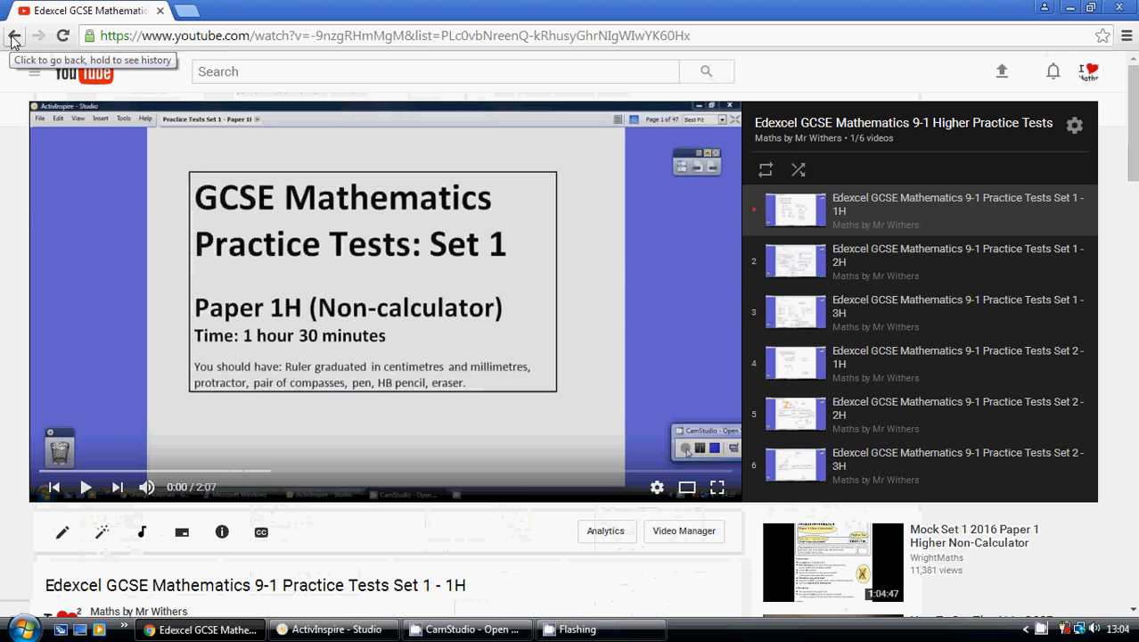
- Go back to the channel home page and open the Higher Specimen Papers playlist
{"action": "left_click", "coordinate": [15, 36]}
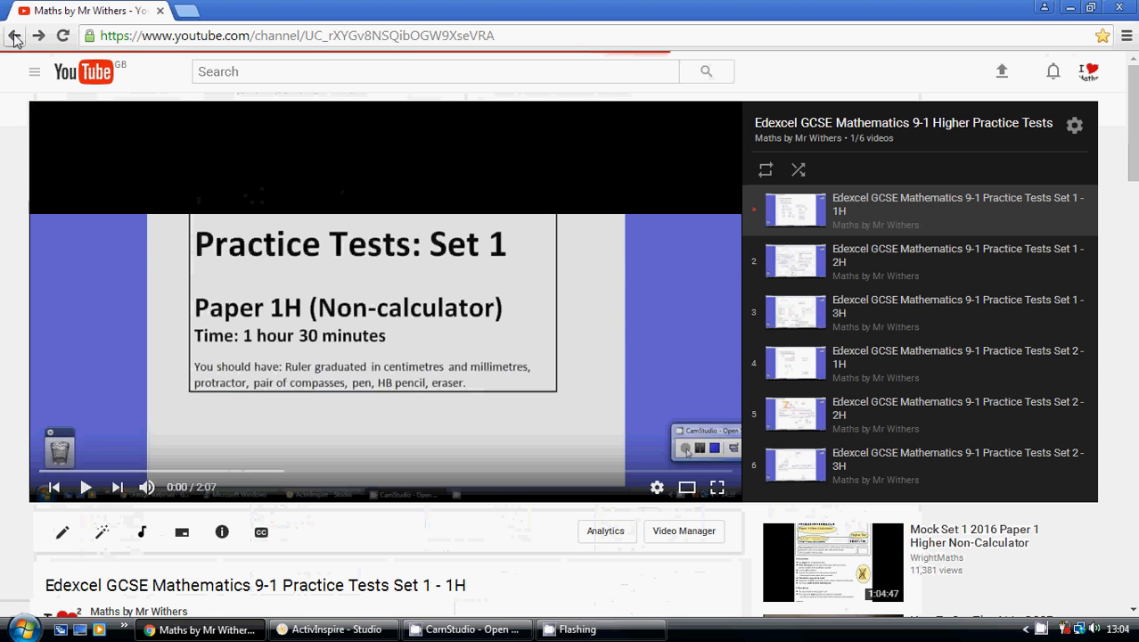
{"action": "left_click", "coordinate": [14, 36]}
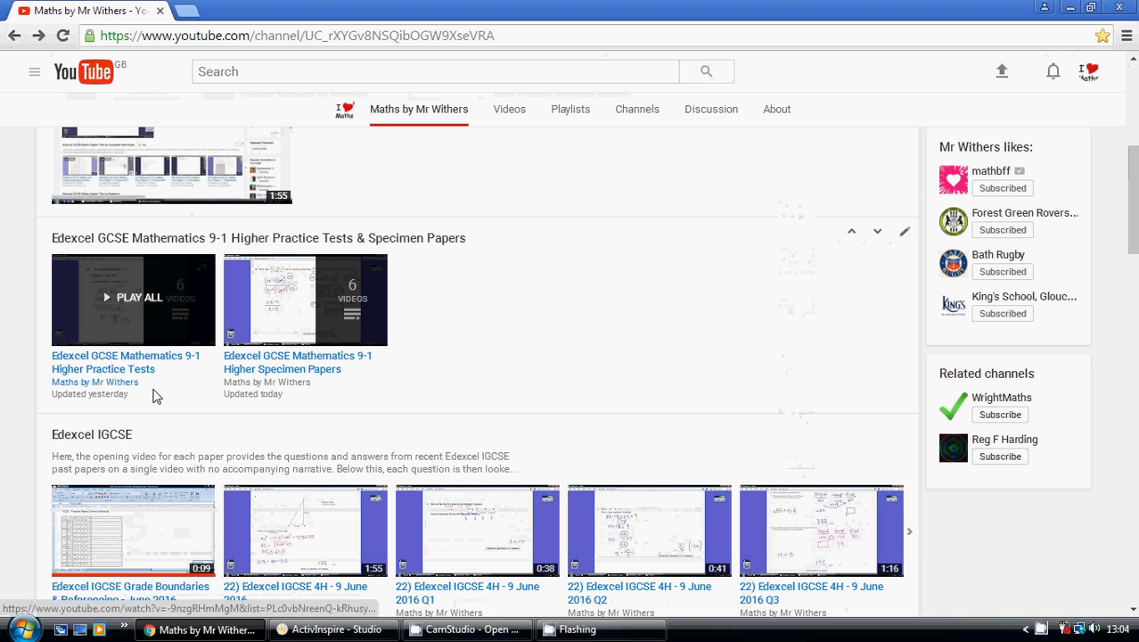
{"action": "mouse_move", "coordinate": [158, 332]}
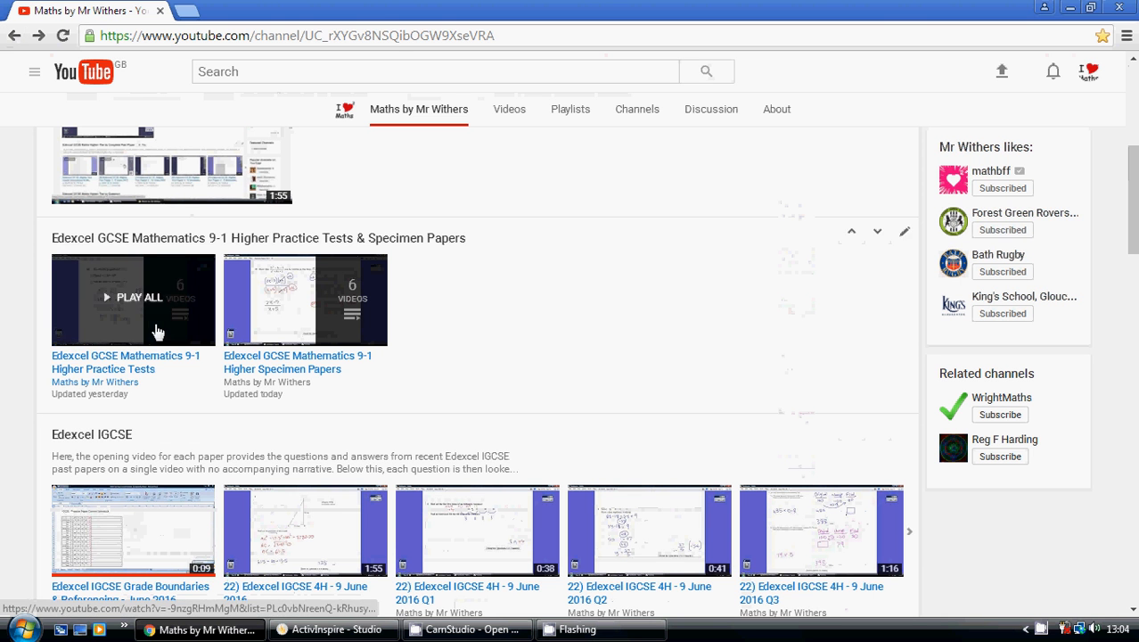
{"action": "left_click", "coordinate": [305, 299]}
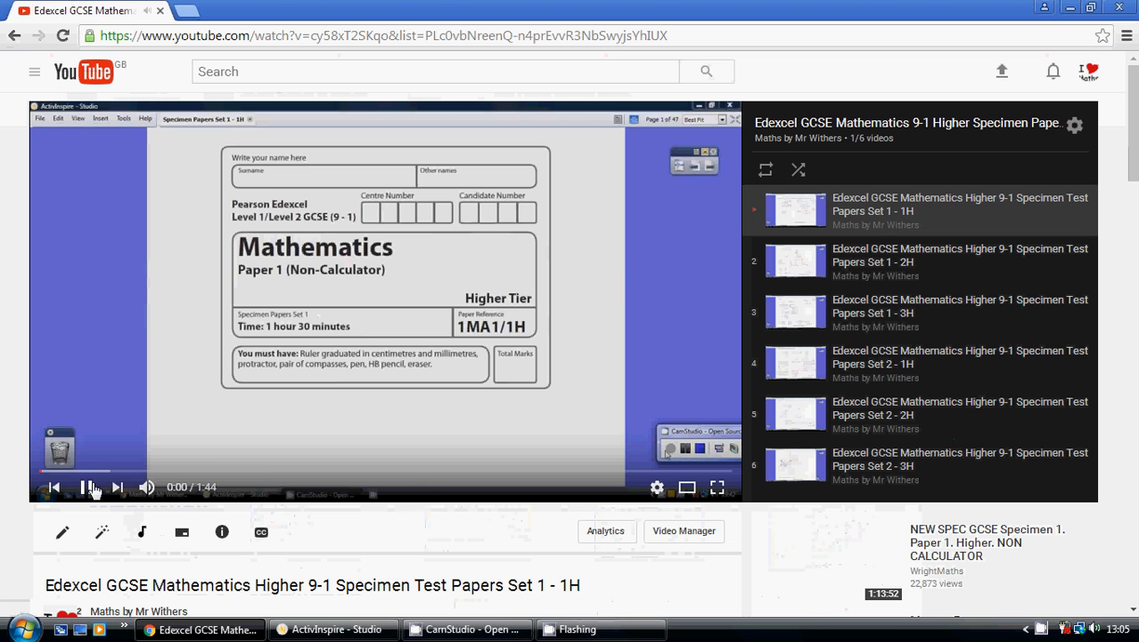
- Pause and resume the Set 1 - 1H specimen video, stopping on the Question 2 solution
{"action": "left_click", "coordinate": [86, 487]}
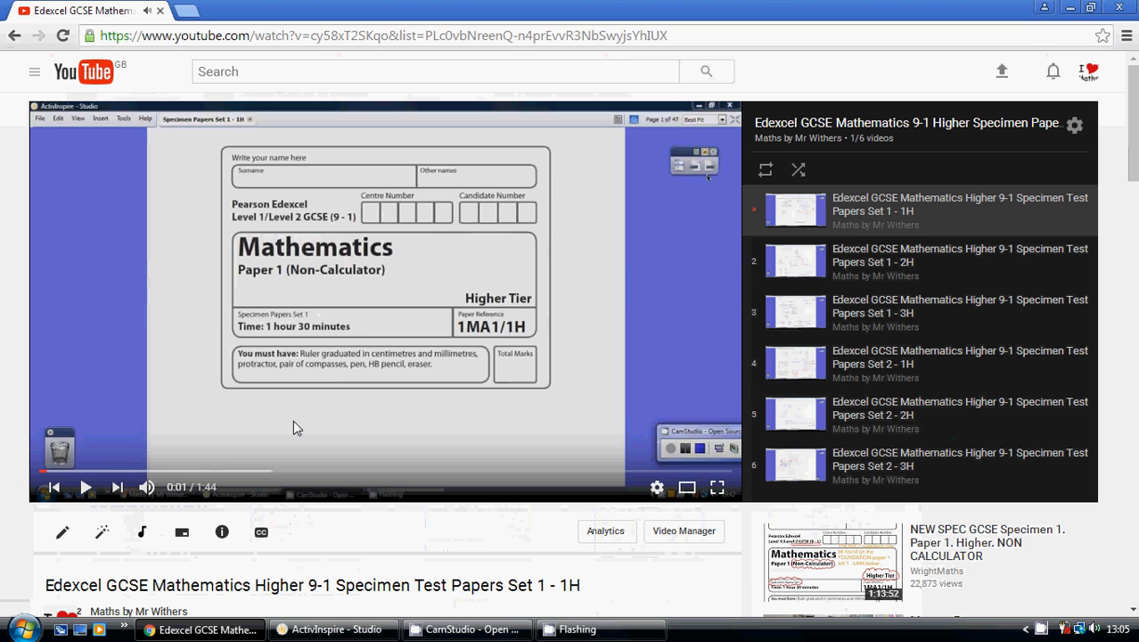
{"action": "mouse_move", "coordinate": [499, 295]}
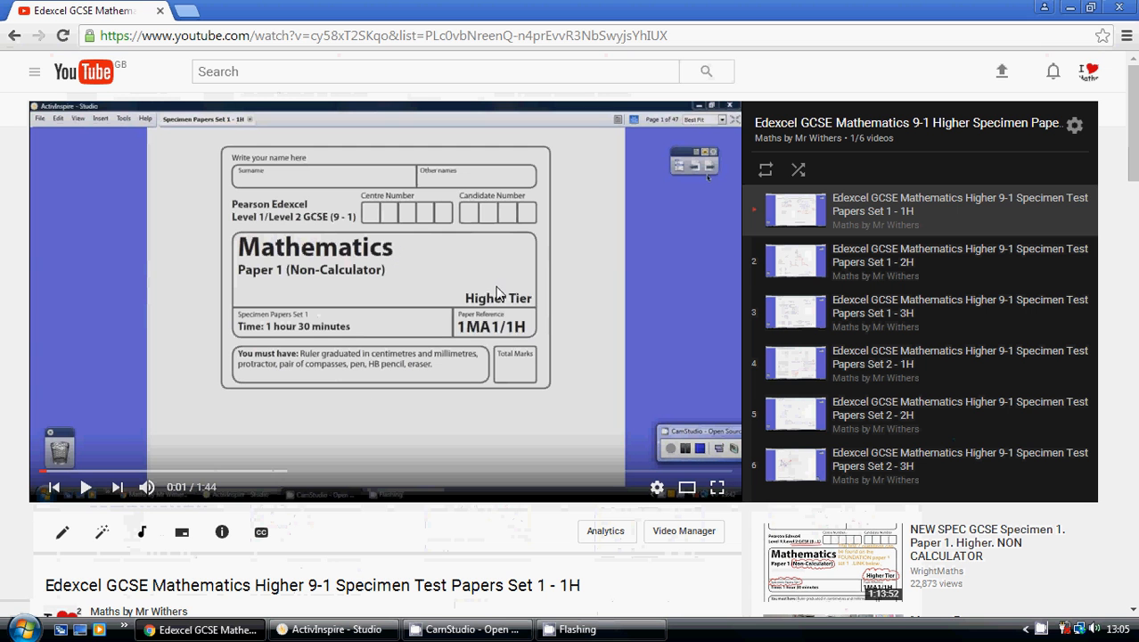
{"action": "mouse_move", "coordinate": [777, 254]}
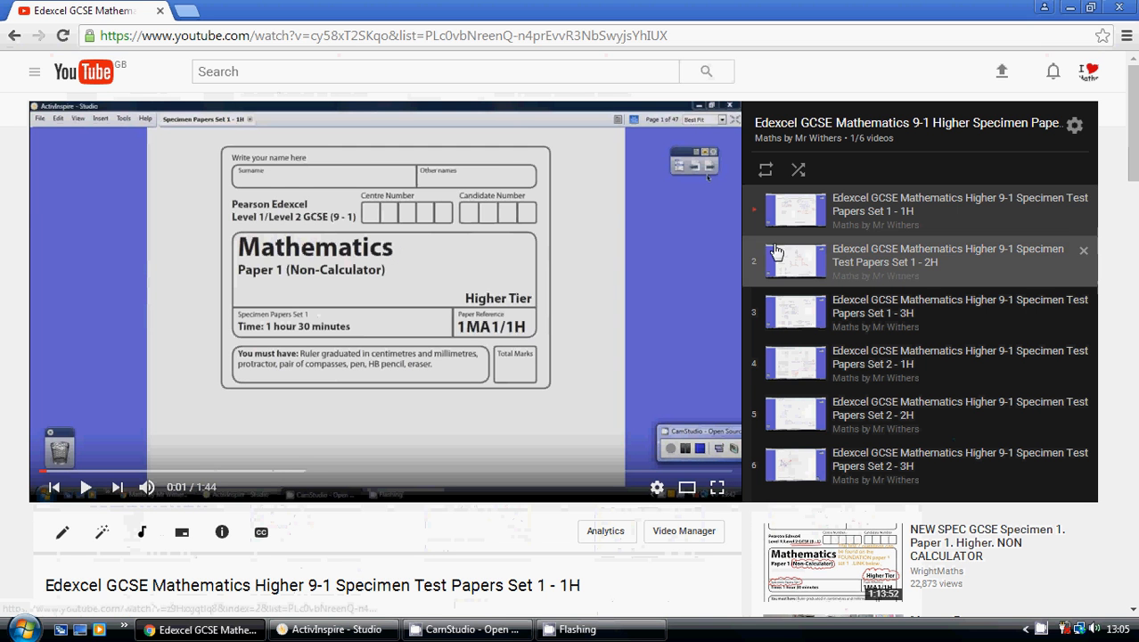
{"action": "mouse_move", "coordinate": [675, 237]}
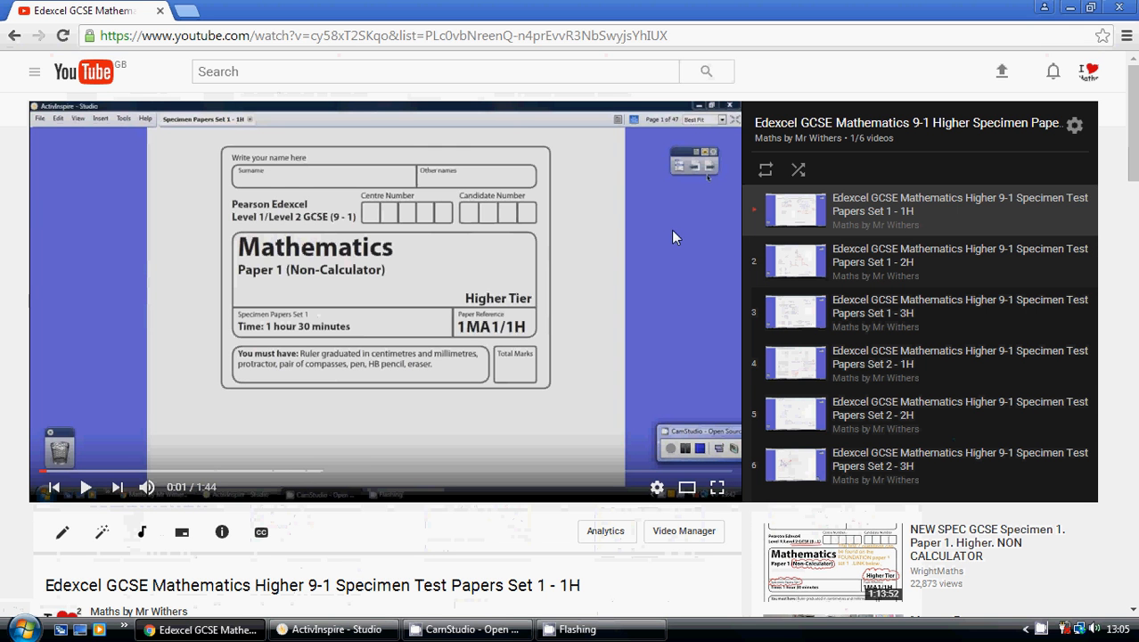
{"action": "mouse_move", "coordinate": [858, 350]}
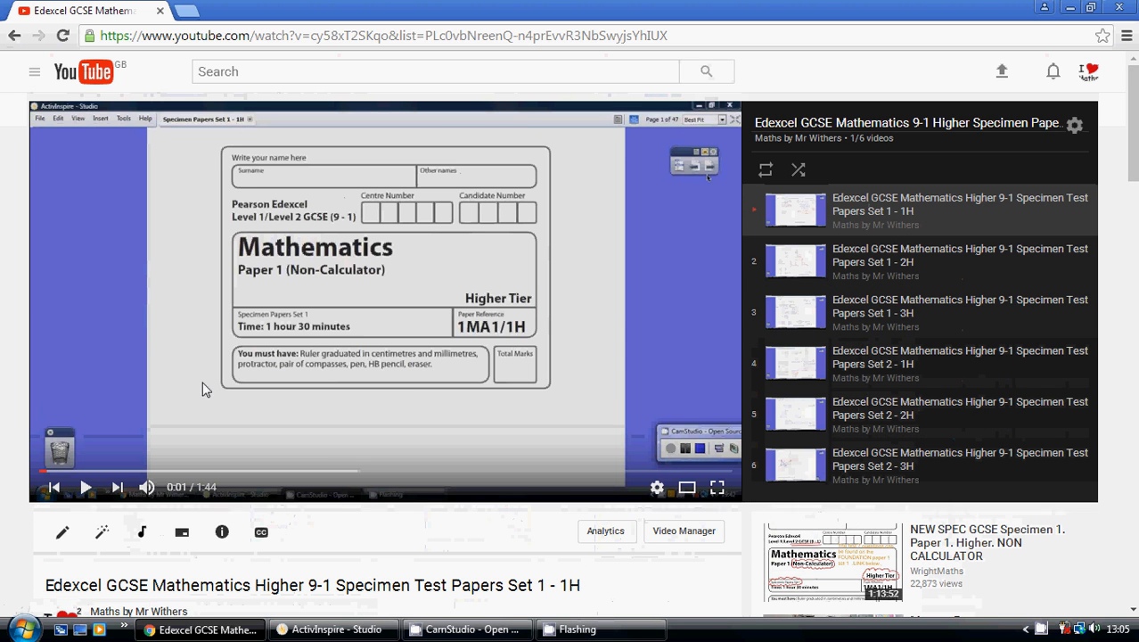
{"action": "left_click", "coordinate": [87, 487]}
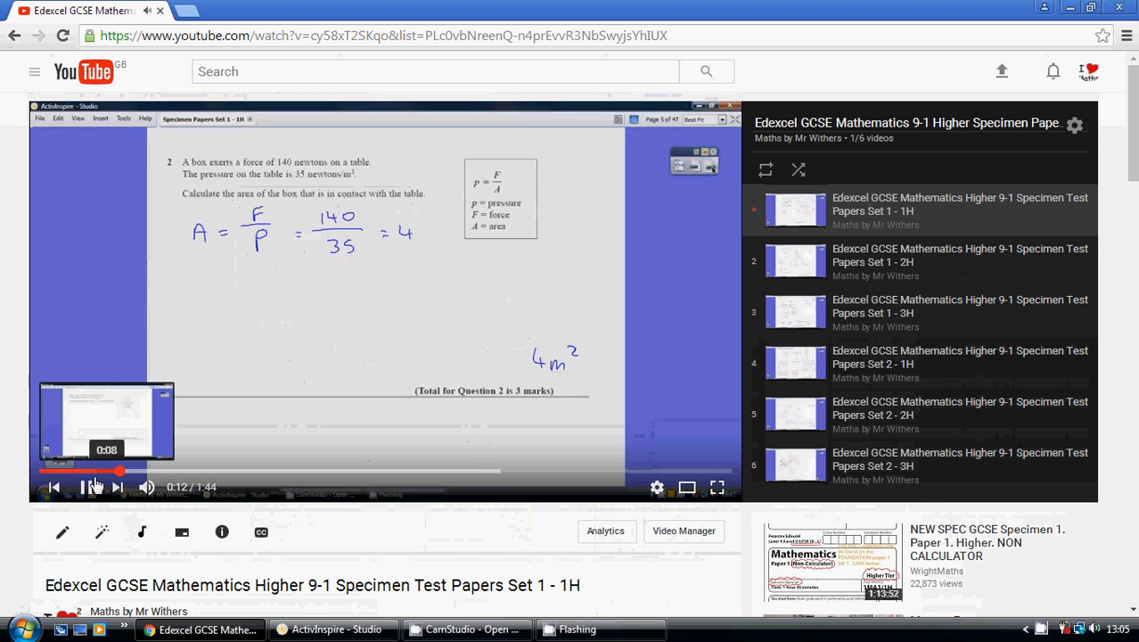
{"action": "left_click", "coordinate": [85, 486]}
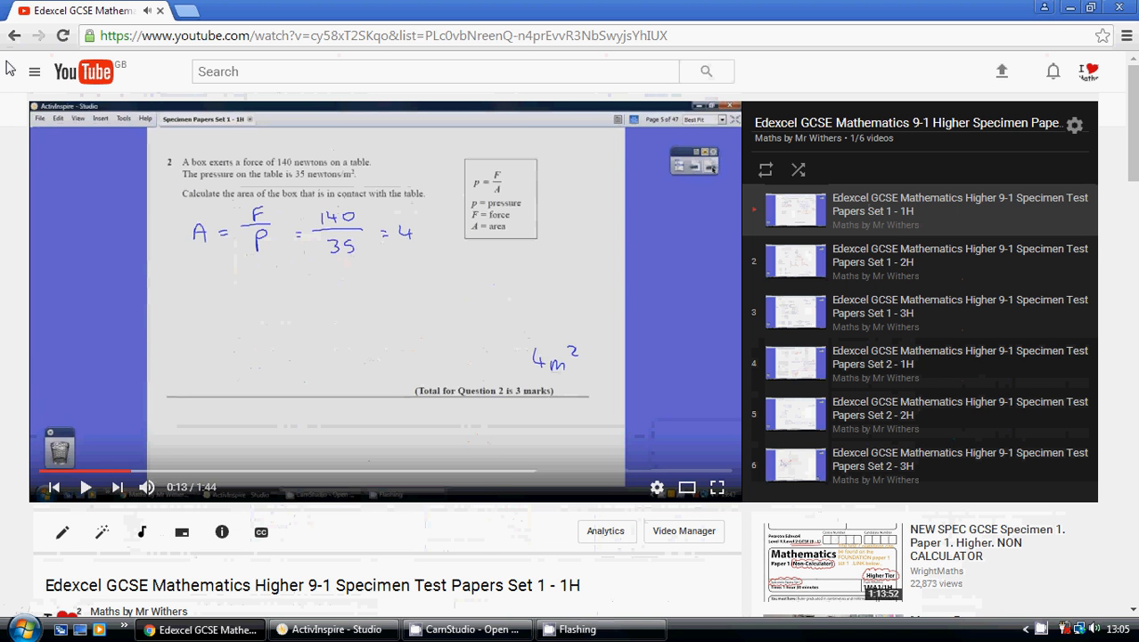
{"action": "mouse_move", "coordinate": [407, 324]}
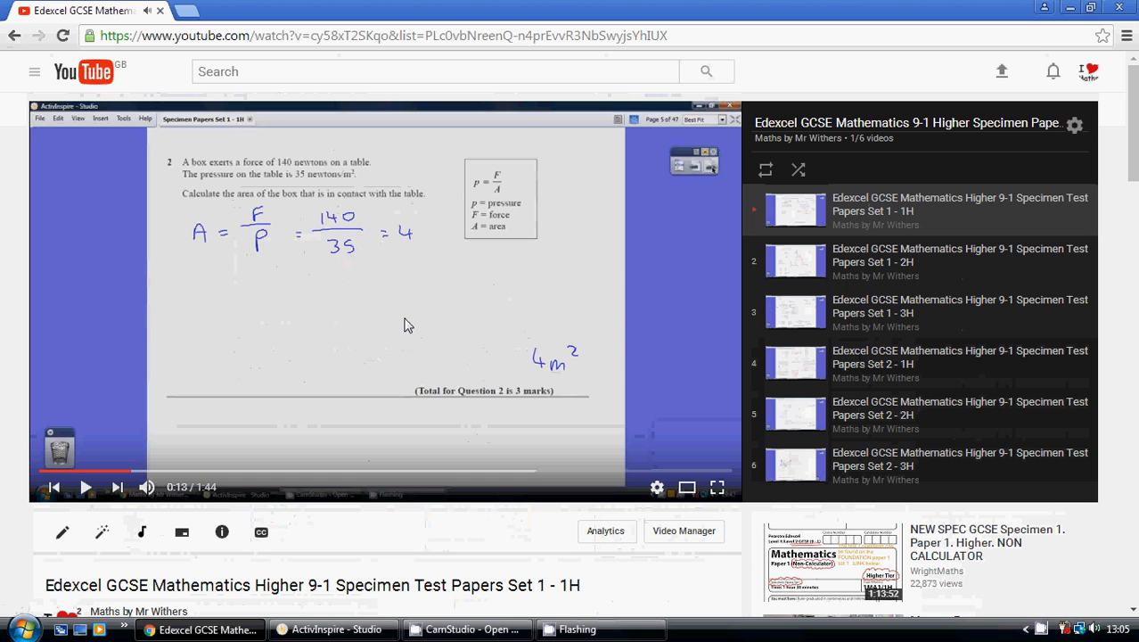
{"action": "mouse_move", "coordinate": [395, 329]}
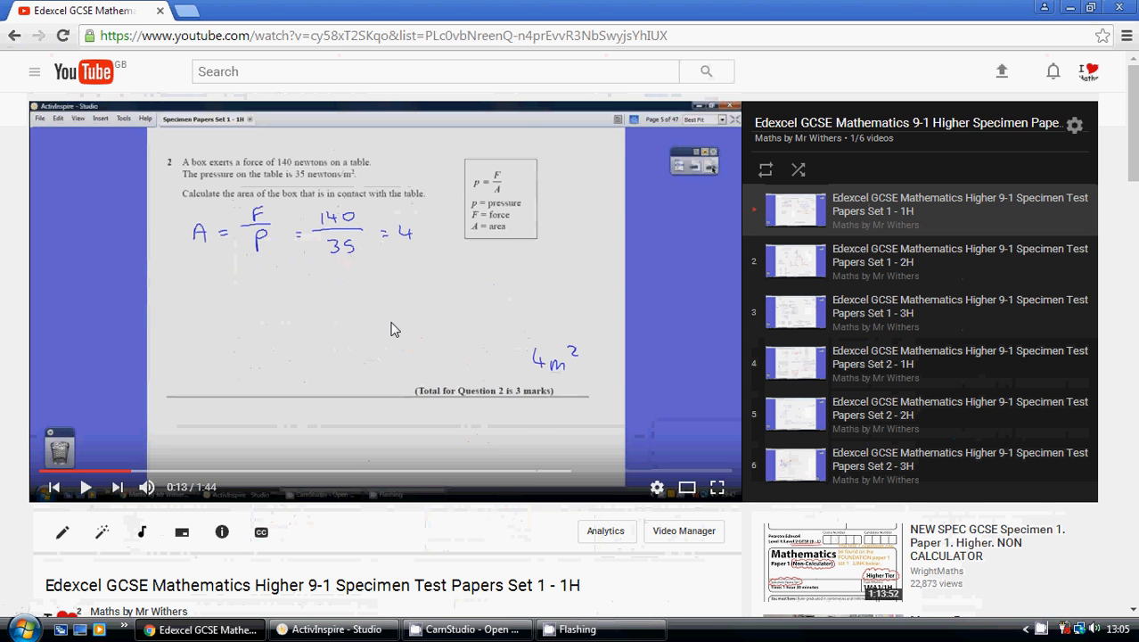
{"action": "mouse_move", "coordinate": [313, 279]}
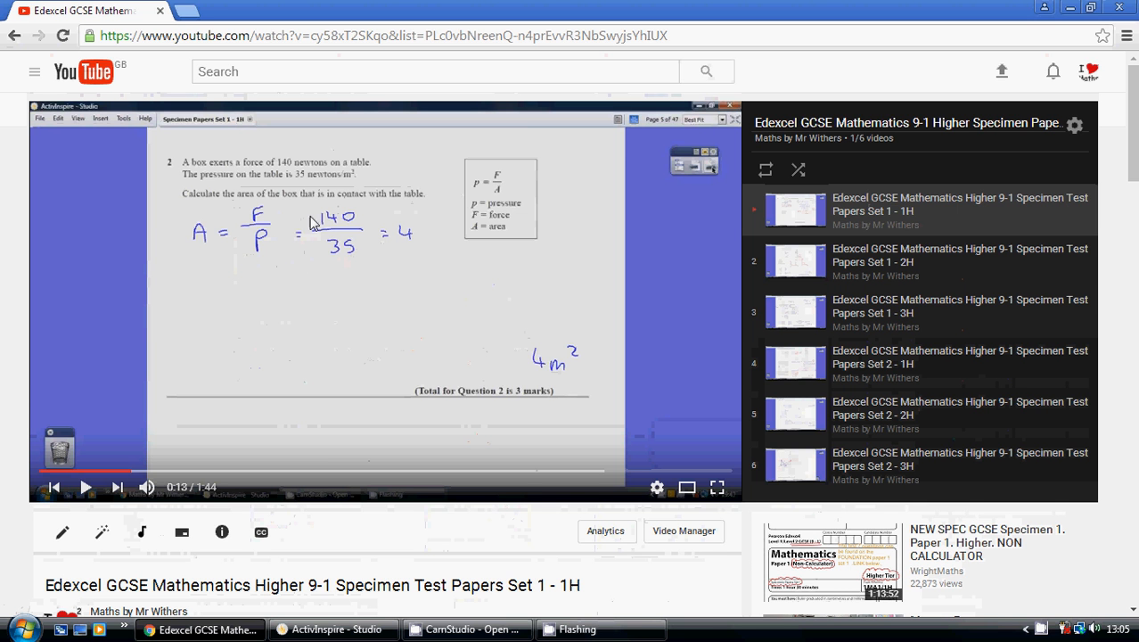
{"action": "mouse_move", "coordinate": [14, 35]}
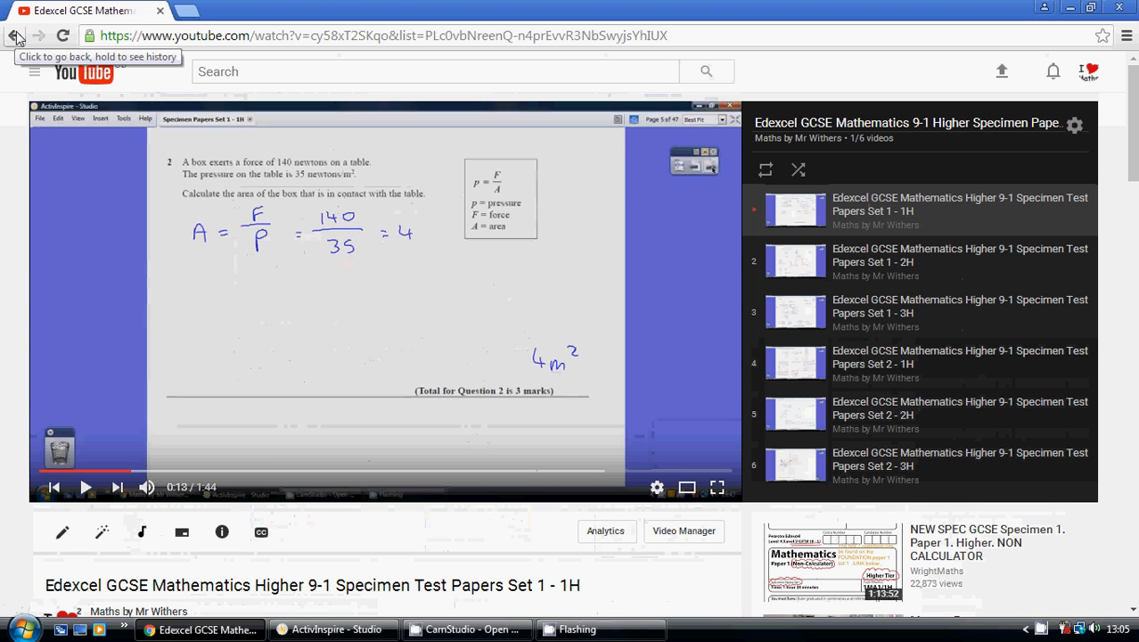
{"action": "mouse_move", "coordinate": [499, 374]}
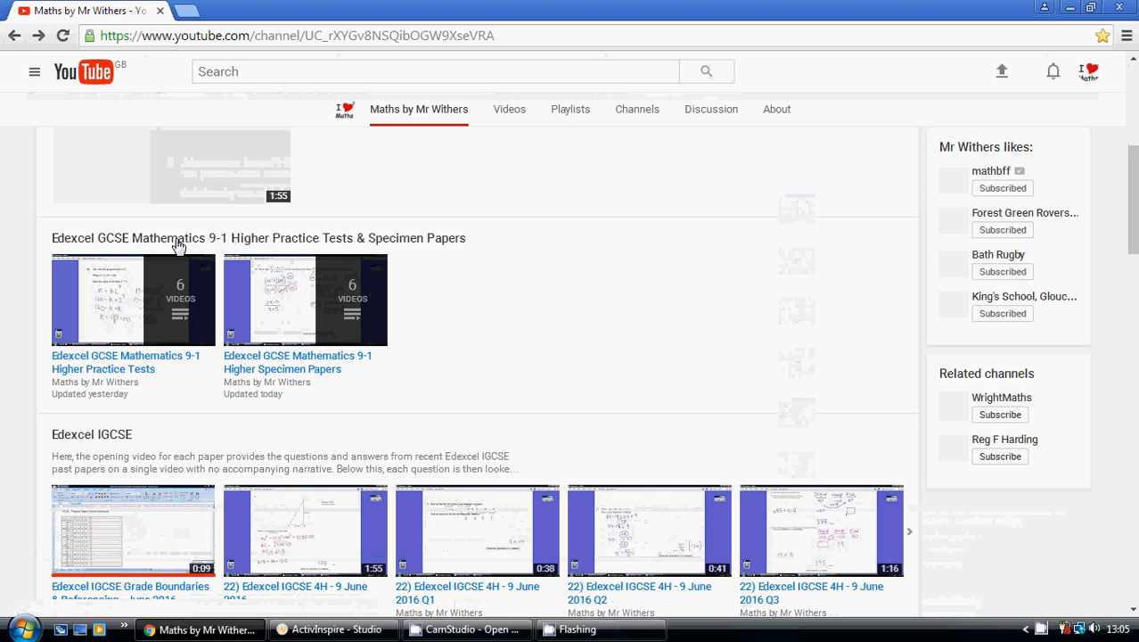
- Open the IGCSE Grade Boundaries & Referencing June 2016 video, pause it, and go back
{"action": "scroll", "scroll_direction": "down", "scroll_amount": 3}
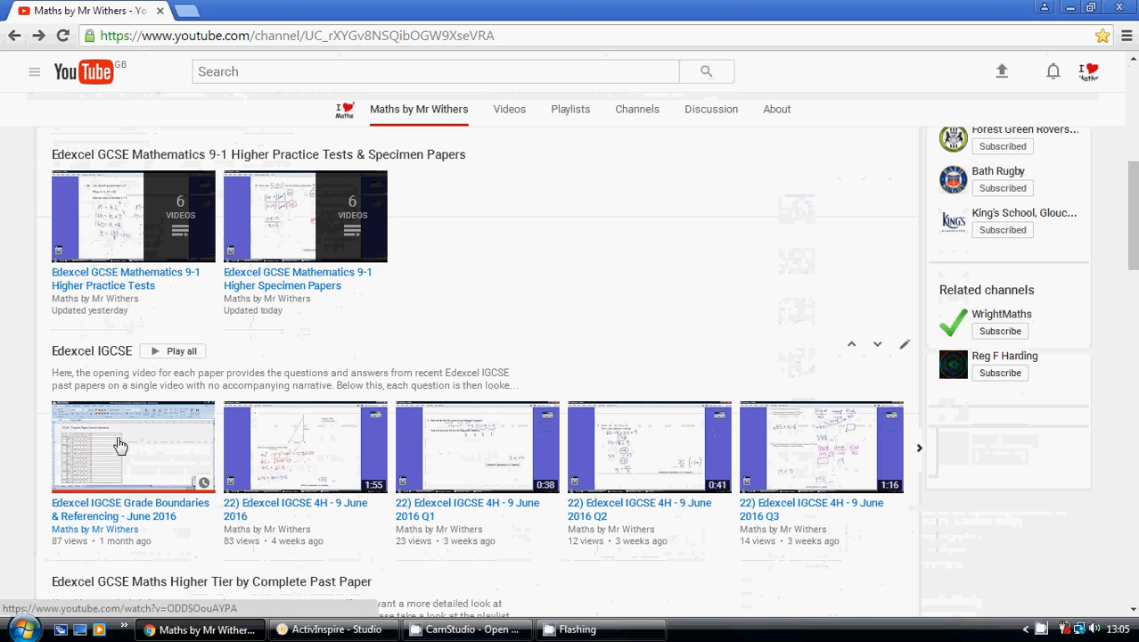
{"action": "left_click", "coordinate": [121, 446]}
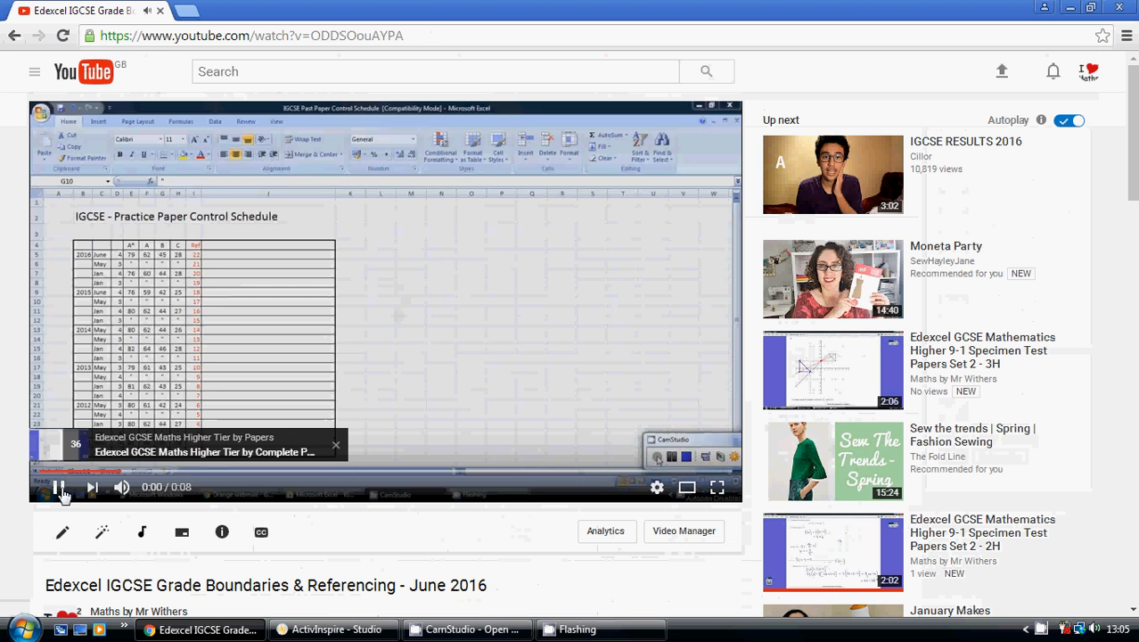
{"action": "left_click", "coordinate": [58, 487]}
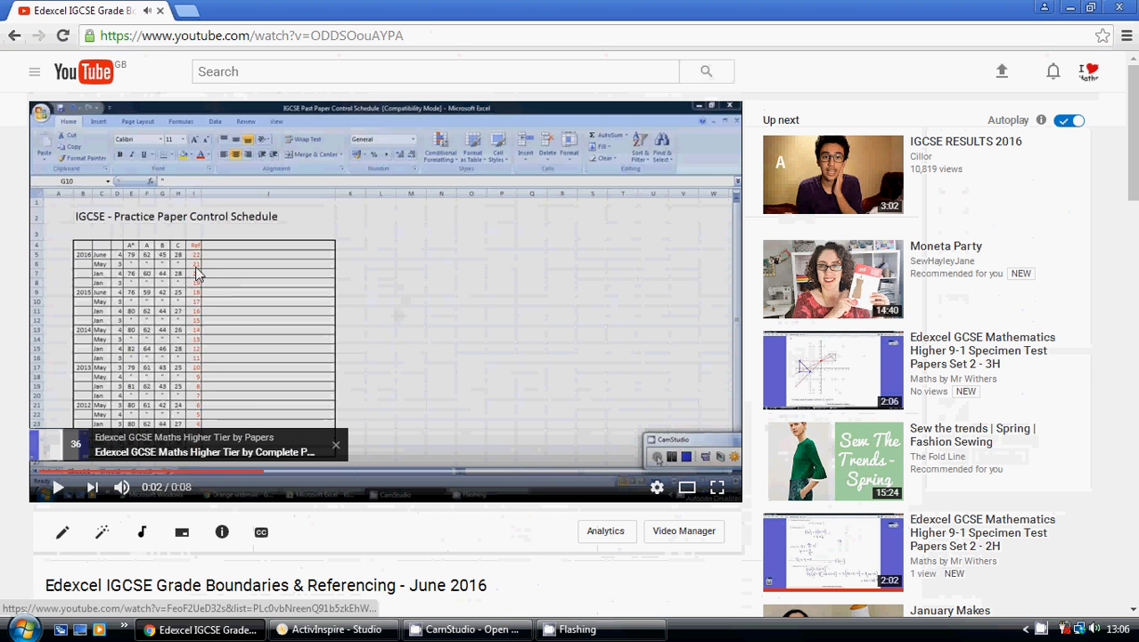
{"action": "mouse_move", "coordinate": [196, 395]}
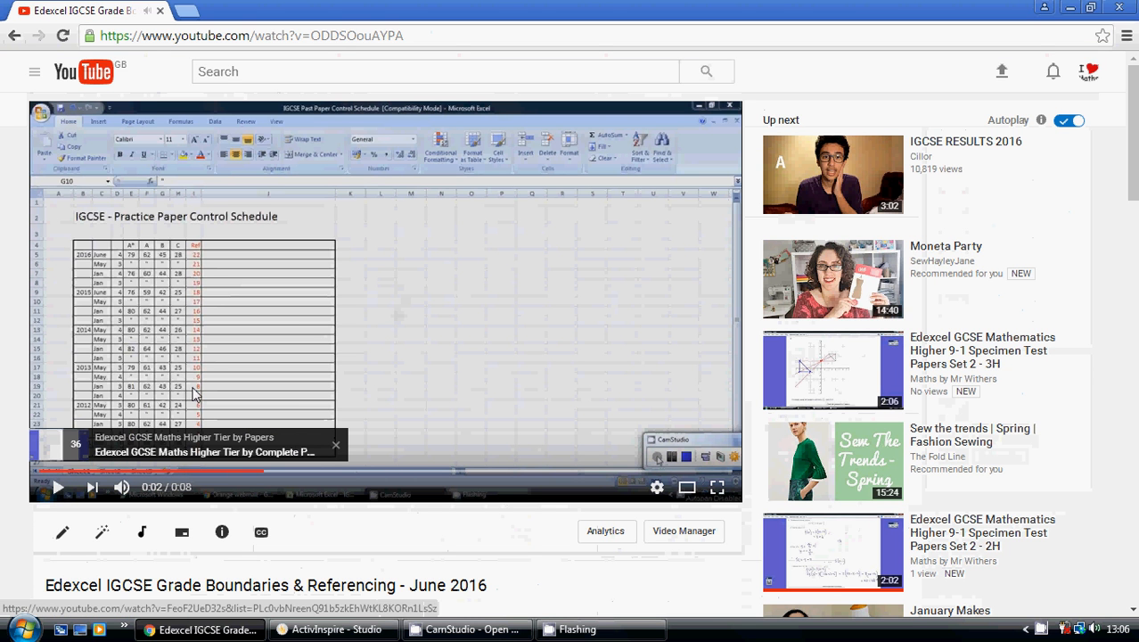
{"action": "mouse_move", "coordinate": [196, 310]}
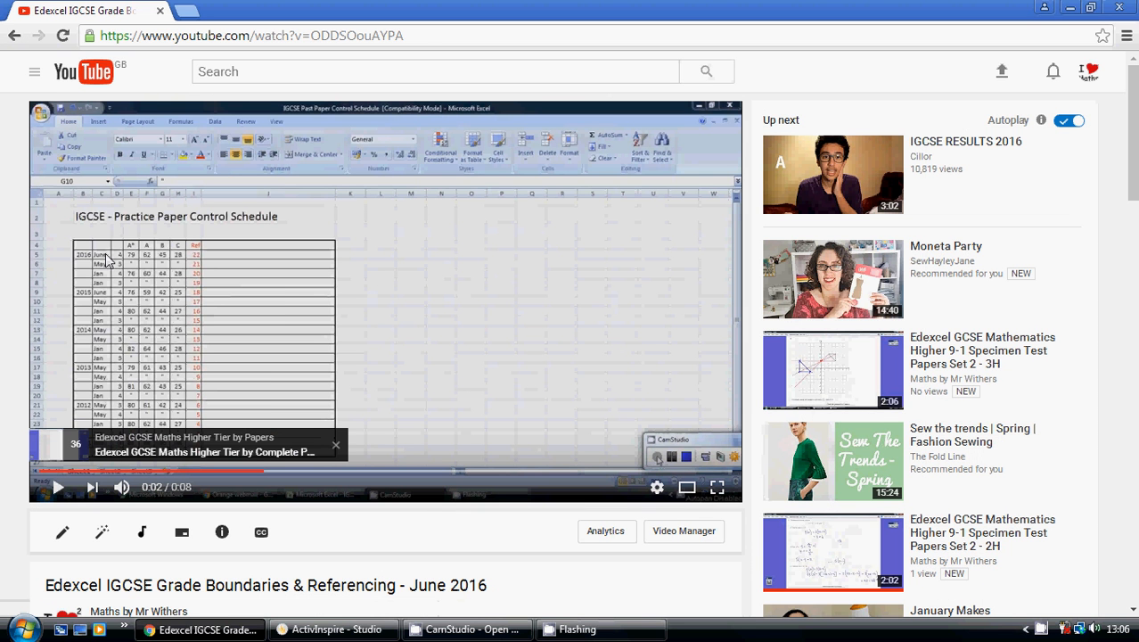
{"action": "mouse_move", "coordinate": [129, 261]}
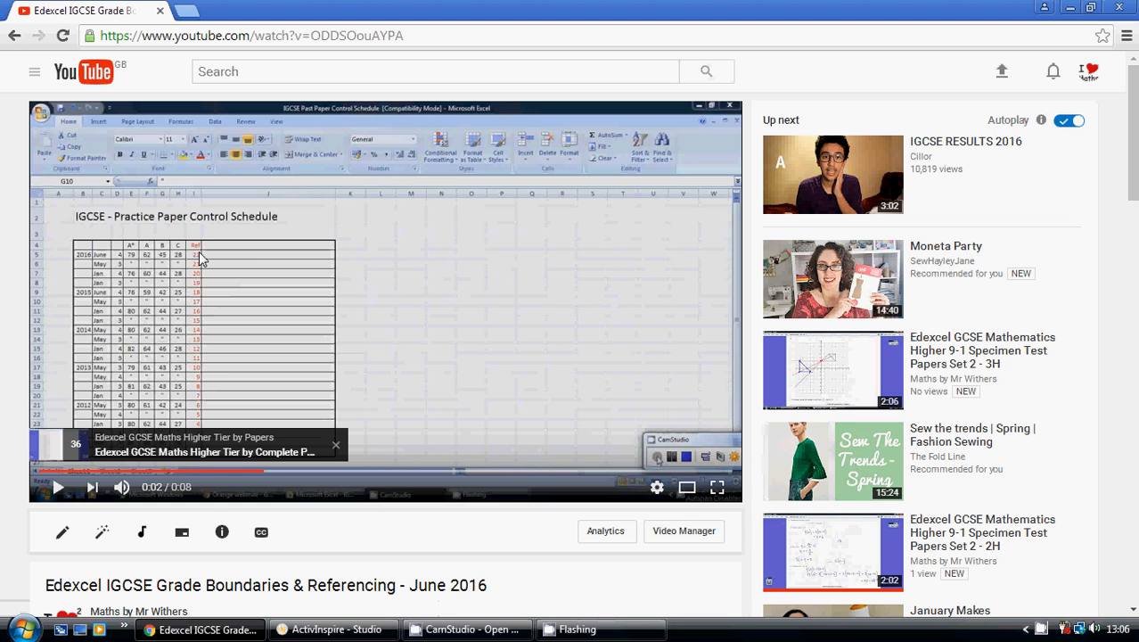
{"action": "left_click", "coordinate": [14, 36]}
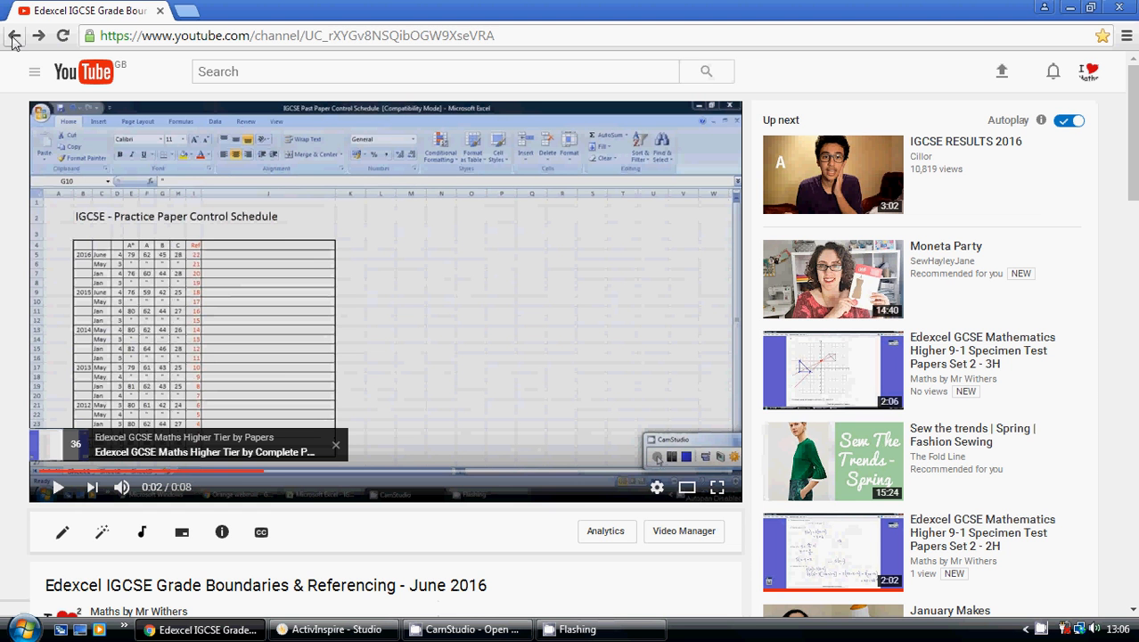
- Return to the channel page, page through the Edexcel IGCSE shelf, and open the full playlist
{"action": "left_click", "coordinate": [14, 36]}
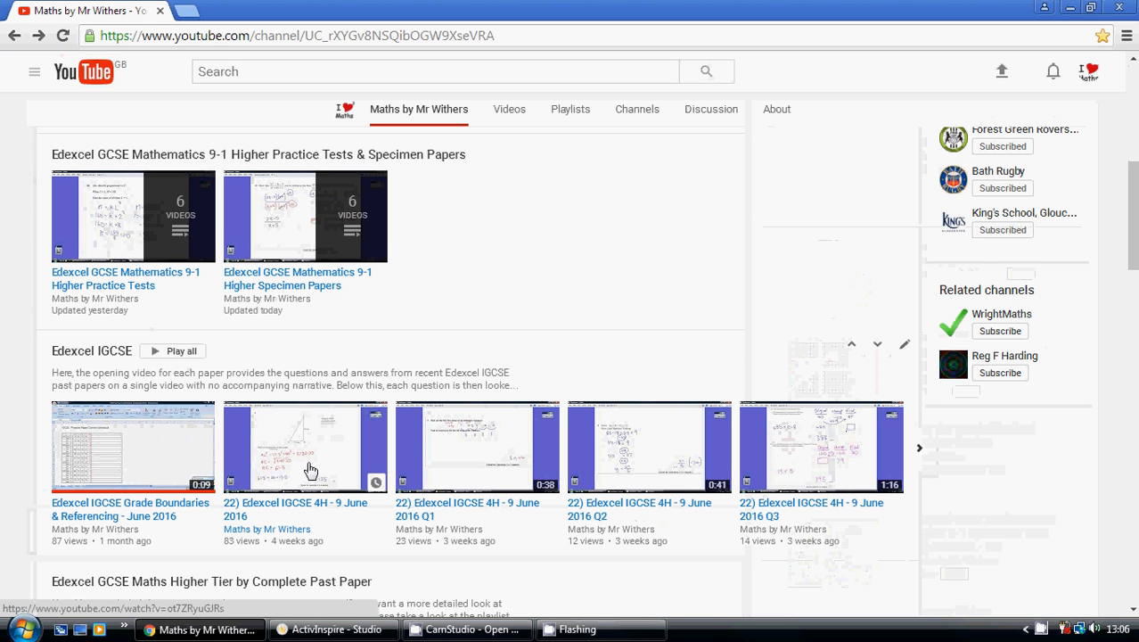
{"action": "mouse_move", "coordinate": [292, 470]}
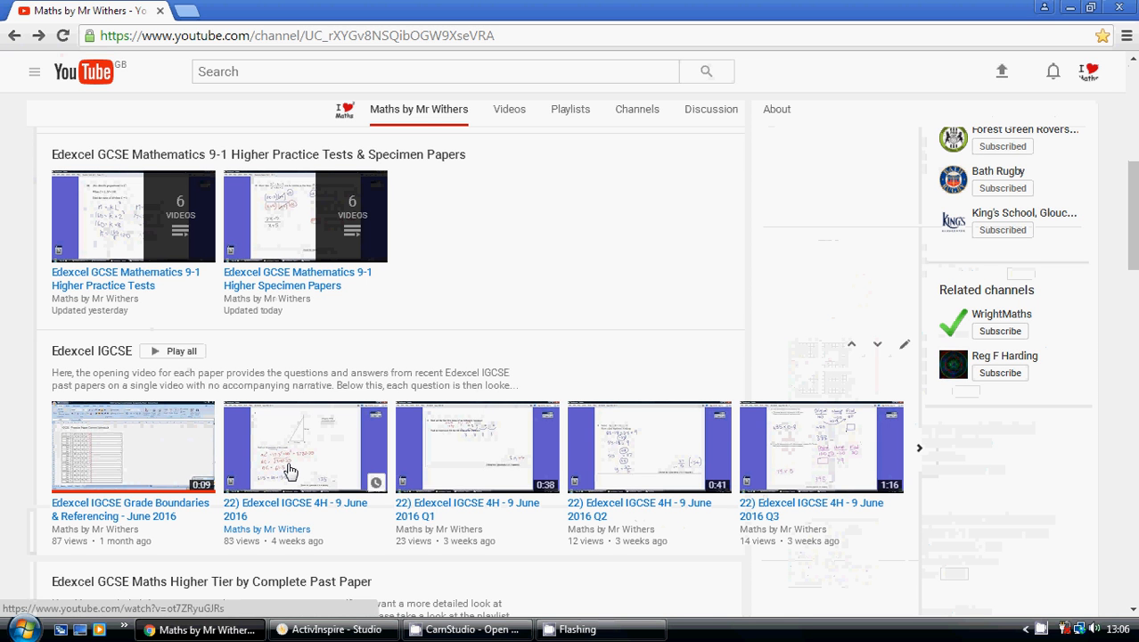
{"action": "mouse_move", "coordinate": [294, 452]}
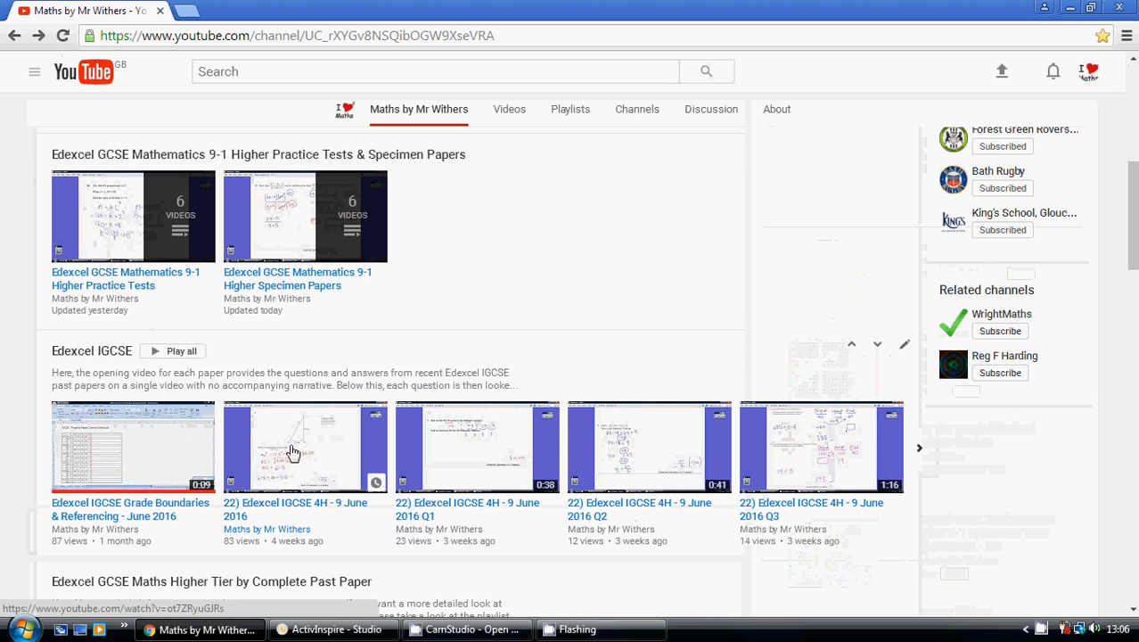
{"action": "left_click", "coordinate": [919, 447]}
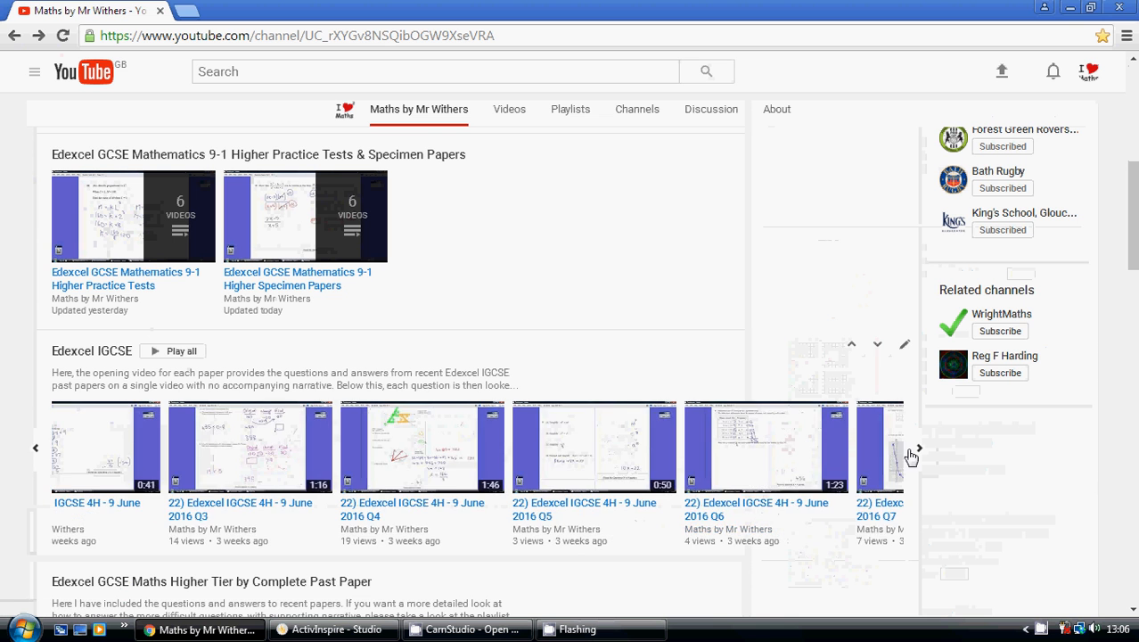
{"action": "left_click", "coordinate": [918, 447]}
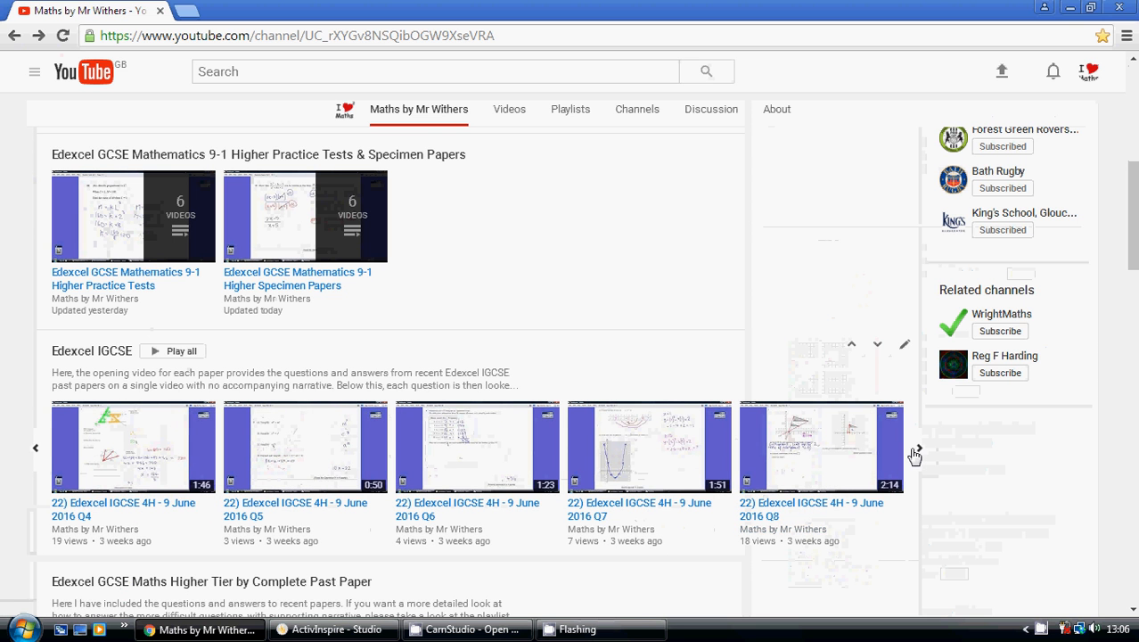
{"action": "left_click", "coordinate": [916, 447]}
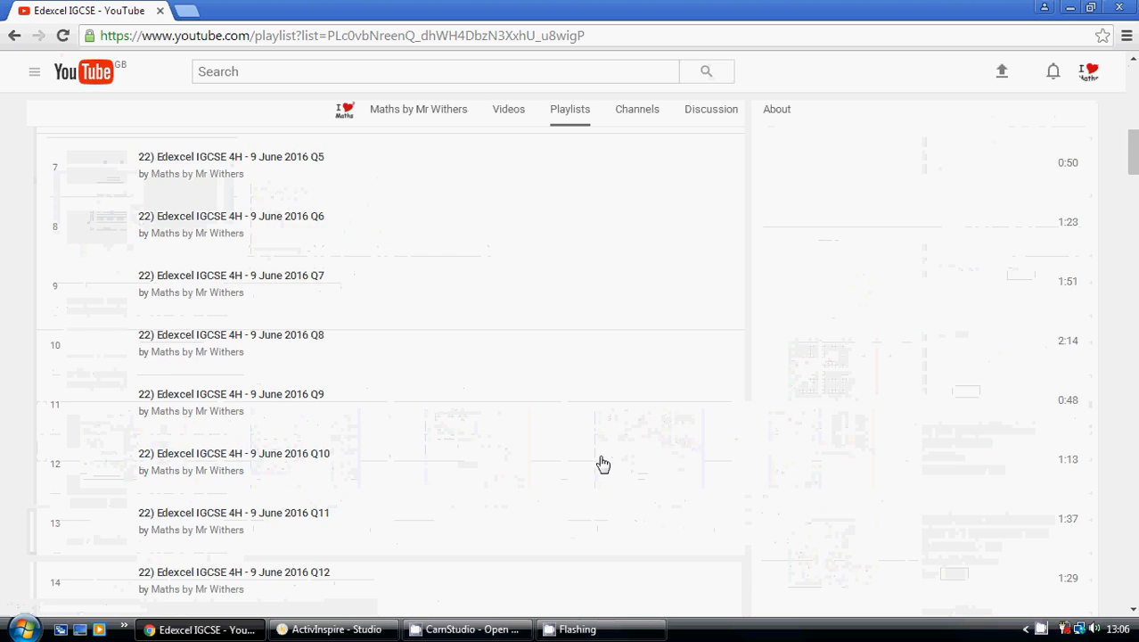
- Open the 9 June 2016 4H Q20 video, then return and scroll down the channel page
{"action": "scroll", "scroll_direction": "down", "scroll_amount": 3}
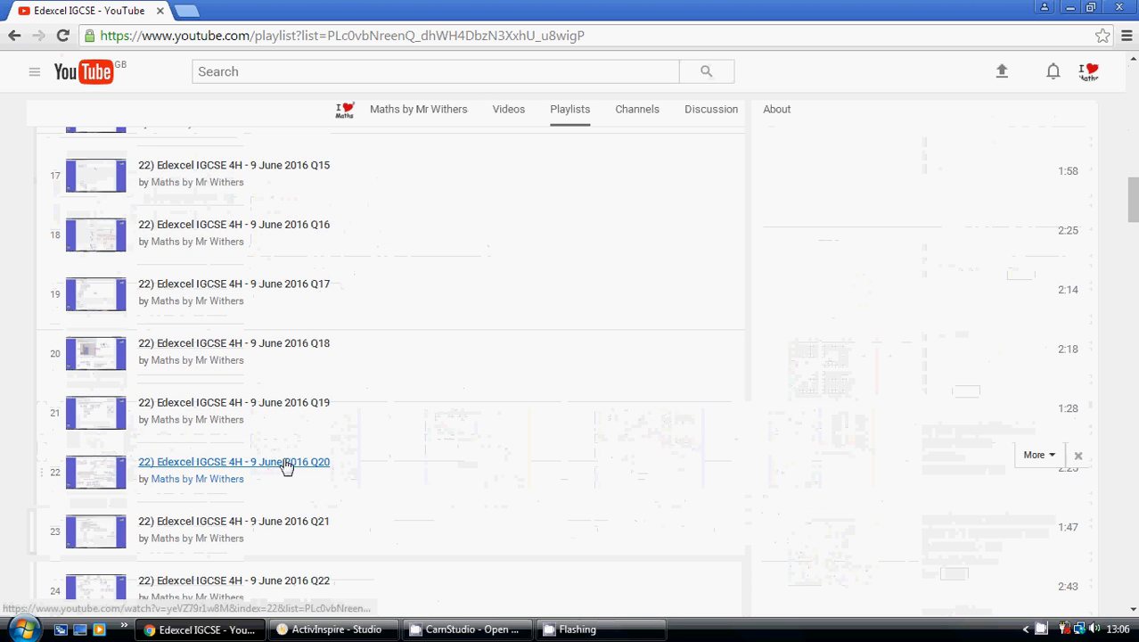
{"action": "left_click", "coordinate": [234, 461]}
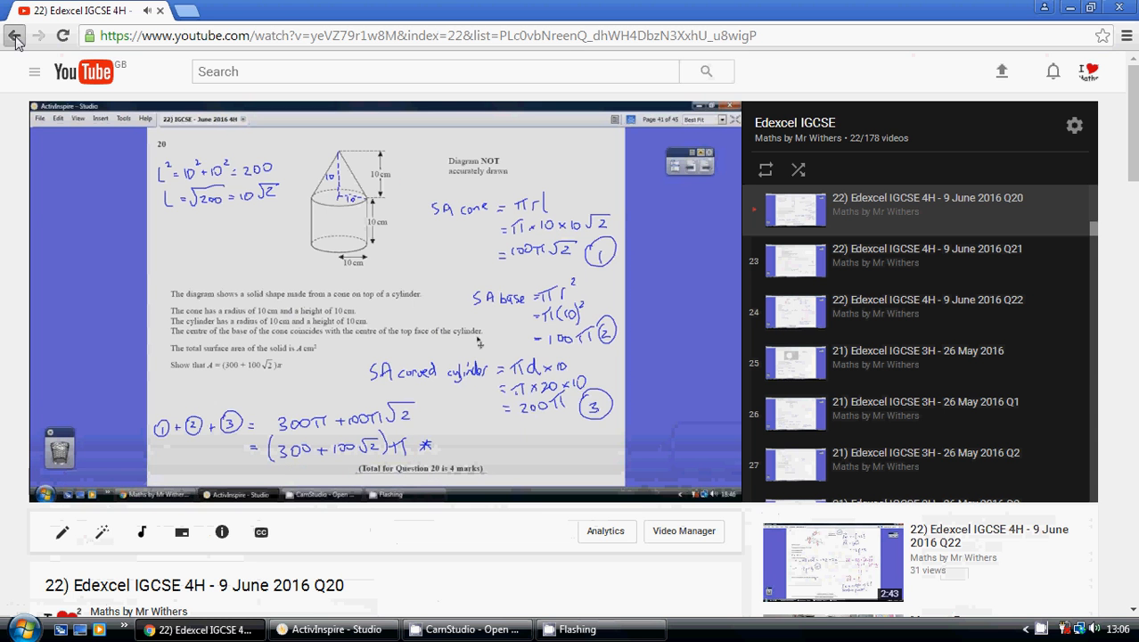
{"action": "left_click", "coordinate": [15, 36]}
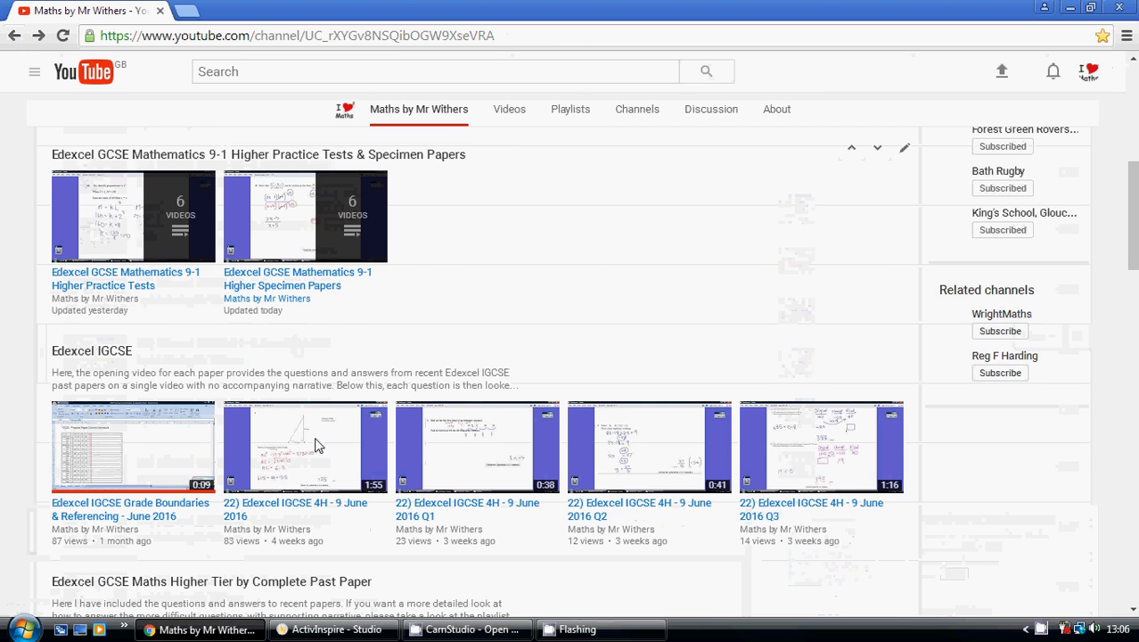
{"action": "scroll", "scroll_direction": "down", "scroll_amount": 3}
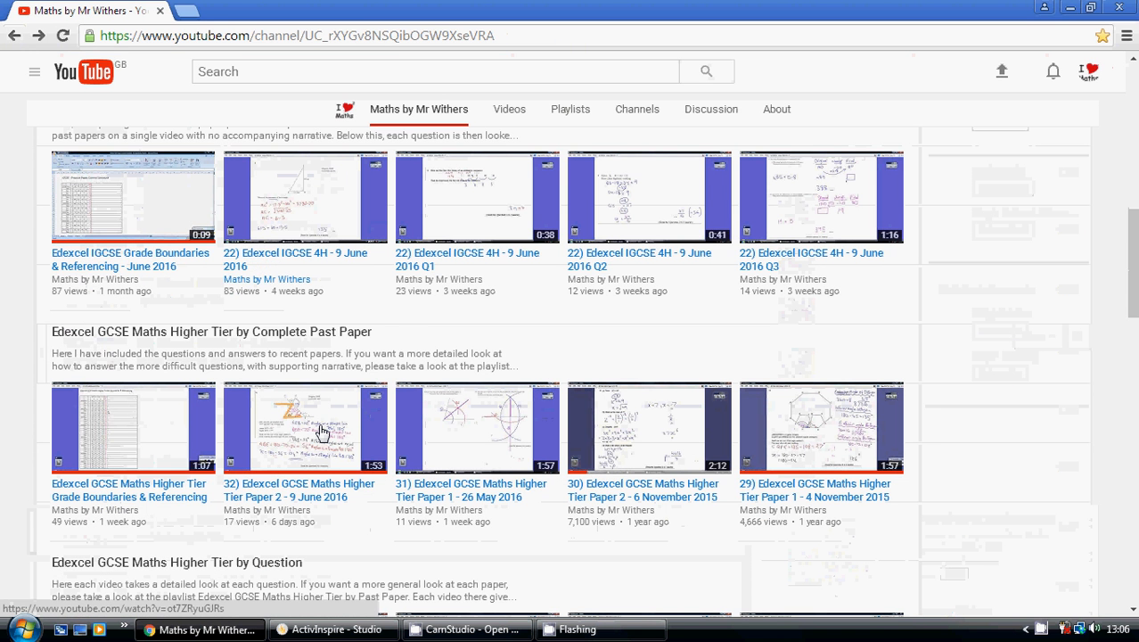
{"action": "mouse_move", "coordinate": [361, 525]}
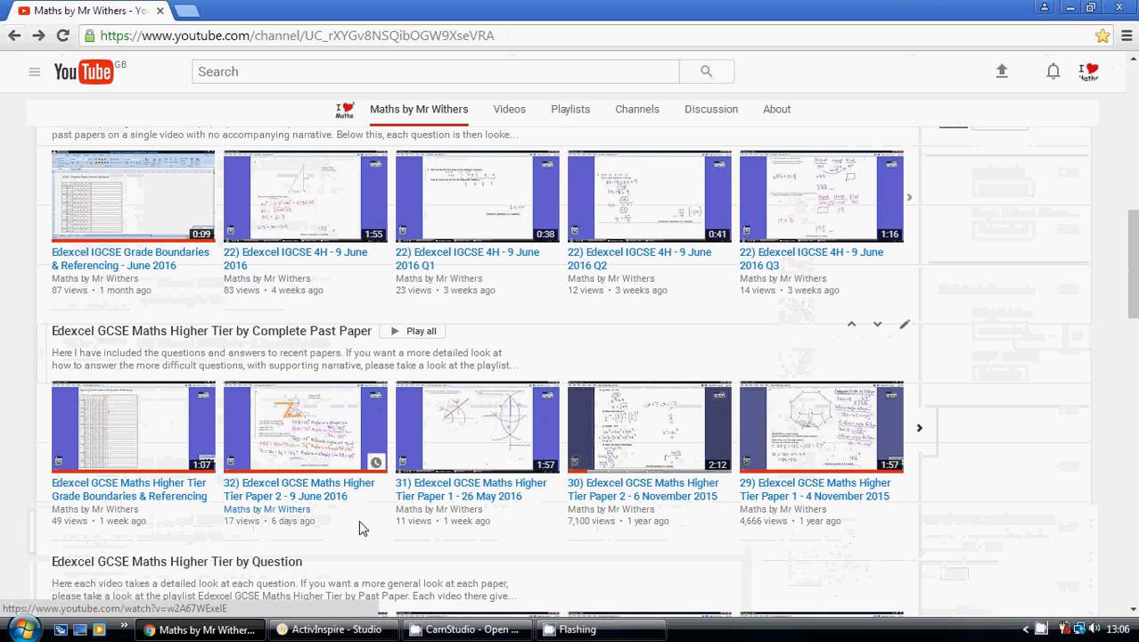
{"action": "mouse_move", "coordinate": [195, 331]}
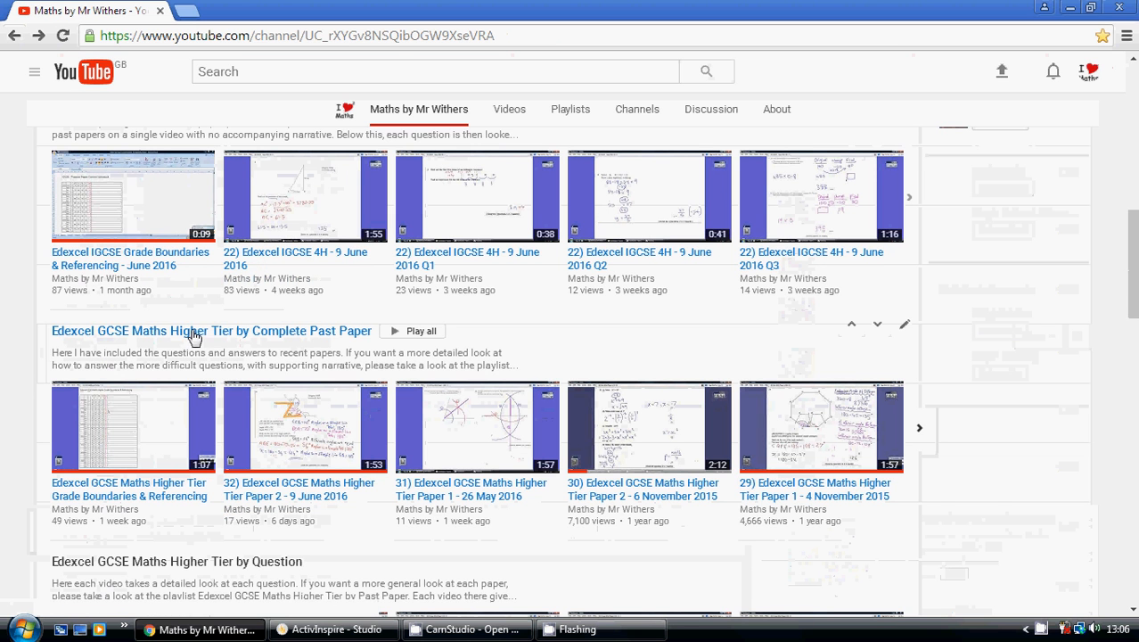
{"action": "mouse_move", "coordinate": [149, 437]}
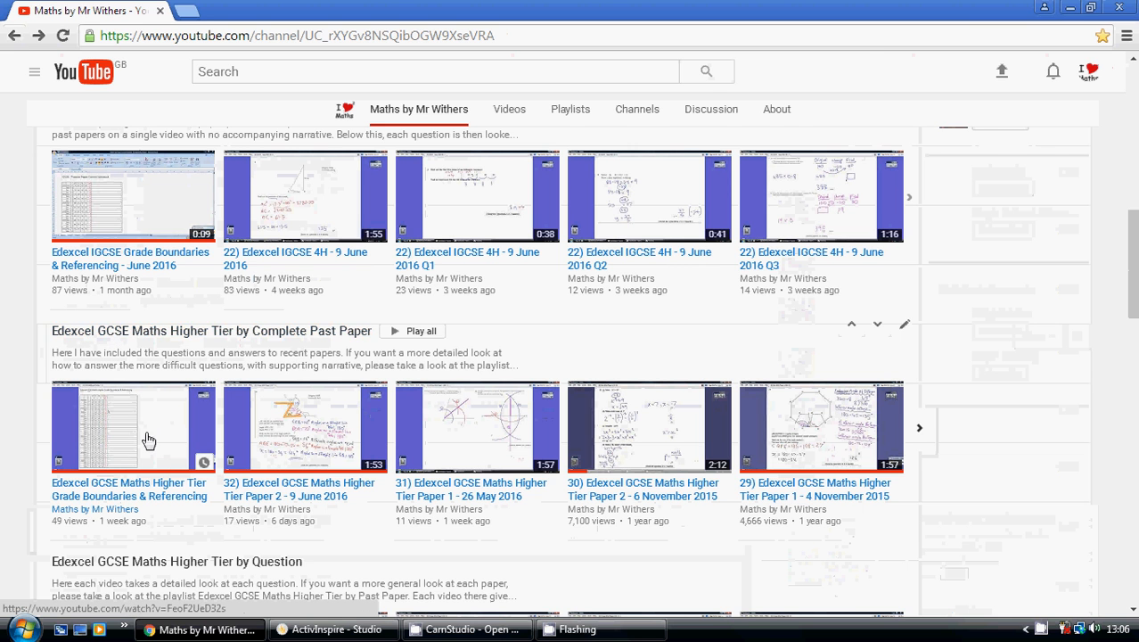
- Open and pause the GCSE Higher Tier Grade Boundaries & Referencing video, then go back
{"action": "left_click", "coordinate": [133, 427]}
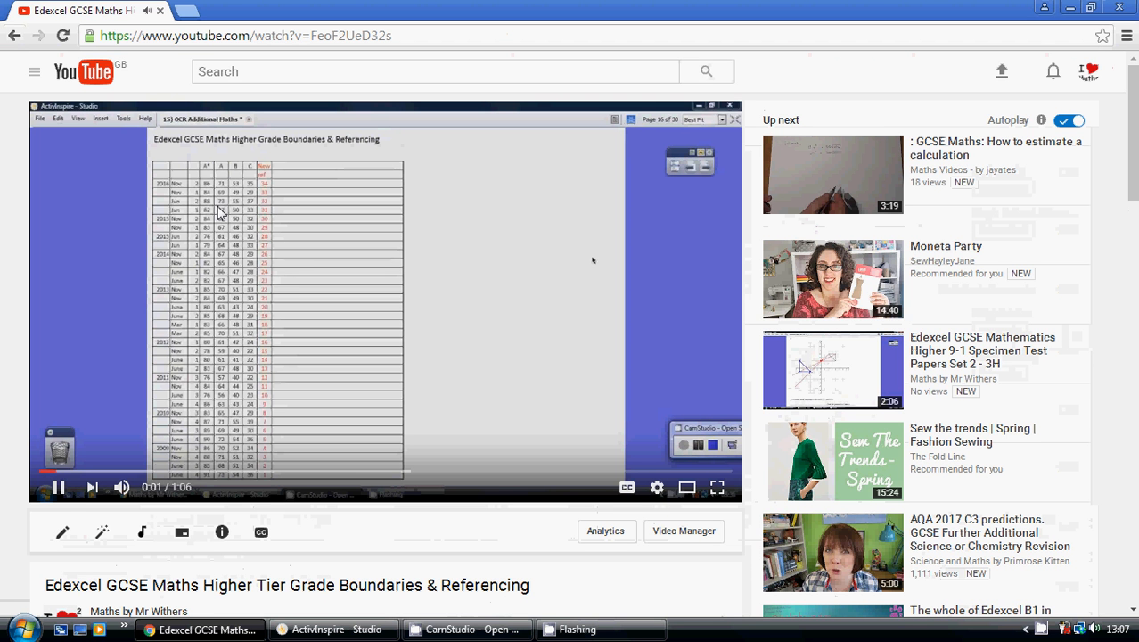
{"action": "left_click", "coordinate": [59, 486]}
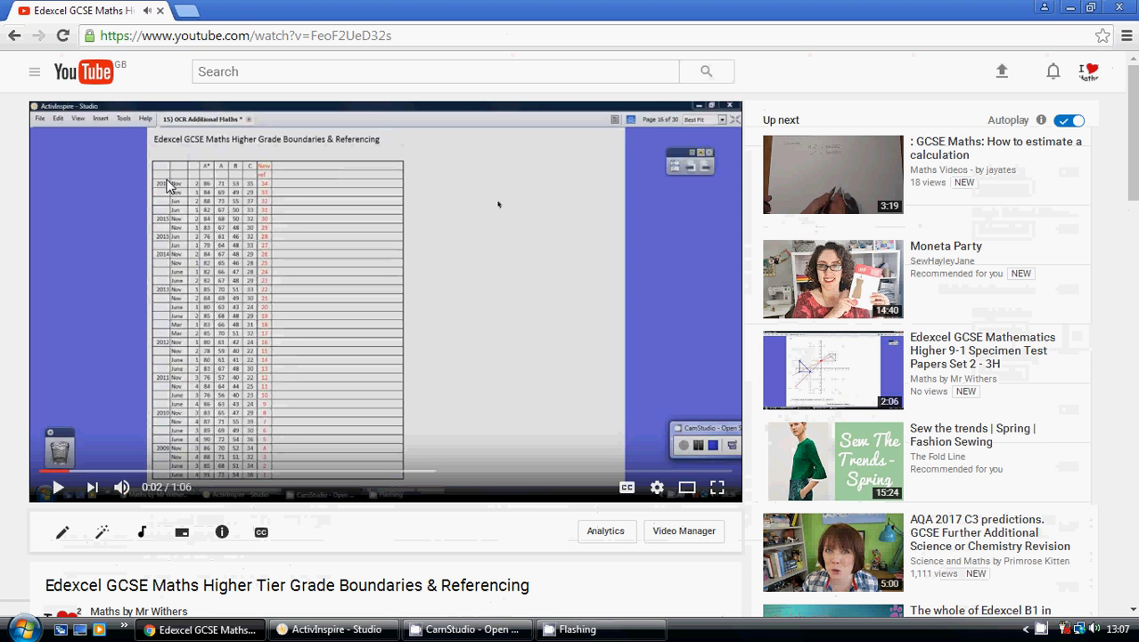
{"action": "mouse_move", "coordinate": [272, 192]}
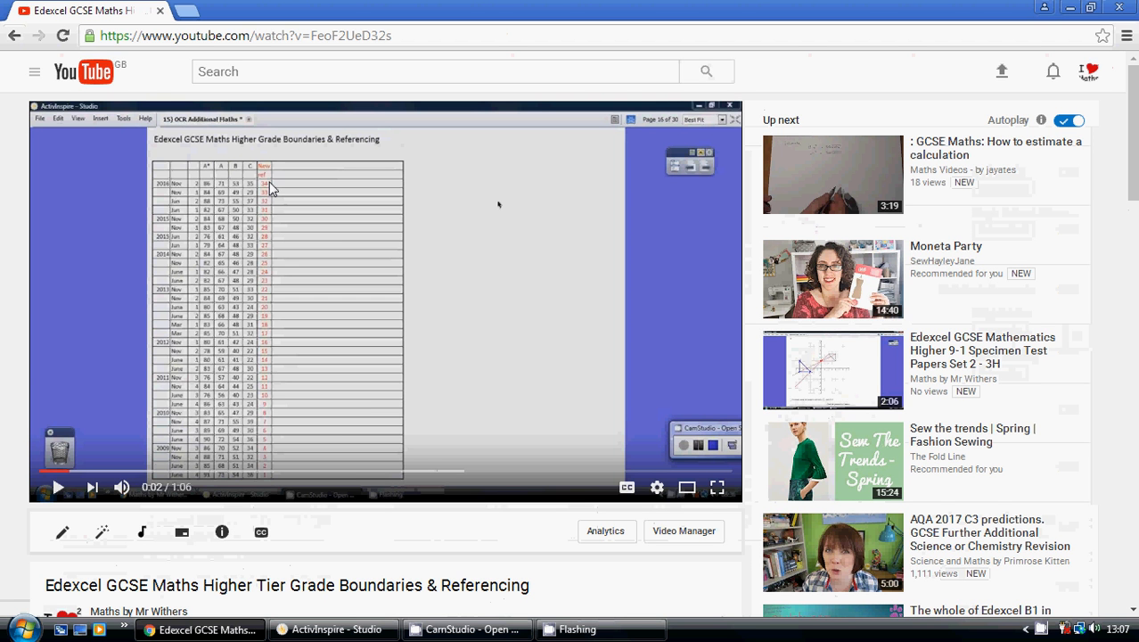
{"action": "mouse_move", "coordinate": [276, 208]}
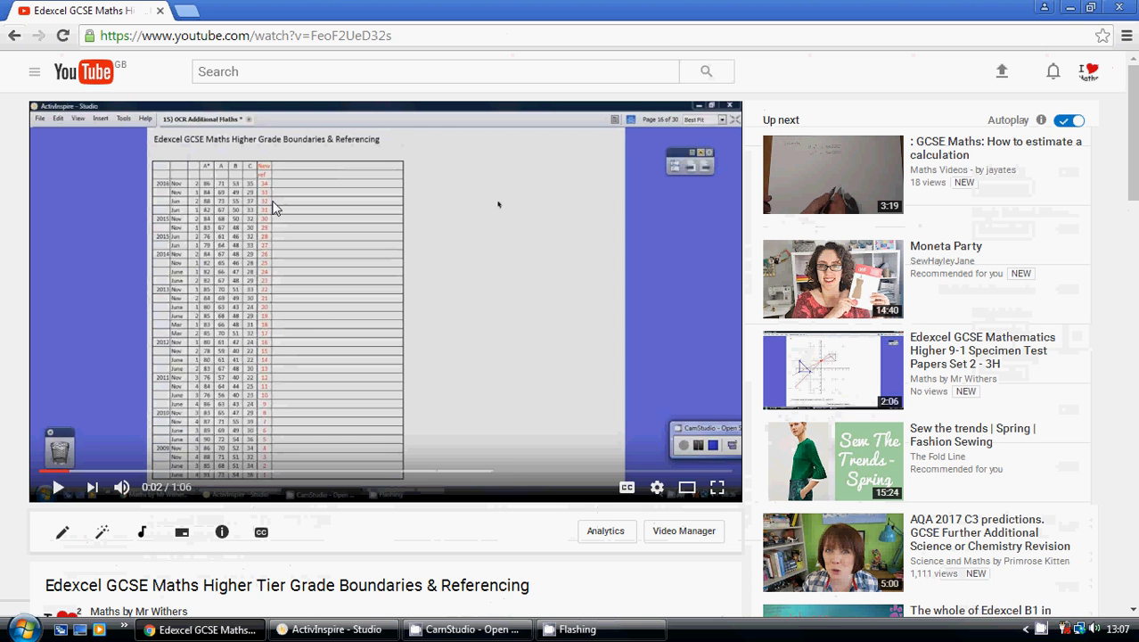
{"action": "left_click", "coordinate": [14, 36]}
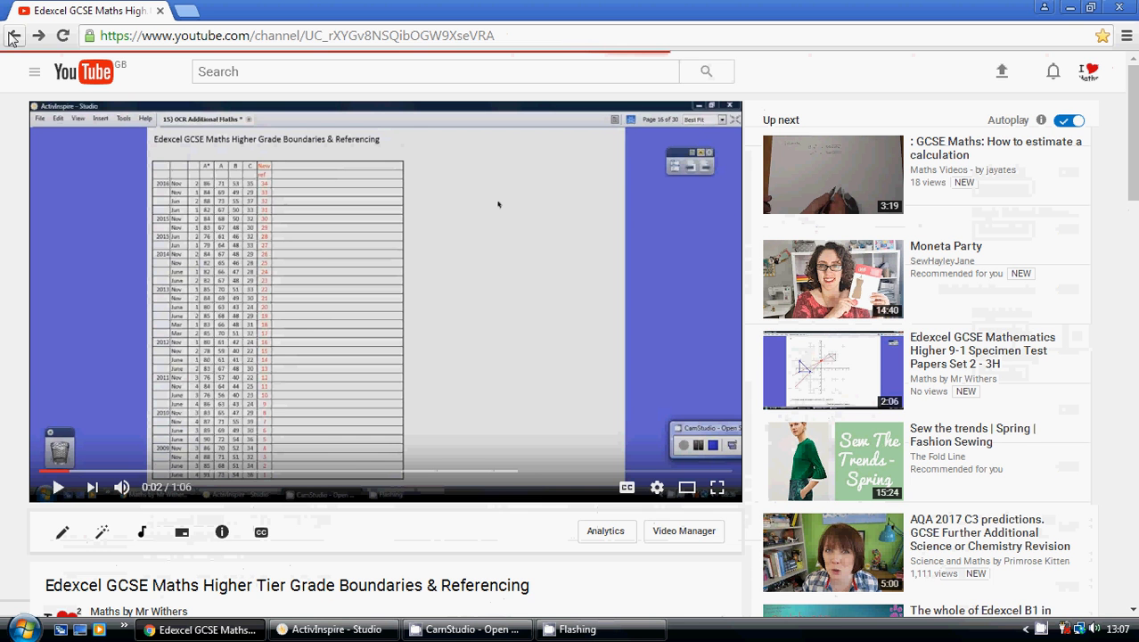
{"action": "left_click", "coordinate": [14, 35]}
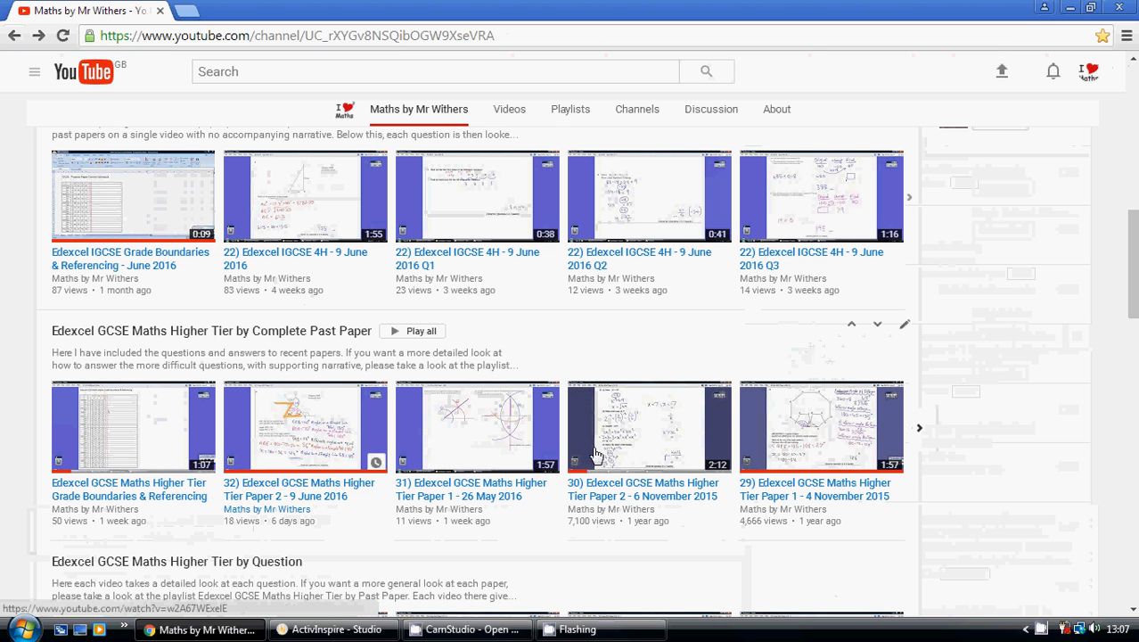
{"action": "scroll", "scroll_direction": "down", "scroll_amount": 3}
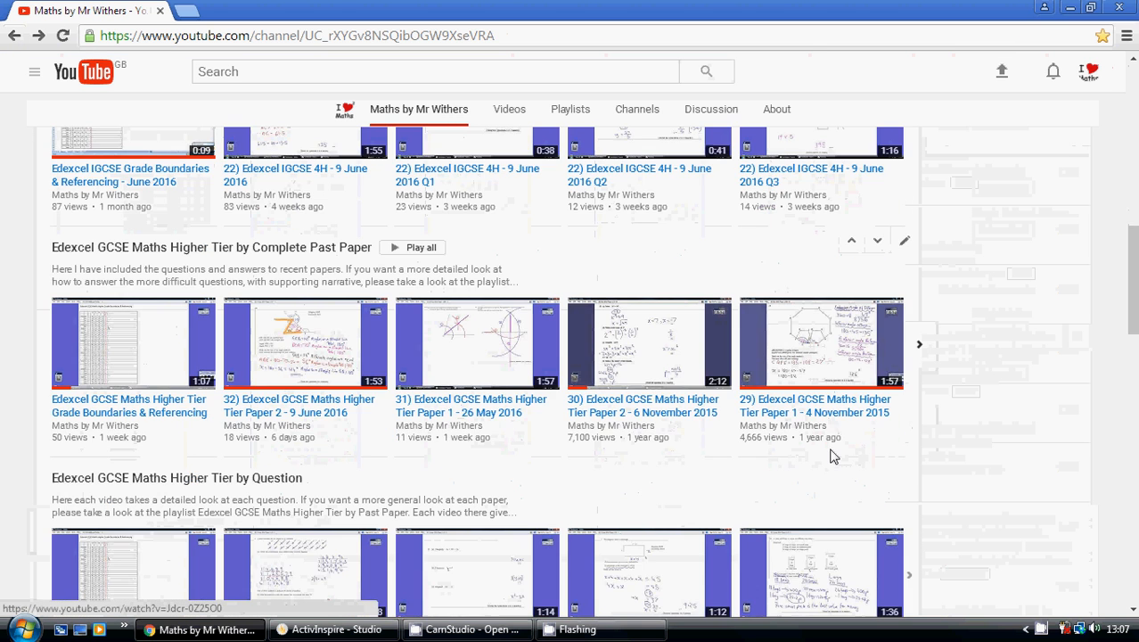
{"action": "scroll", "scroll_direction": "down", "scroll_amount": 3}
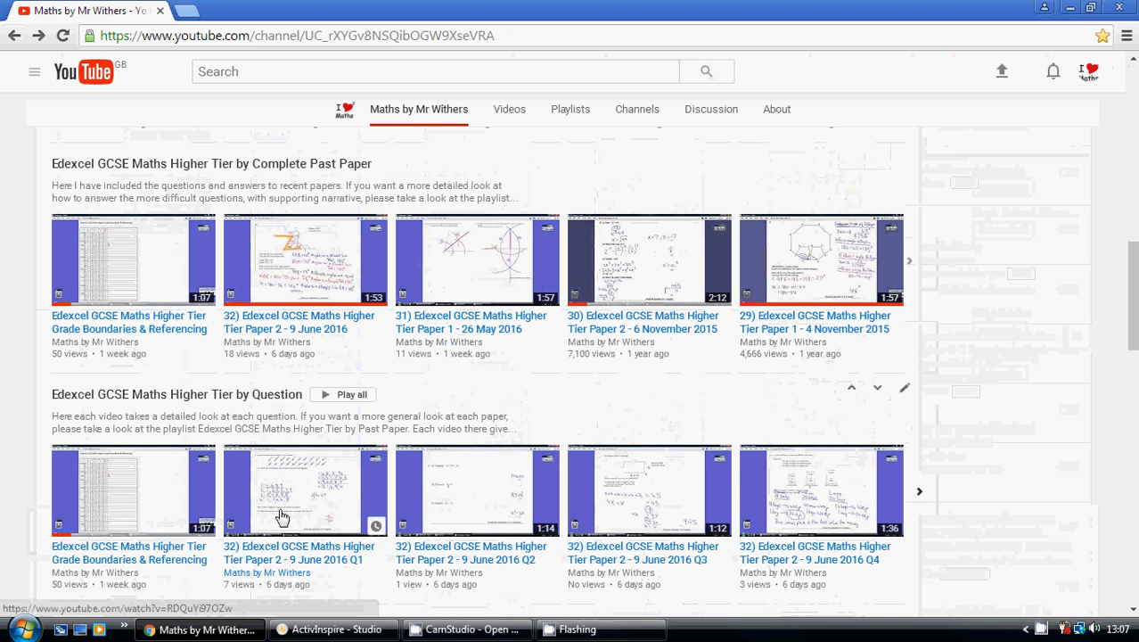
{"action": "mouse_move", "coordinate": [645, 512]}
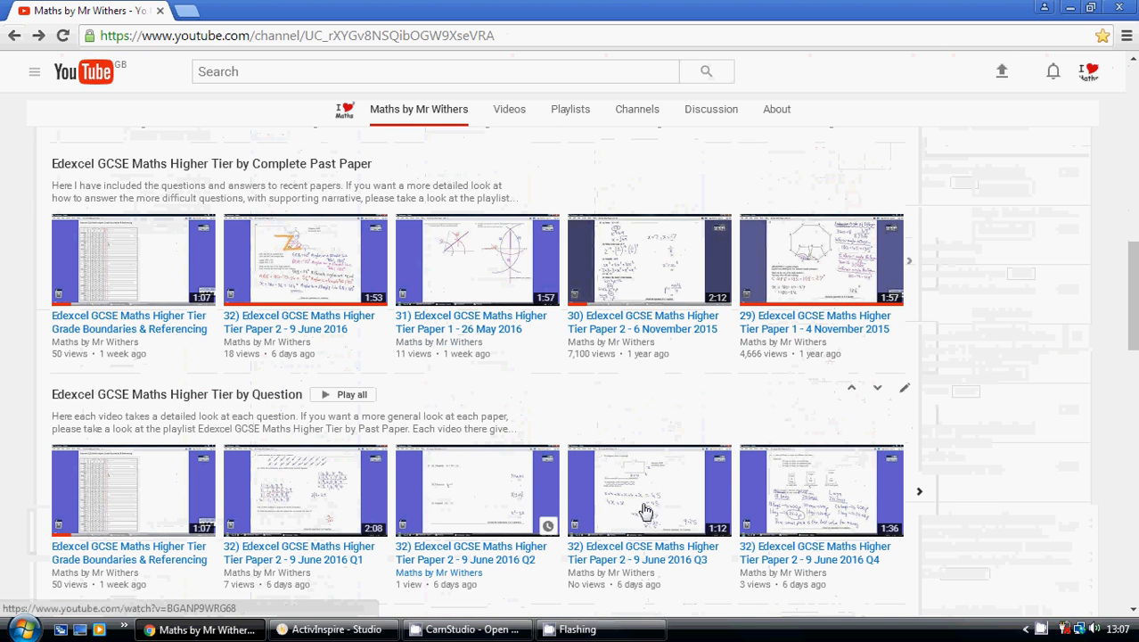
{"action": "mouse_move", "coordinate": [368, 532]}
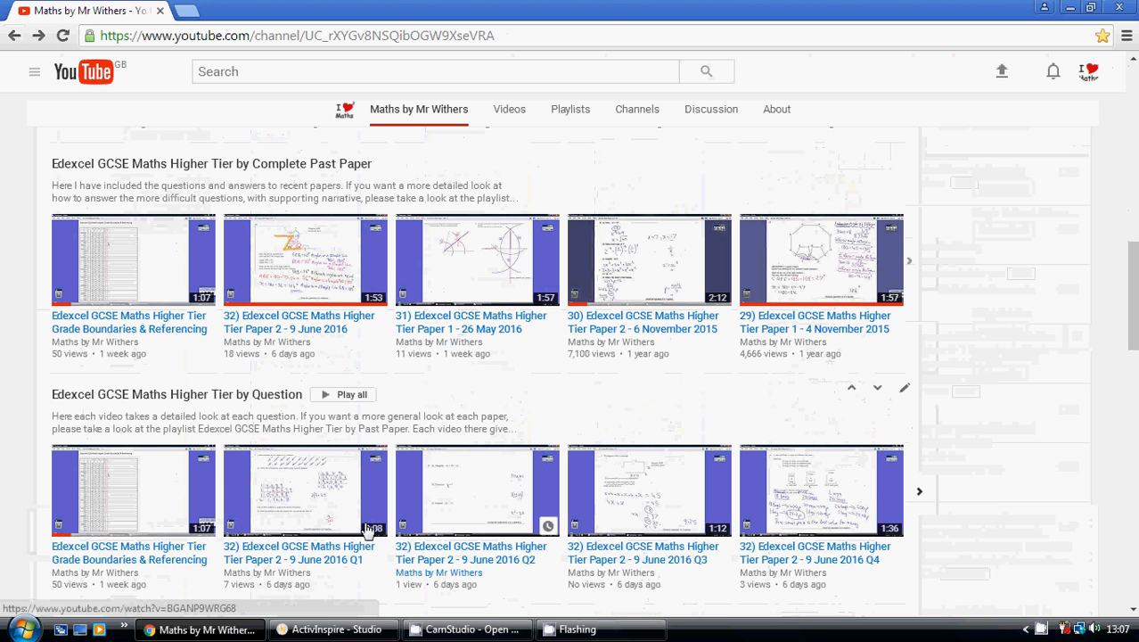
{"action": "left_click", "coordinate": [918, 491]}
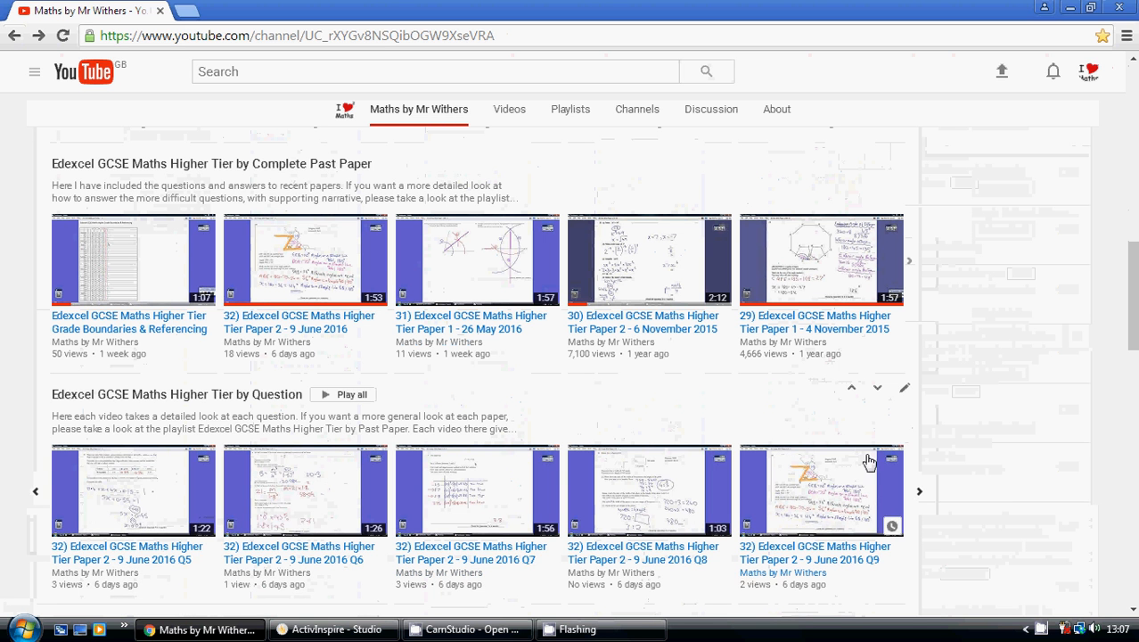
{"action": "left_click", "coordinate": [920, 491]}
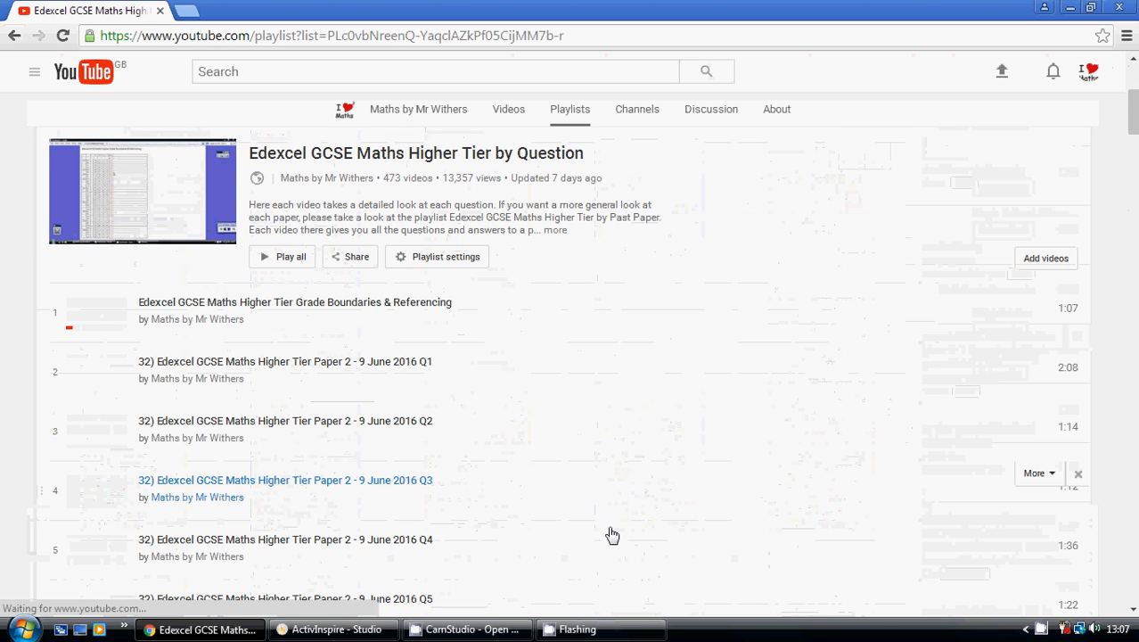
{"action": "scroll", "scroll_direction": "down", "scroll_amount": 3}
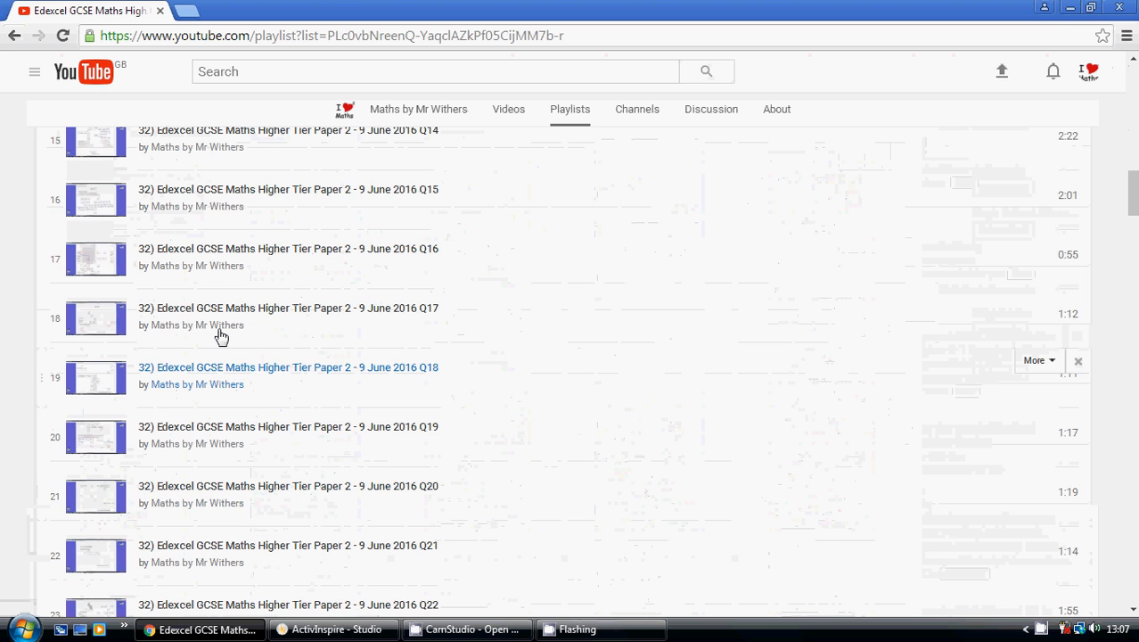
{"action": "scroll", "scroll_direction": "down", "scroll_amount": 3}
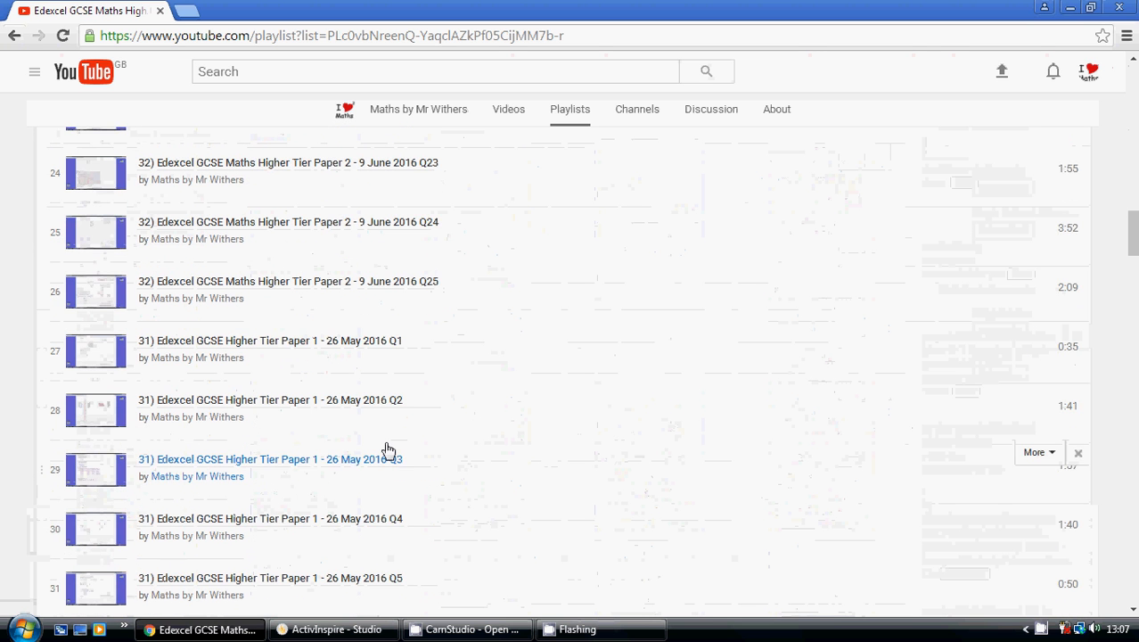
{"action": "scroll", "scroll_direction": "down", "scroll_amount": 3}
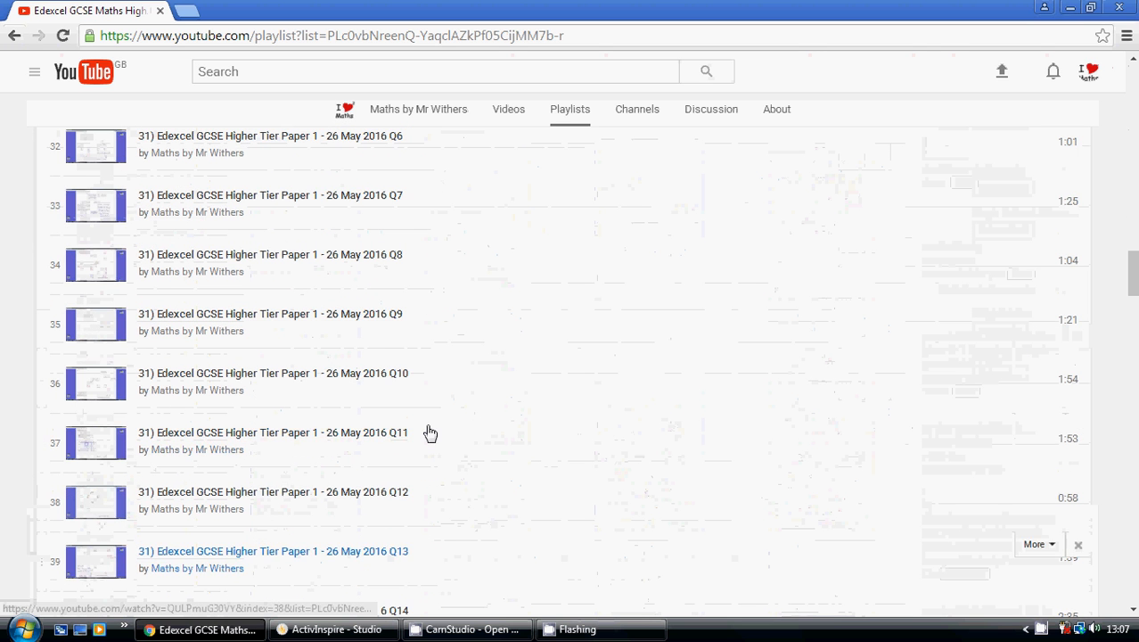
{"action": "left_click", "coordinate": [15, 36]}
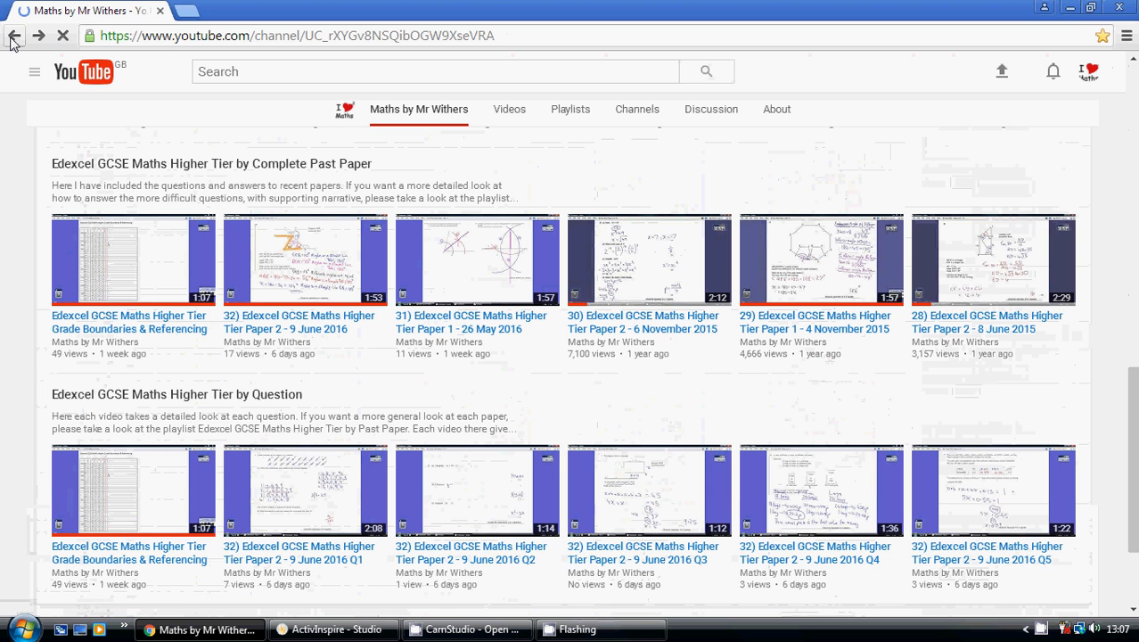
{"action": "left_click", "coordinate": [15, 34]}
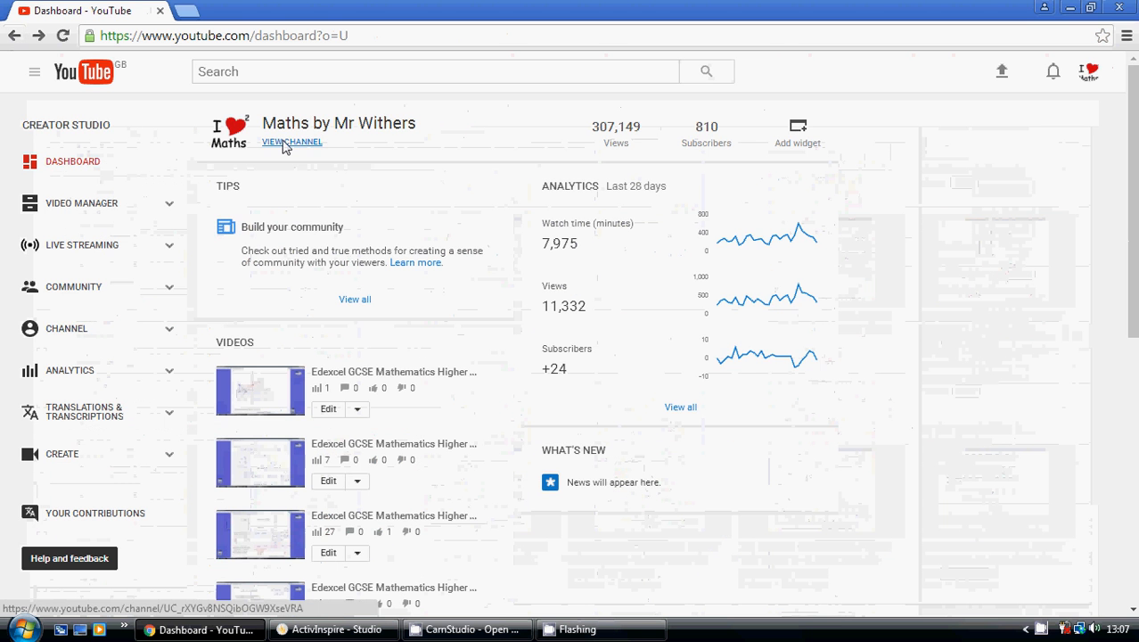
{"action": "left_click", "coordinate": [292, 142]}
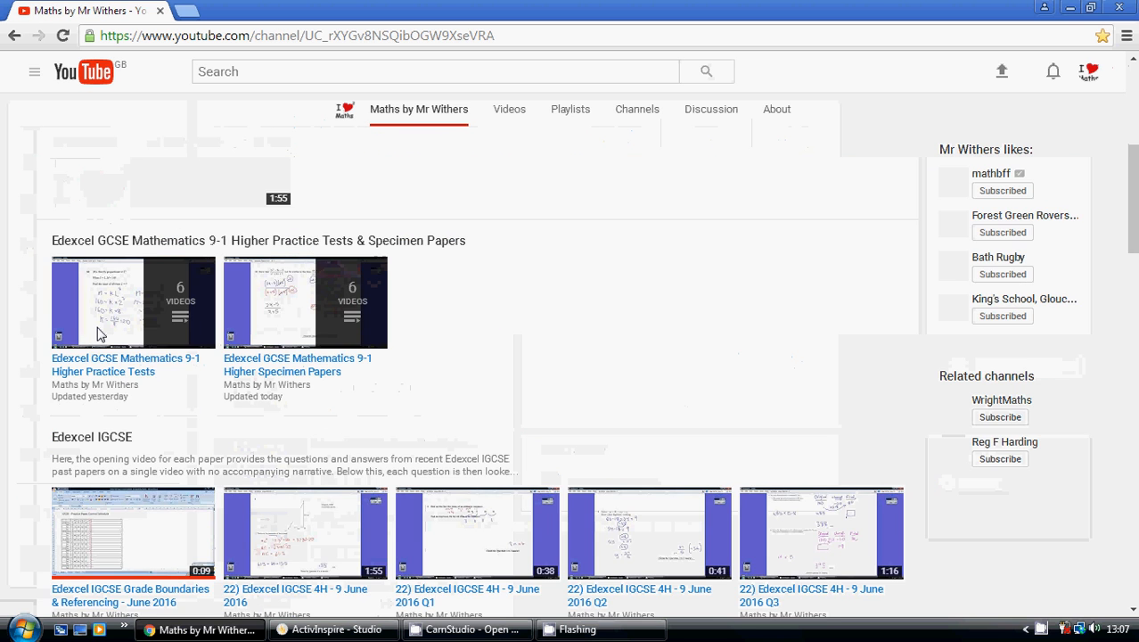
{"action": "scroll", "scroll_direction": "down", "scroll_amount": 3}
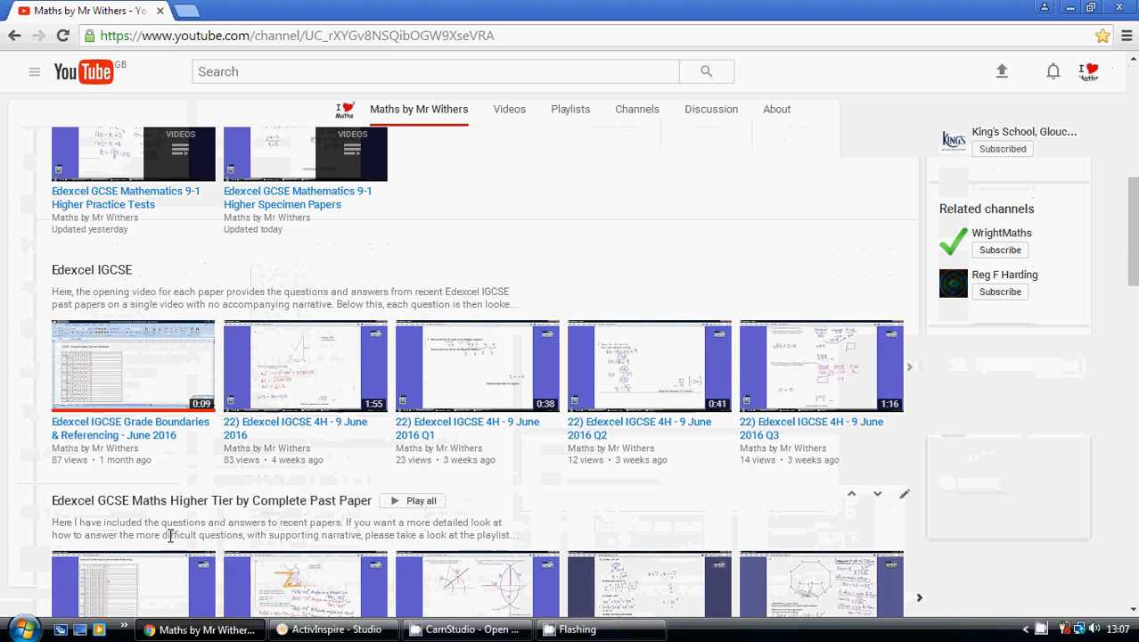
{"action": "scroll", "scroll_direction": "down", "scroll_amount": 3}
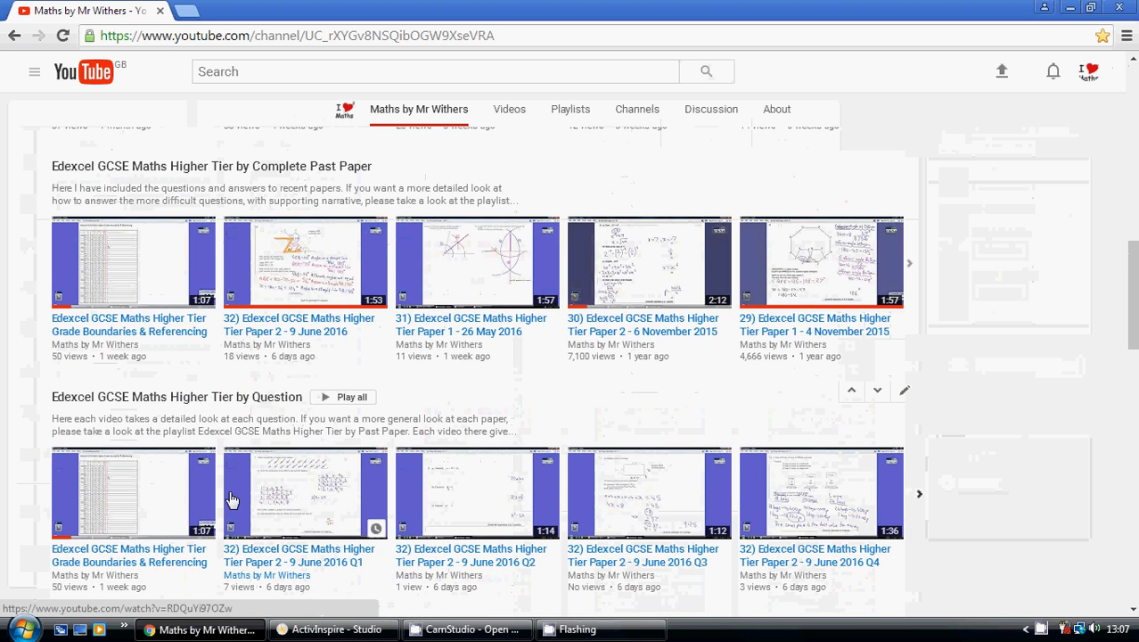
{"action": "mouse_move", "coordinate": [693, 494]}
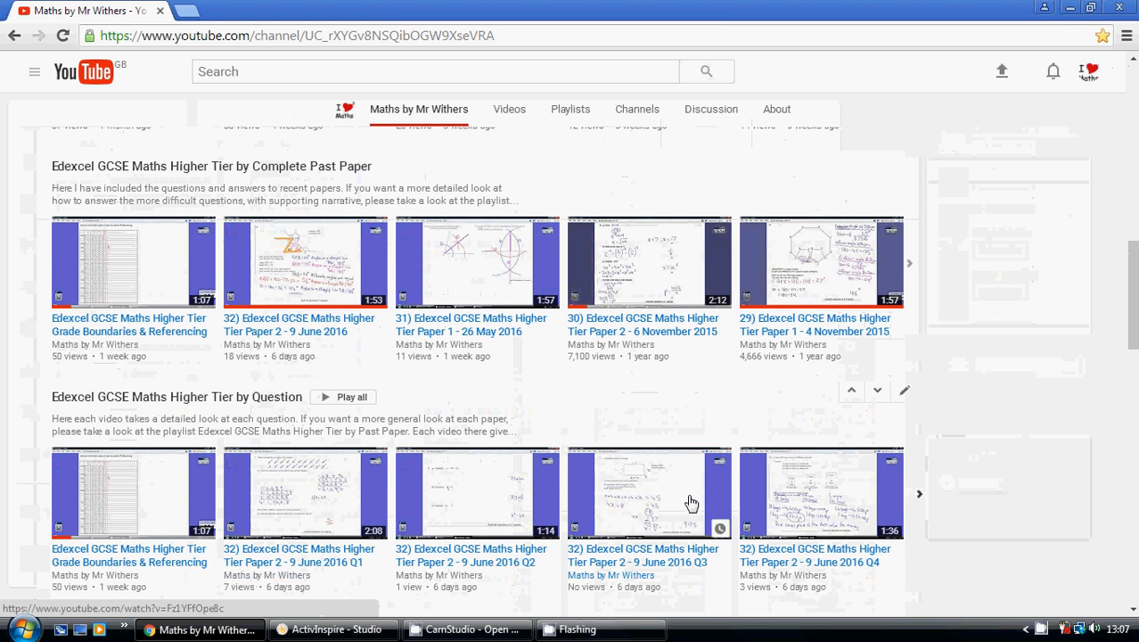
- Scroll the channel home page down to the OCR FSMQ Additional Maths playlist shelf
{"action": "scroll", "scroll_direction": "down", "scroll_amount": 3}
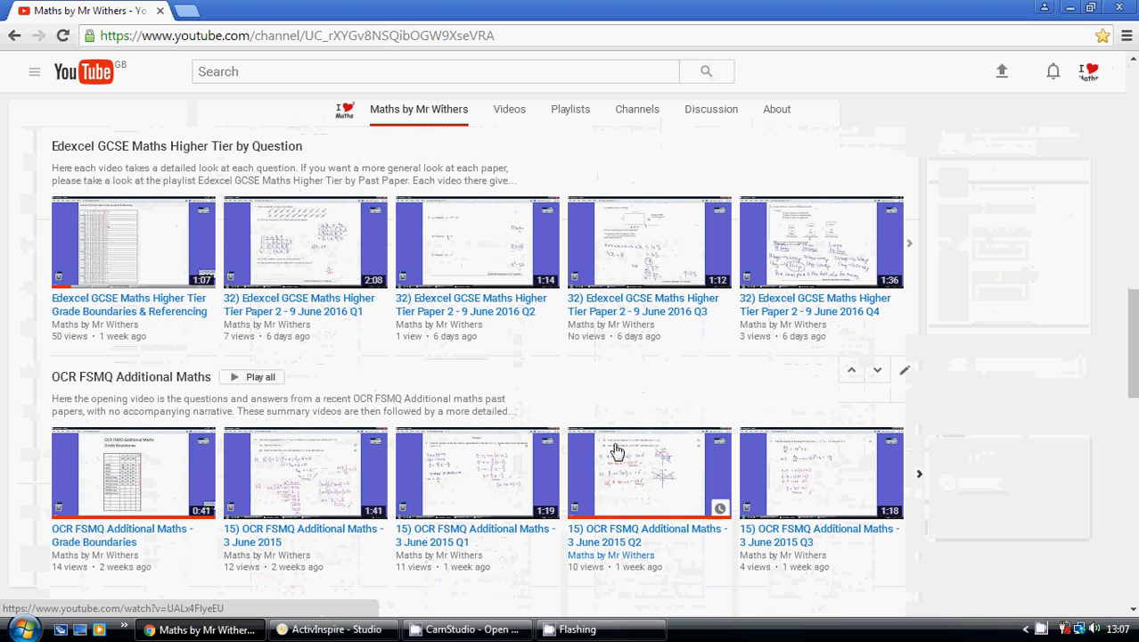
{"action": "mouse_move", "coordinate": [149, 394]}
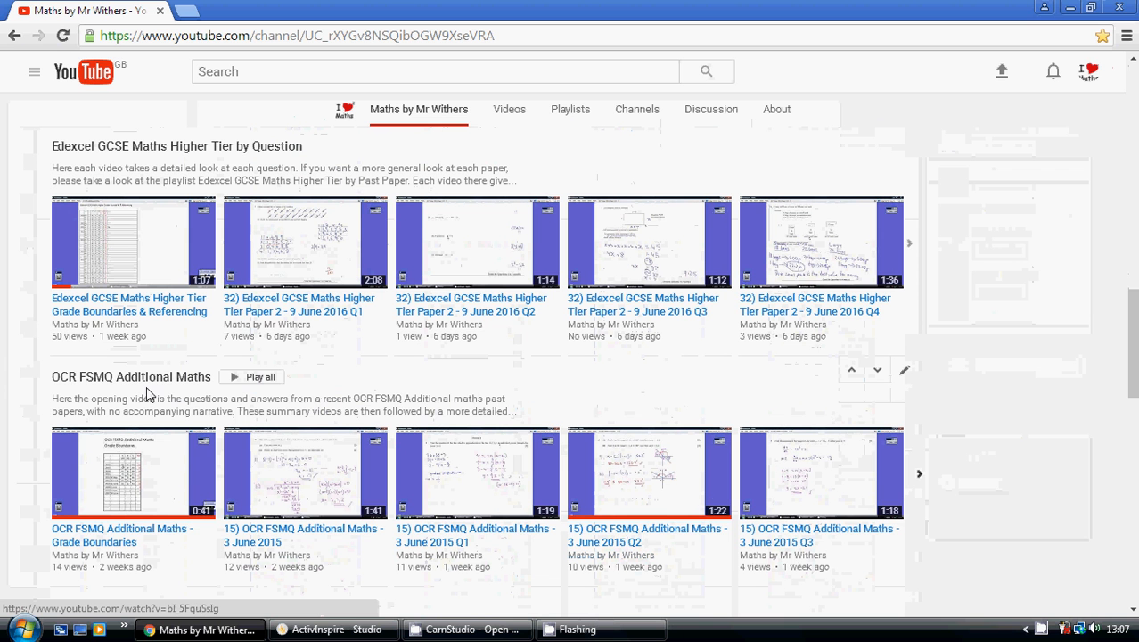
{"action": "mouse_move", "coordinate": [137, 511]}
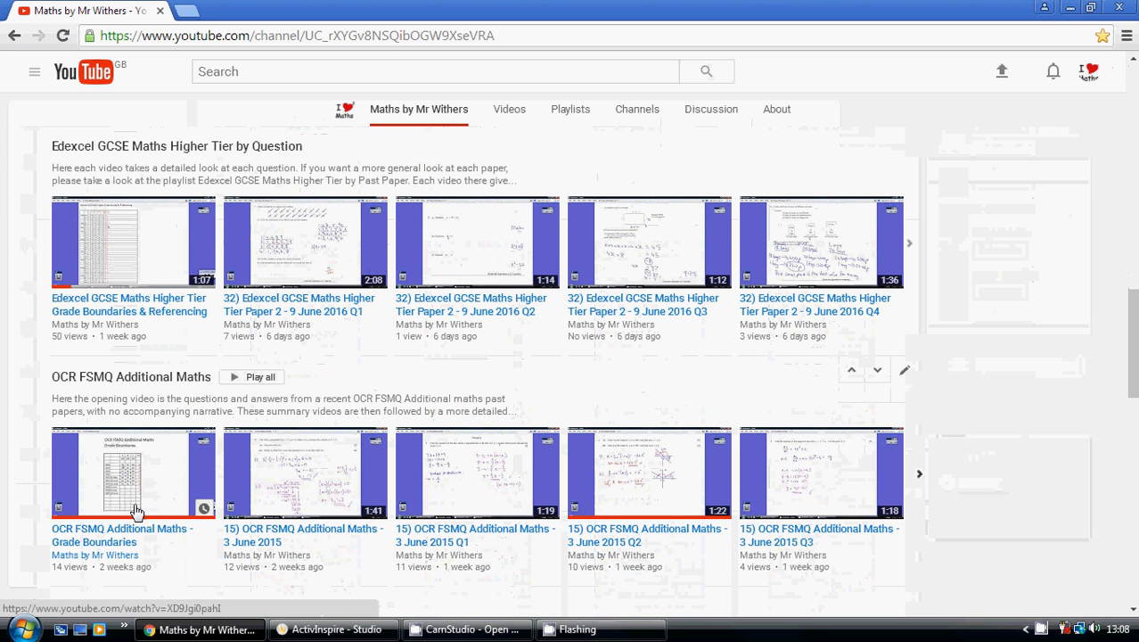
{"action": "mouse_move", "coordinate": [181, 484]}
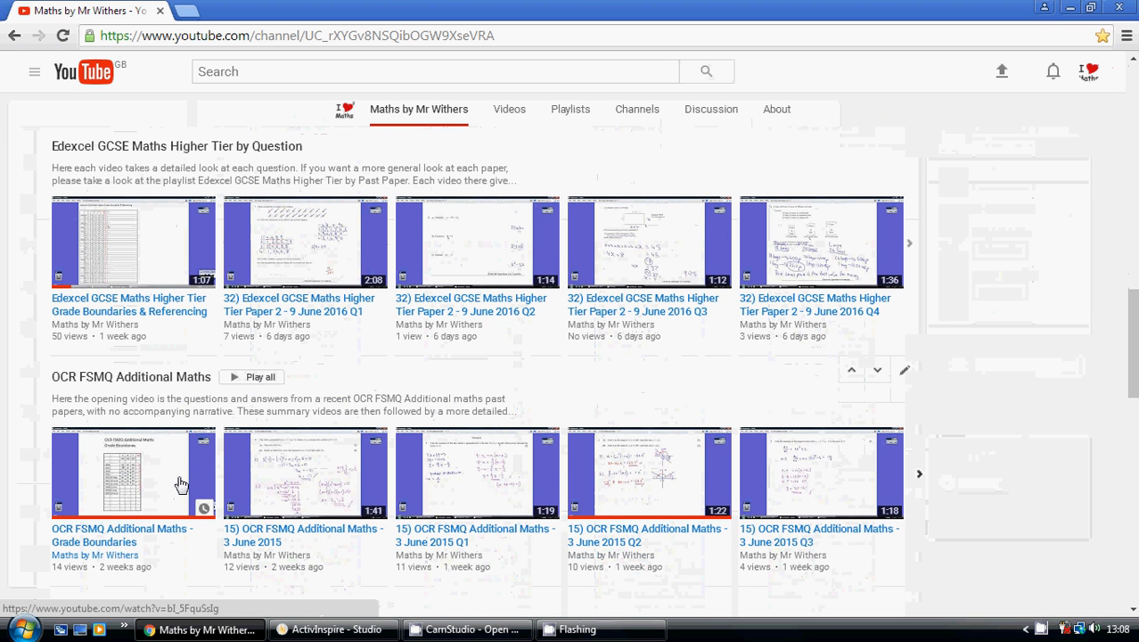
{"action": "mouse_move", "coordinate": [273, 487]}
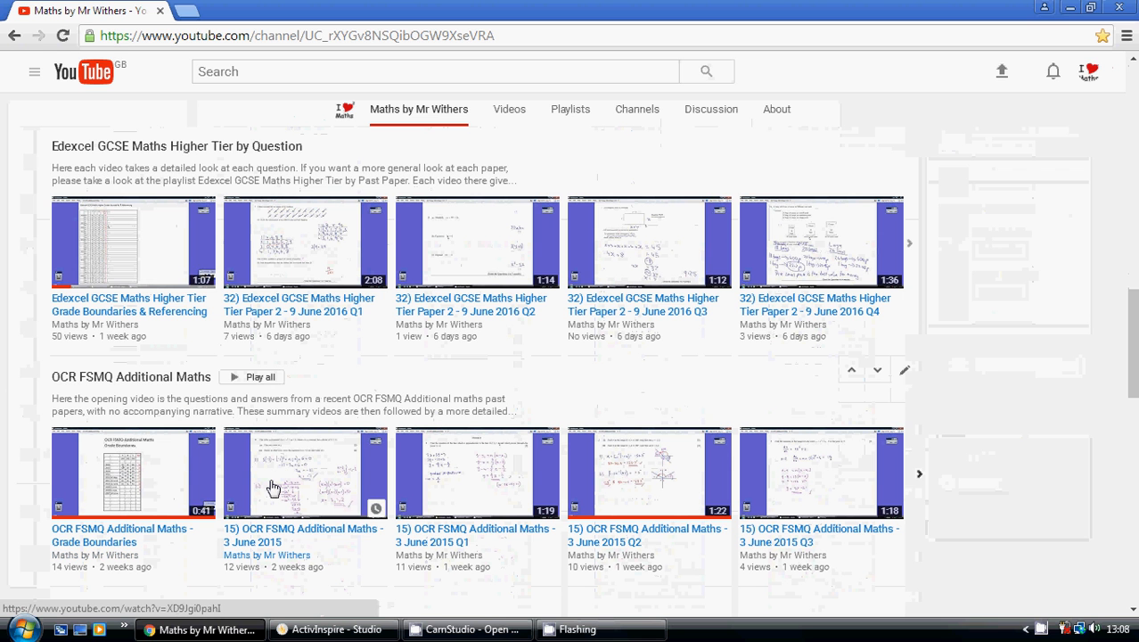
{"action": "mouse_move", "coordinate": [289, 505]}
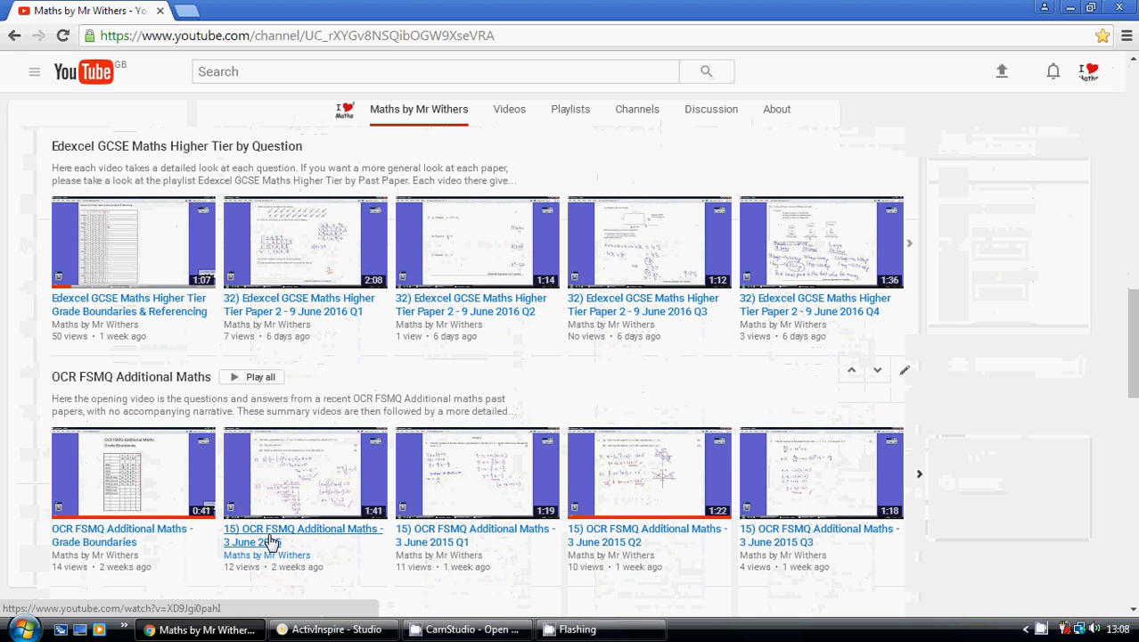
{"action": "mouse_move", "coordinate": [469, 502]}
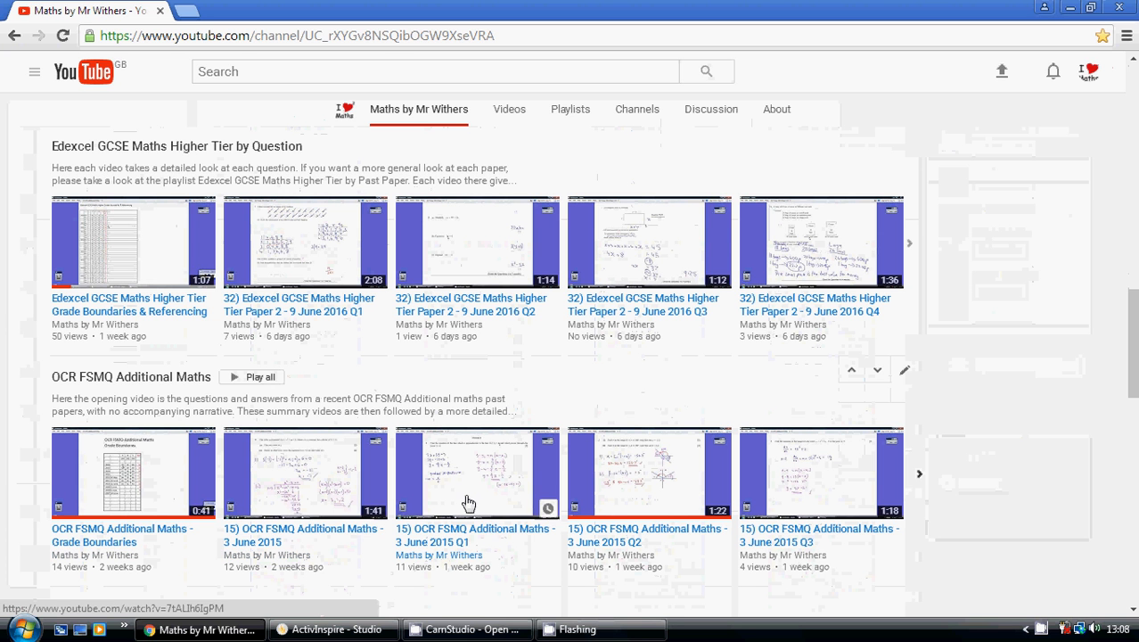
{"action": "mouse_move", "coordinate": [795, 487]}
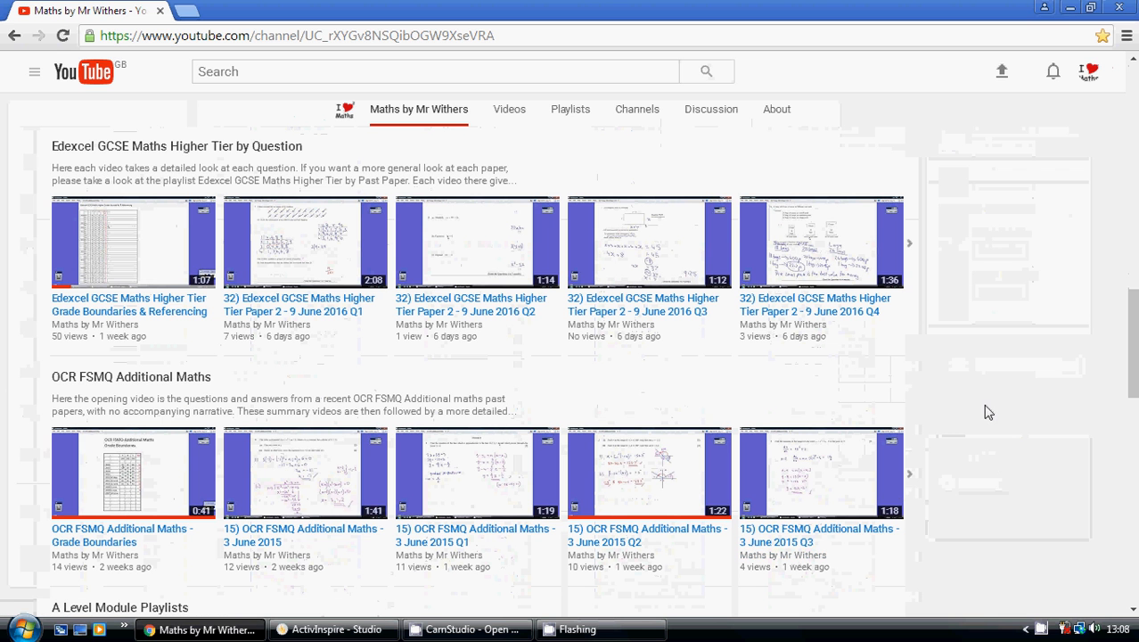
{"action": "mouse_move", "coordinate": [891, 499]}
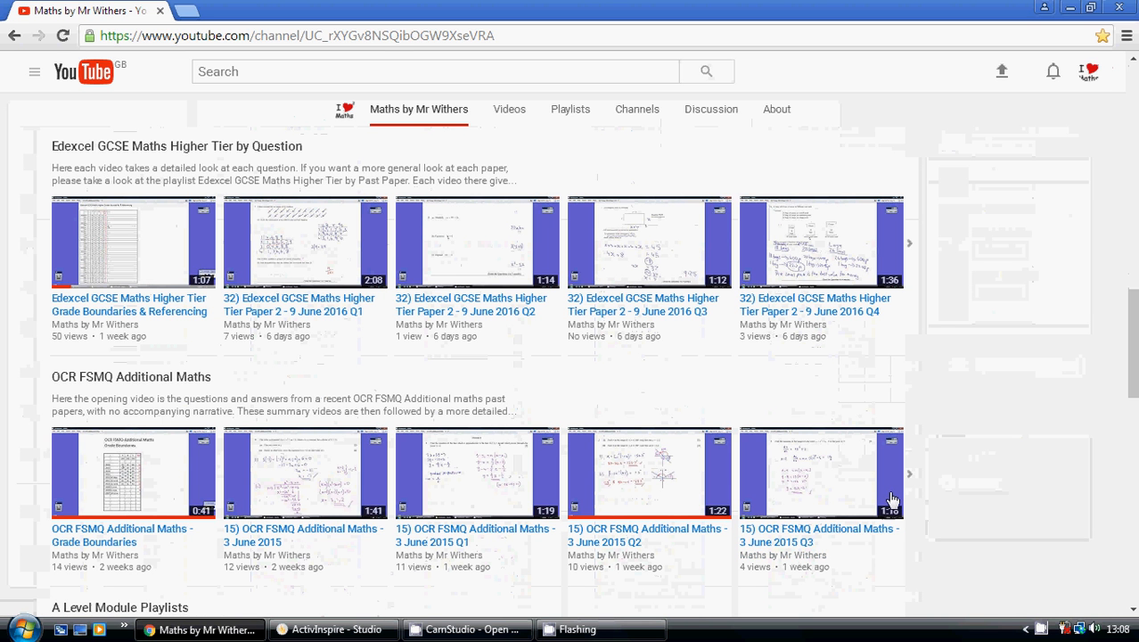
{"action": "mouse_move", "coordinate": [120, 376]}
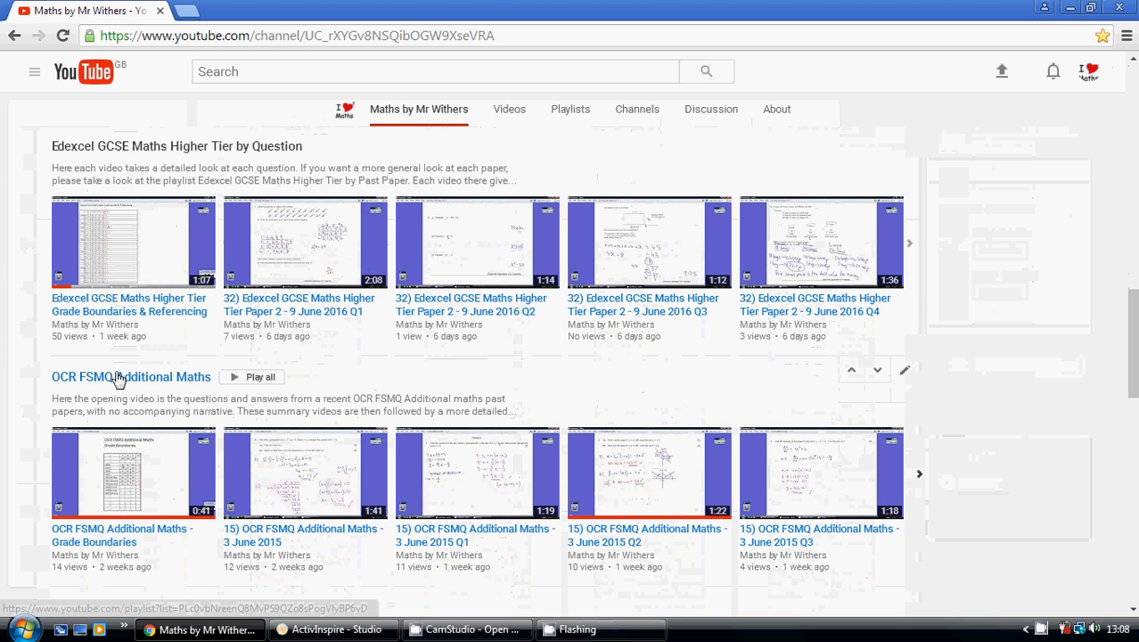
{"action": "scroll", "scroll_direction": "down", "scroll_amount": 3}
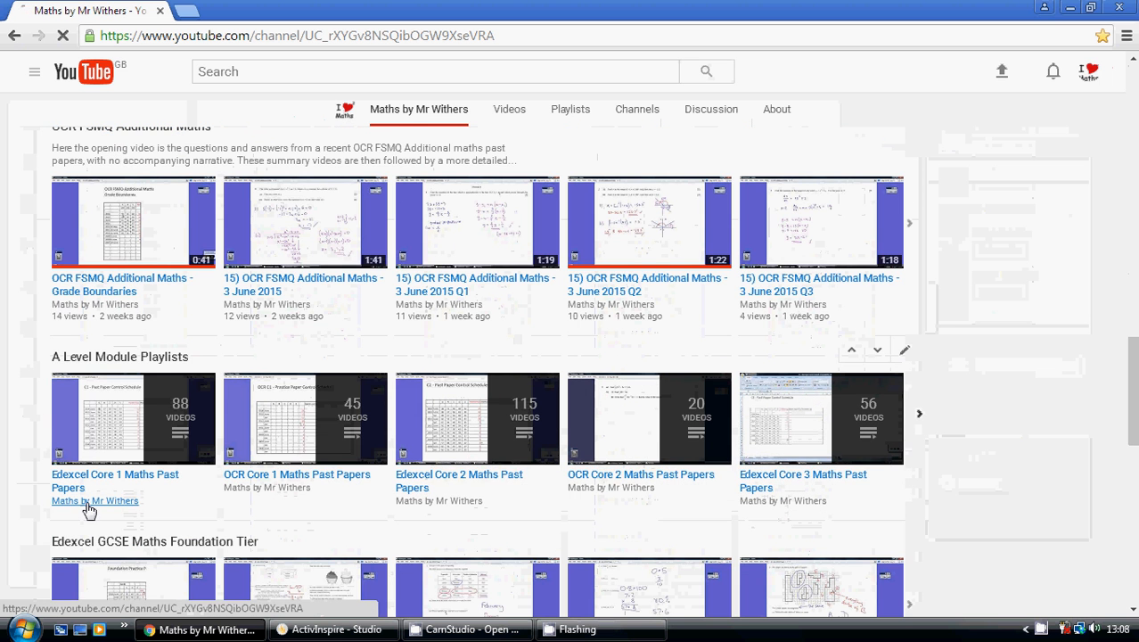
{"action": "mouse_move", "coordinate": [163, 503]}
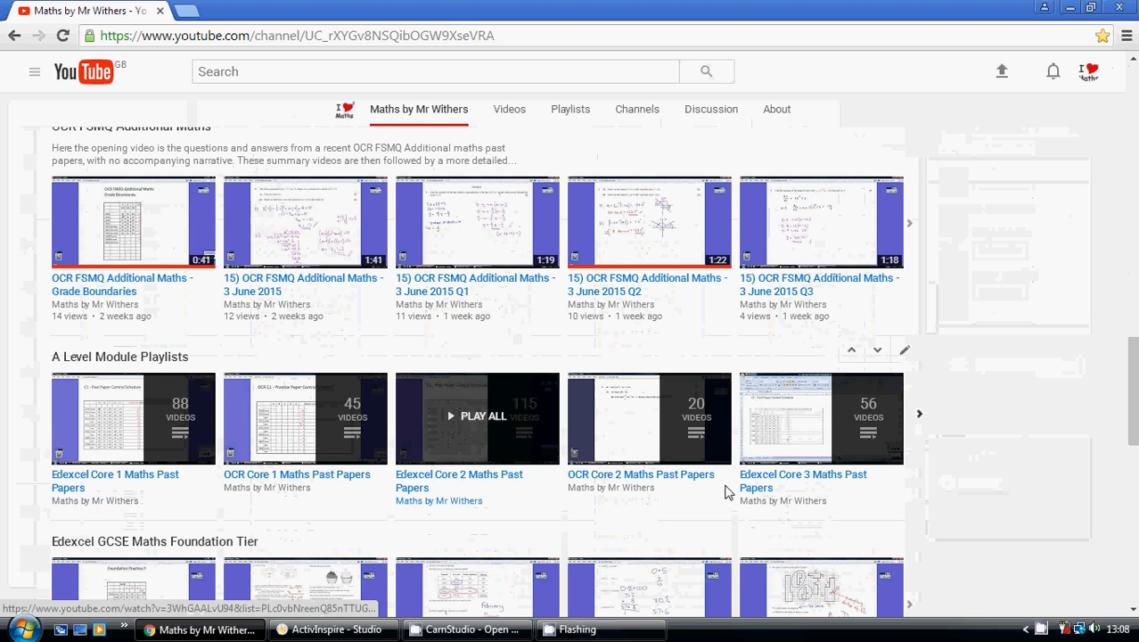
- Scroll past A Level Module Playlists and Foundation Tier to Playlists for School and GCSE Revision
{"action": "scroll", "scroll_direction": "down", "scroll_amount": 3}
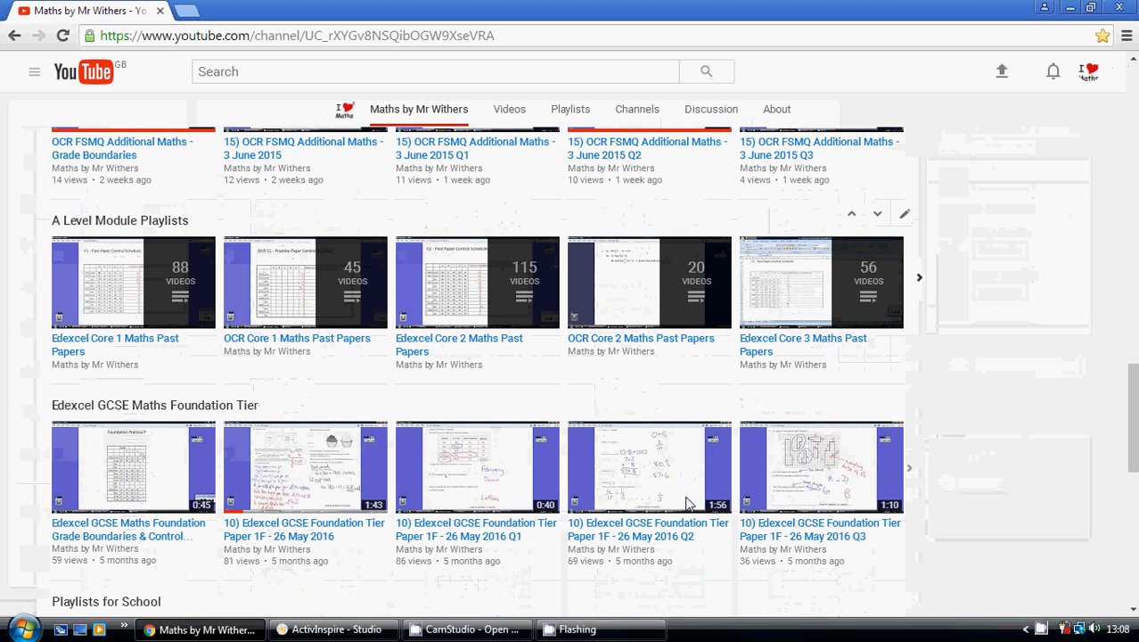
{"action": "scroll", "scroll_direction": "down", "scroll_amount": 3}
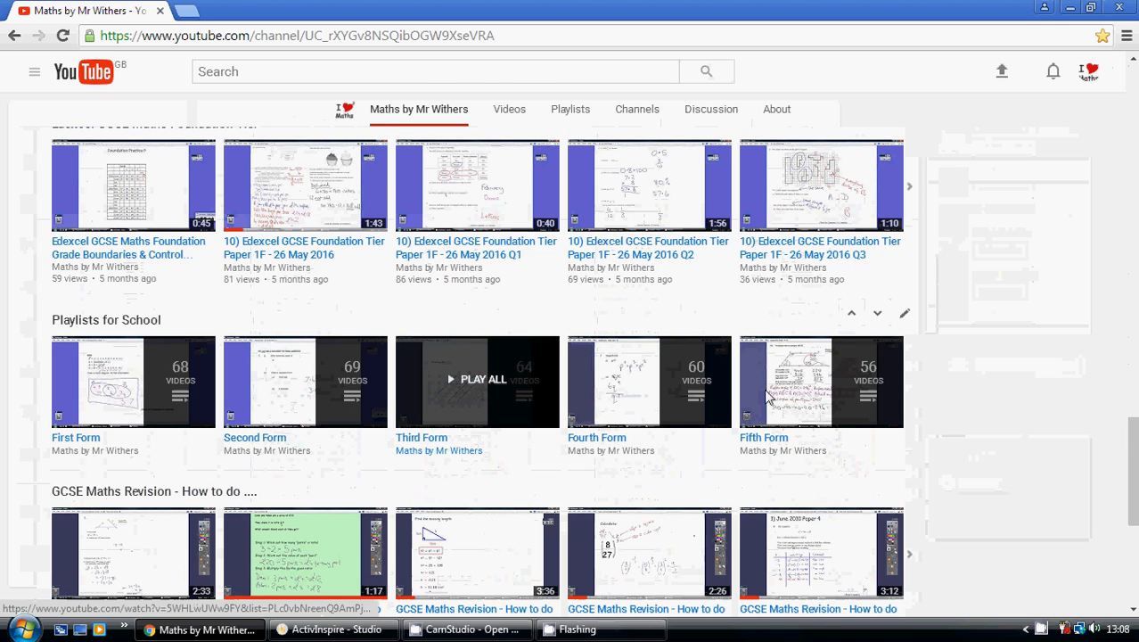
{"action": "scroll", "scroll_direction": "down", "scroll_amount": 3}
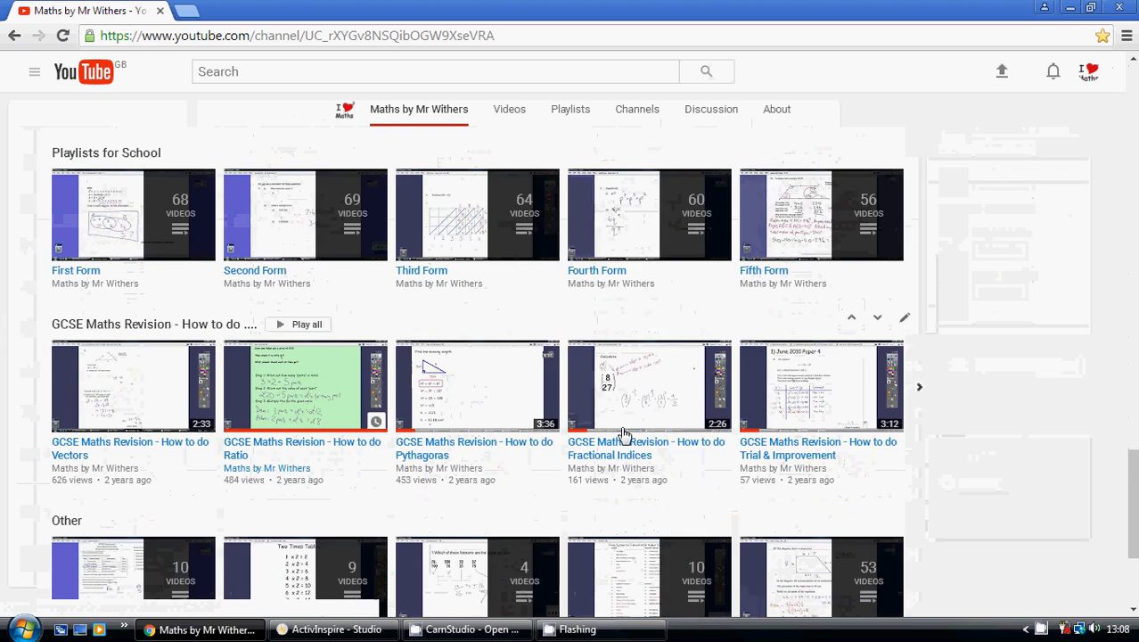
{"action": "scroll", "scroll_direction": "up", "scroll_amount": 3}
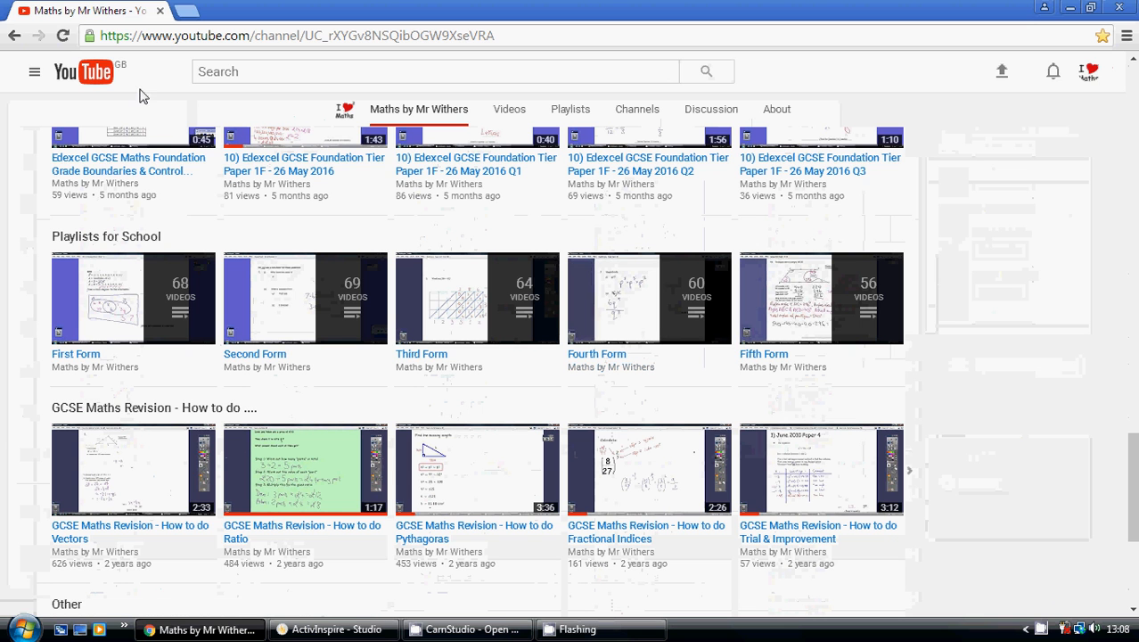